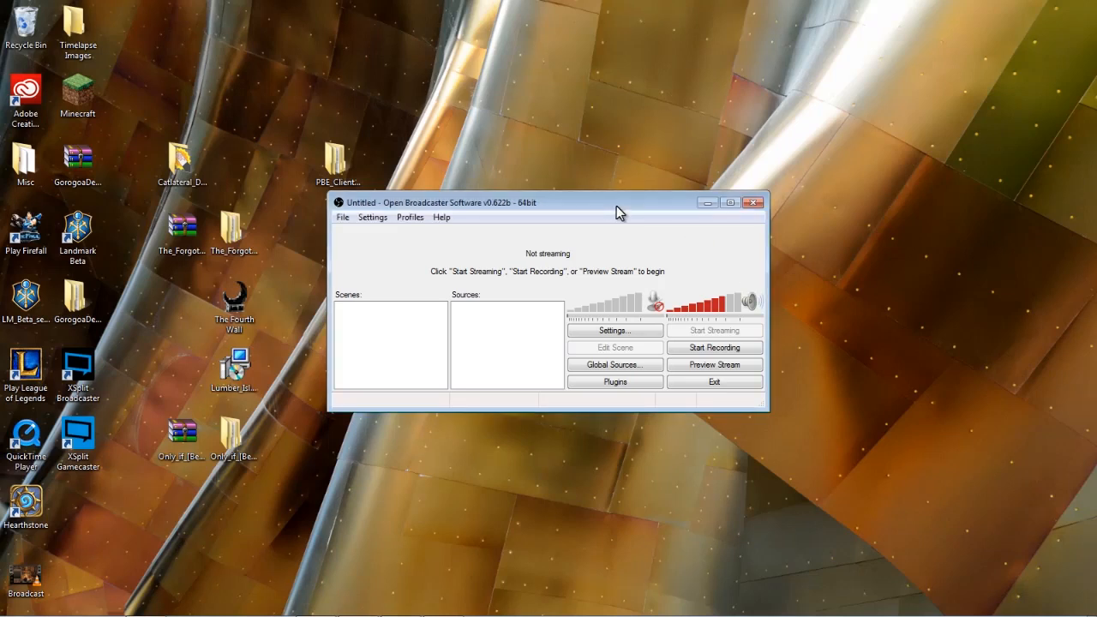
mouse_move(1020, 311)
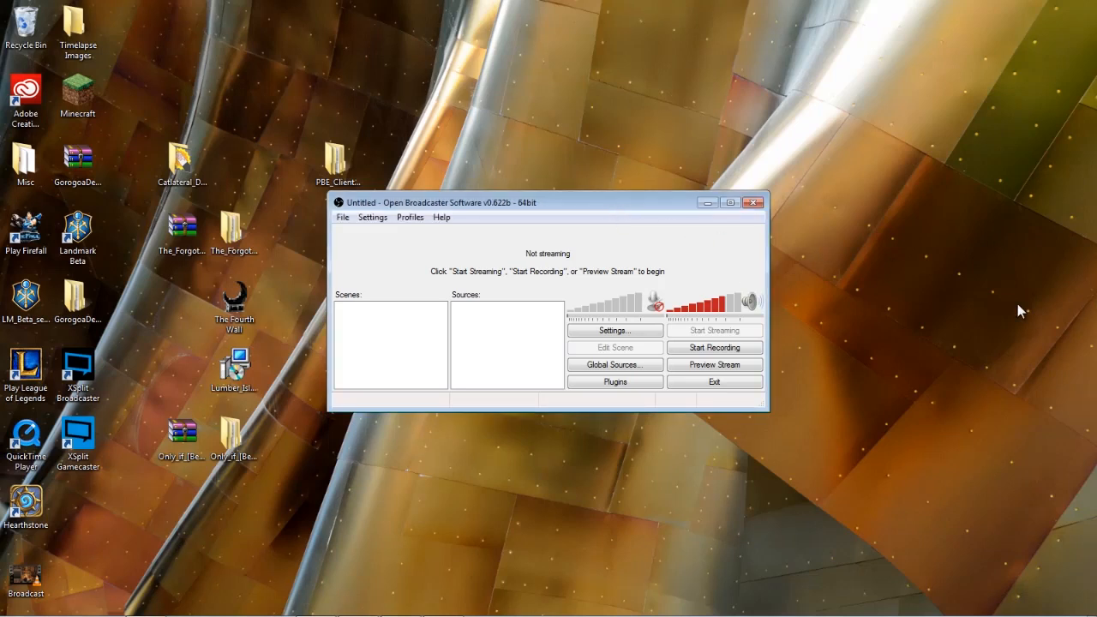
mouse_move(701, 244)
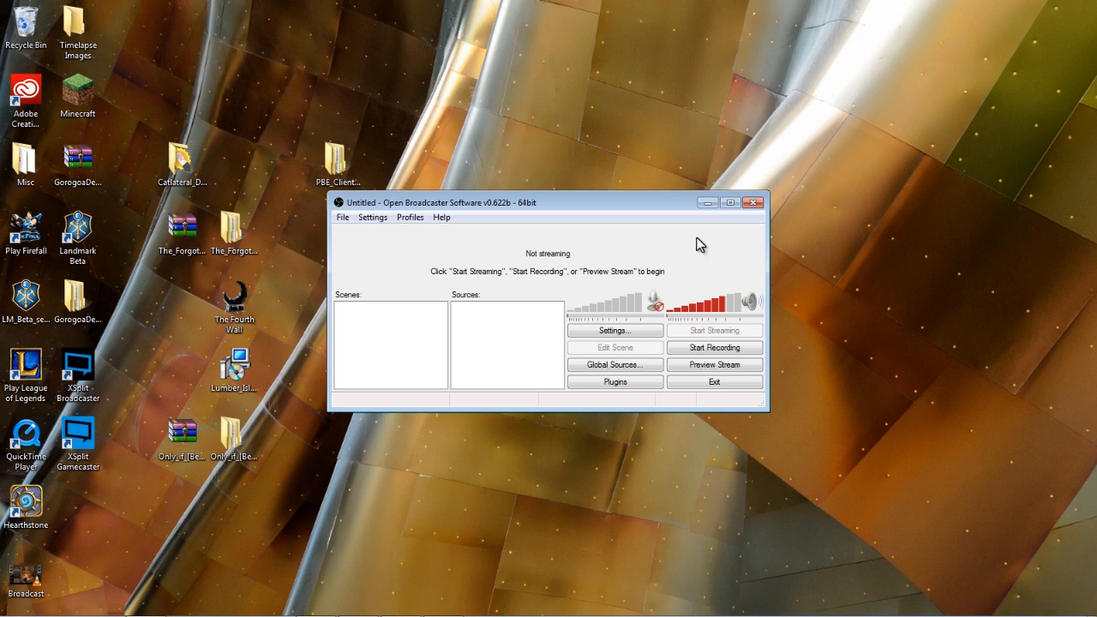
mouse_move(495, 211)
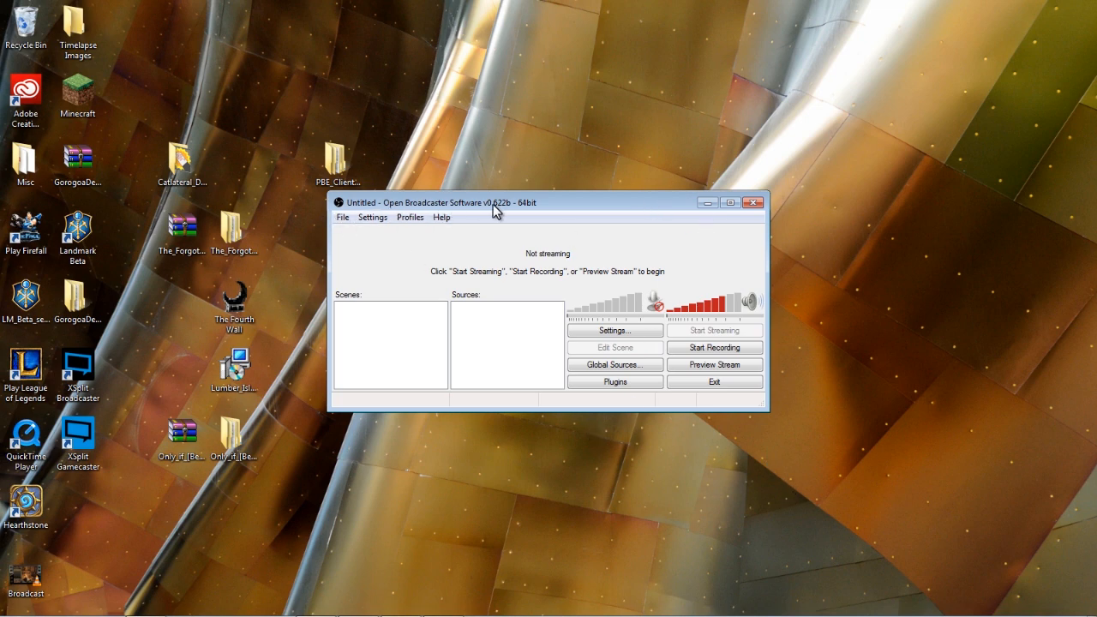
mouse_move(313, 303)
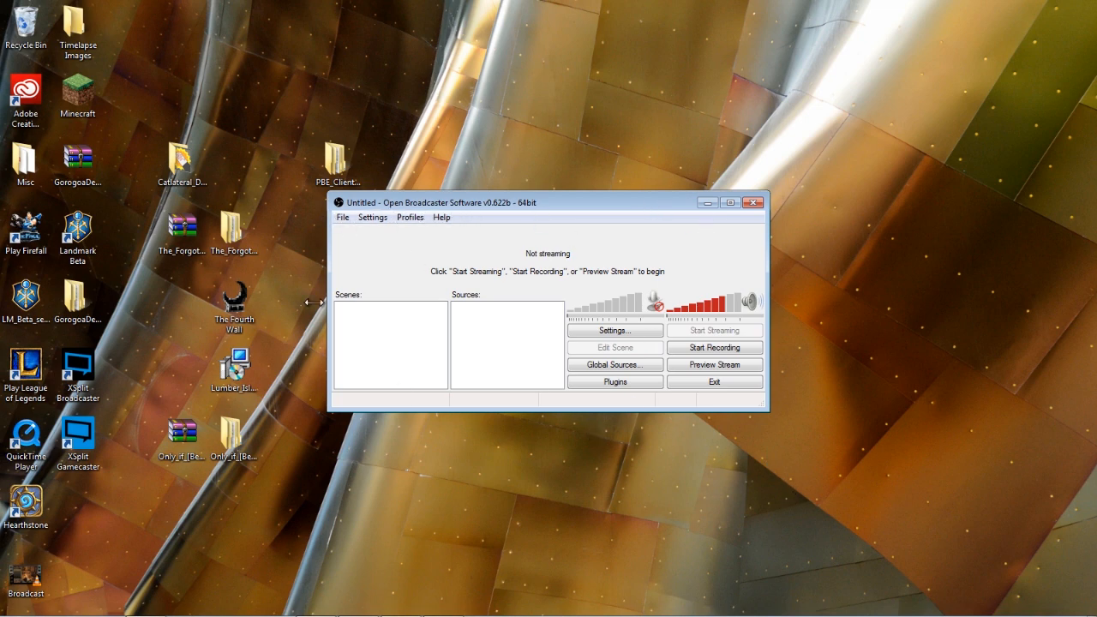
mouse_move(917, 207)
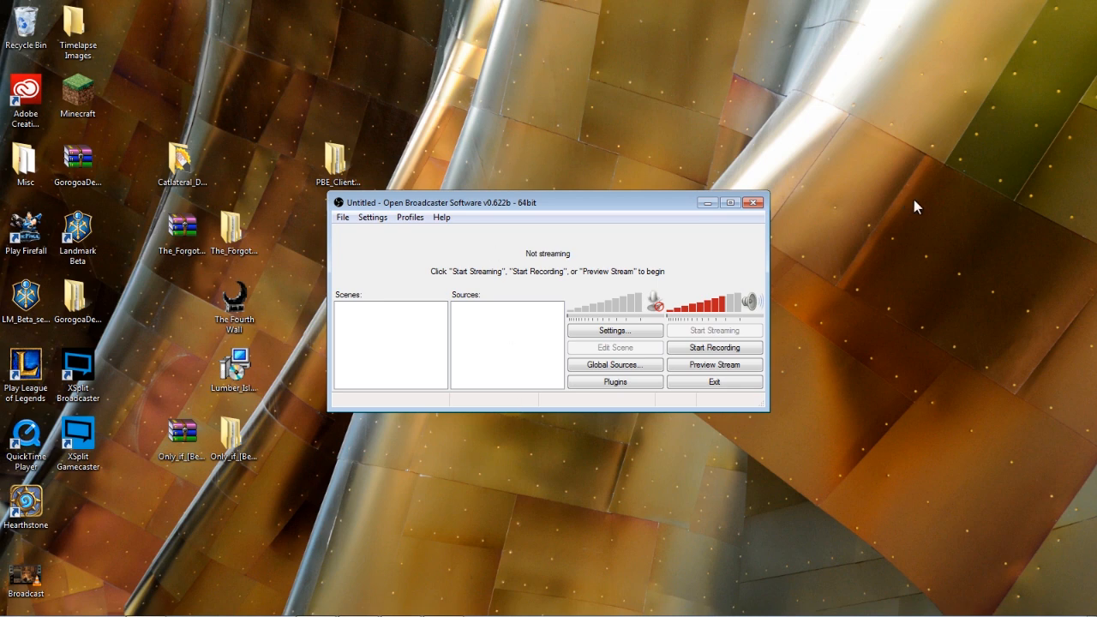
mouse_move(804, 467)
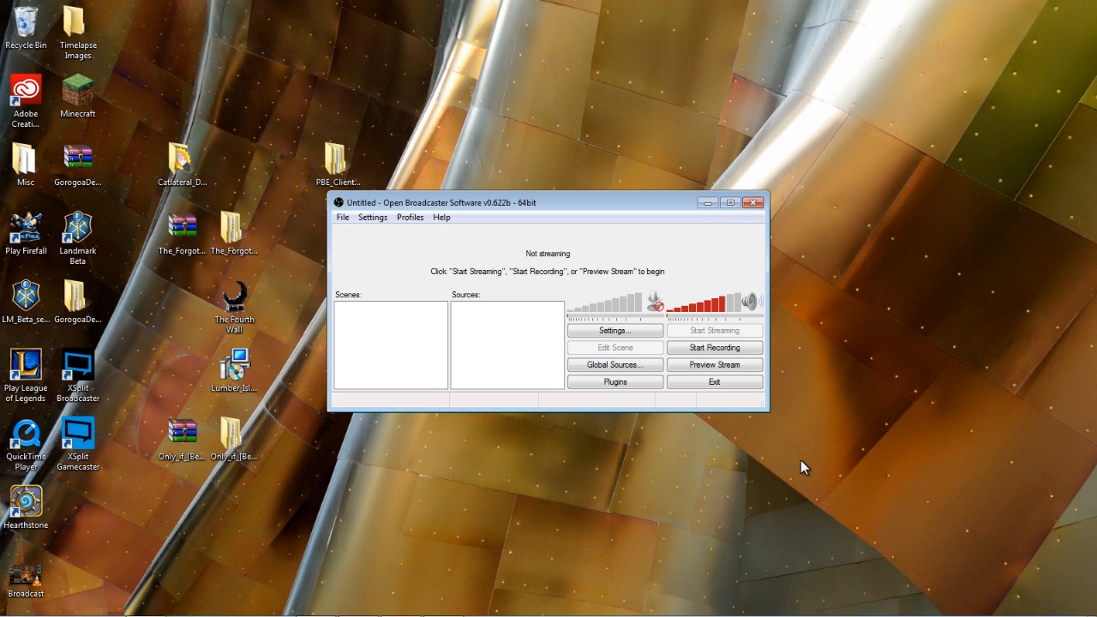
mouse_move(695, 420)
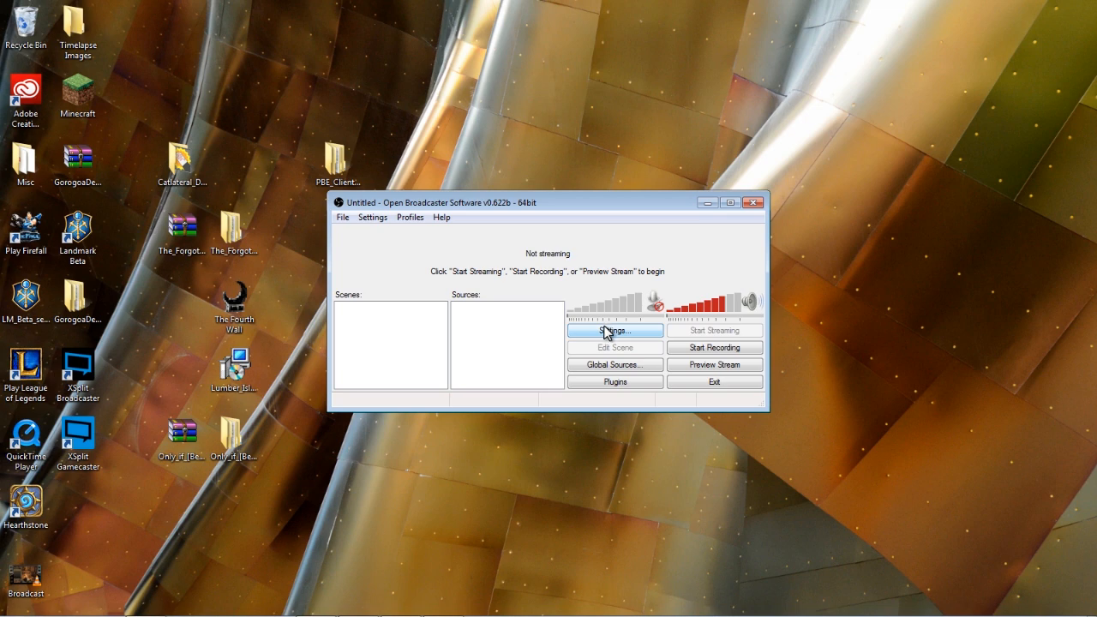
Step: Open Settings on the General page (English, Untitled profile) and move the dialog slightly left
click(614, 331)
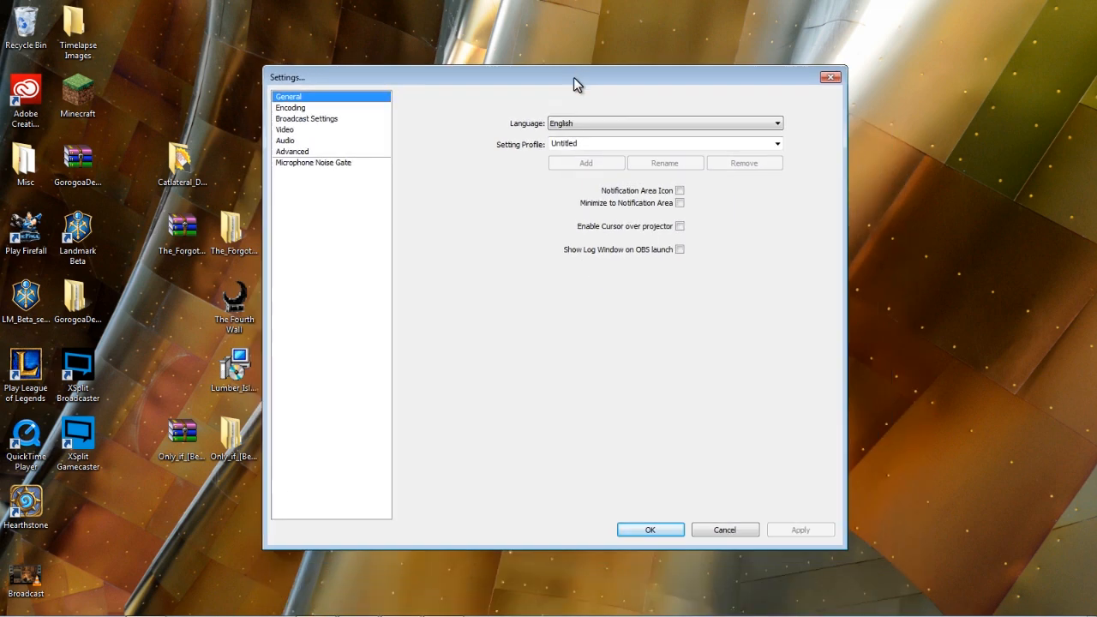
drag(578, 77, 527, 73)
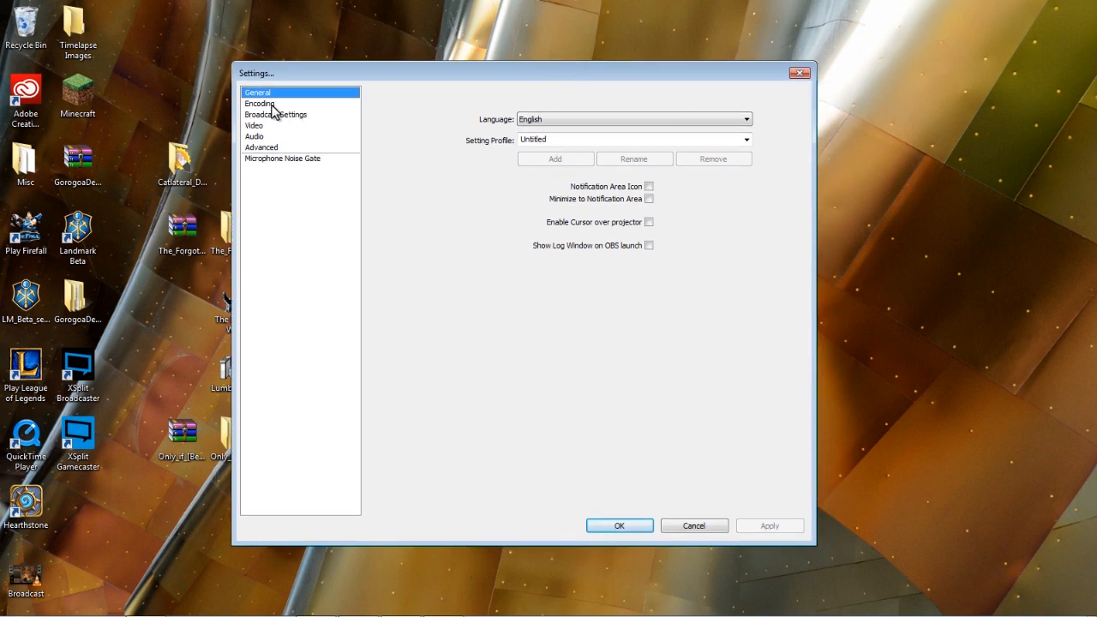
mouse_move(586, 291)
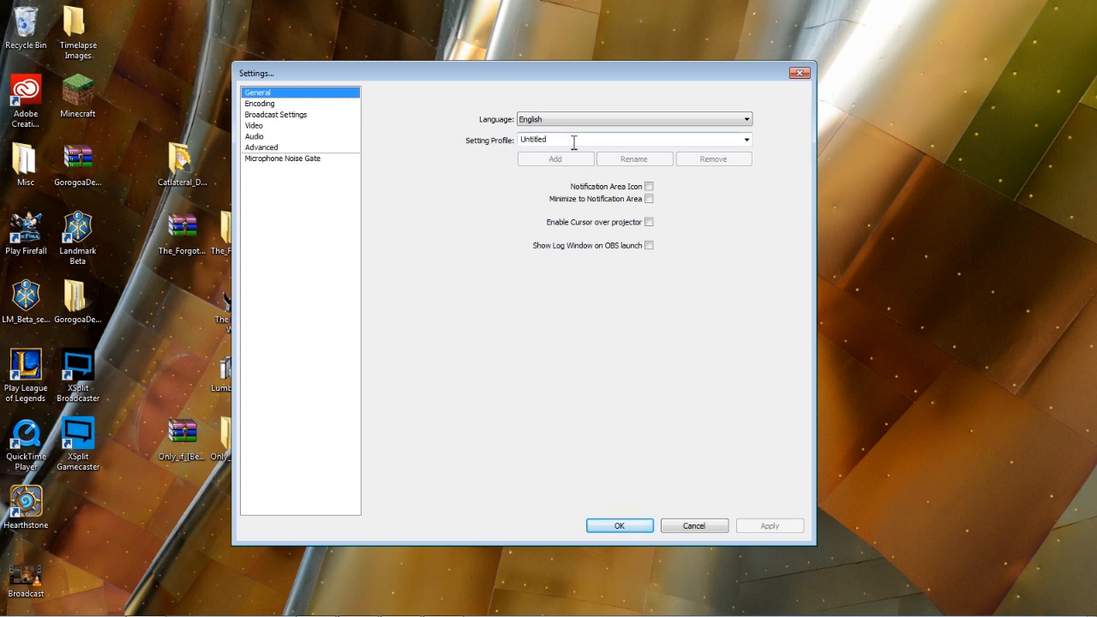
mouse_move(507, 155)
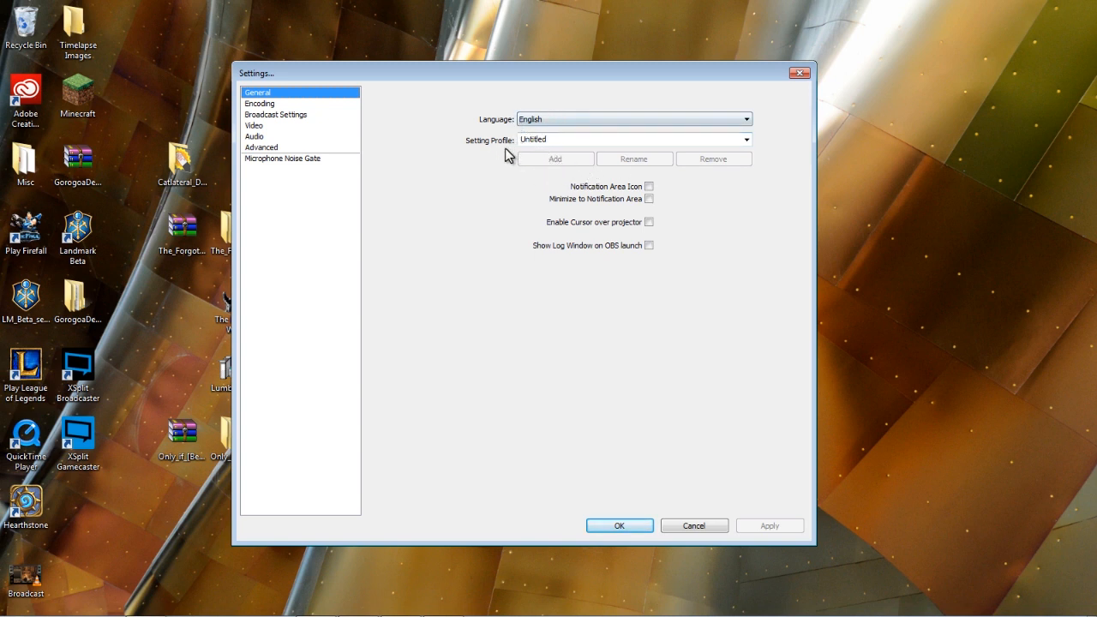
Step: Show the Encoding page with x264 selected and browse the quality balance choices
click(259, 103)
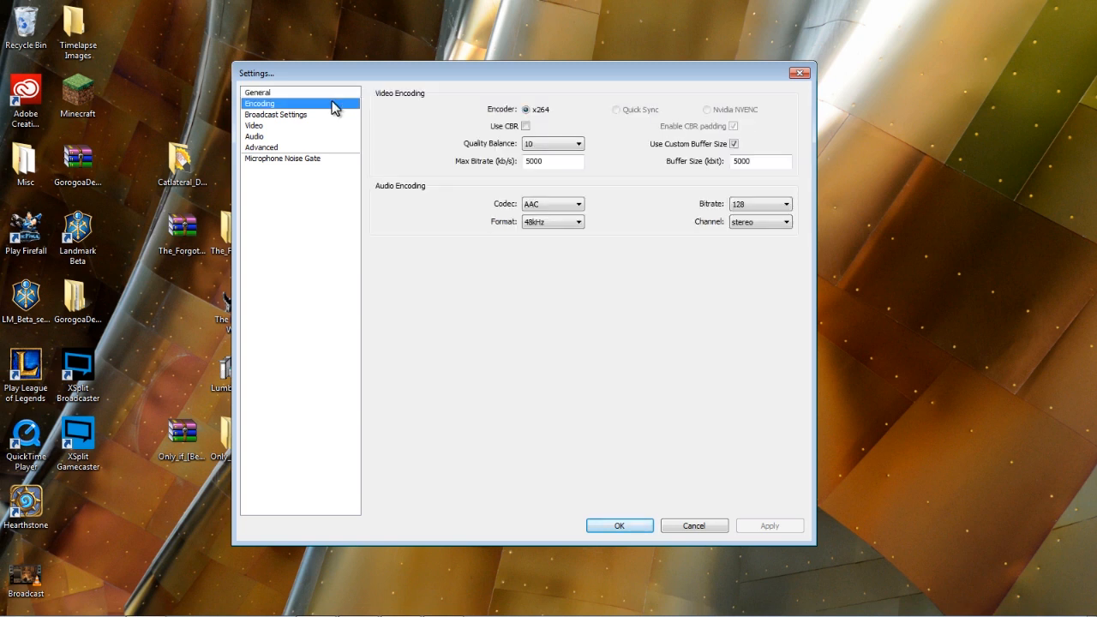
mouse_move(291, 108)
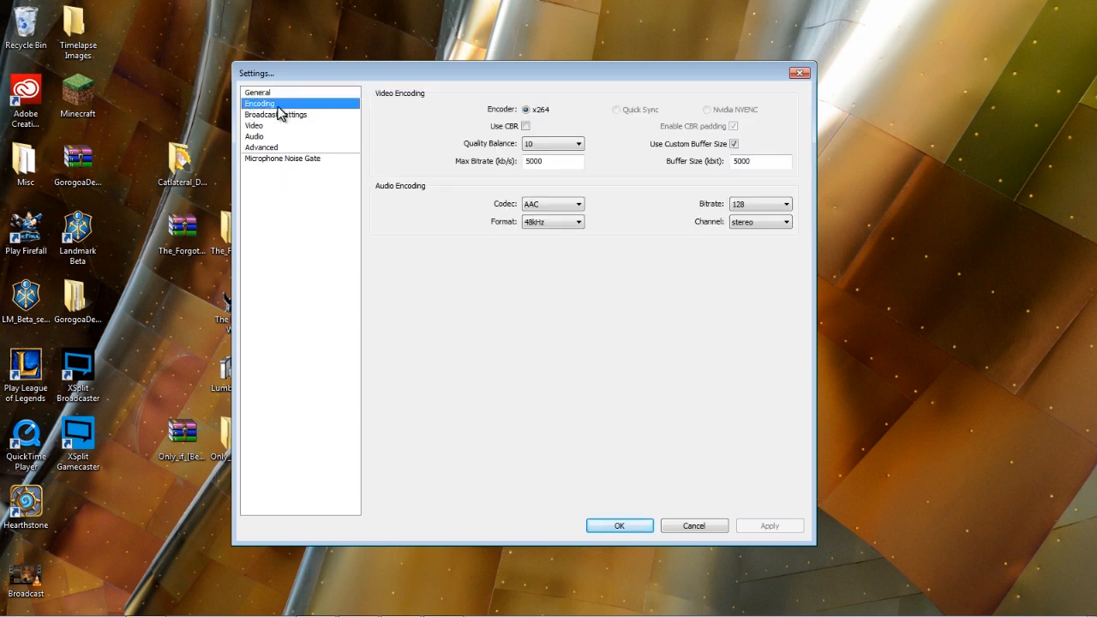
mouse_move(527, 122)
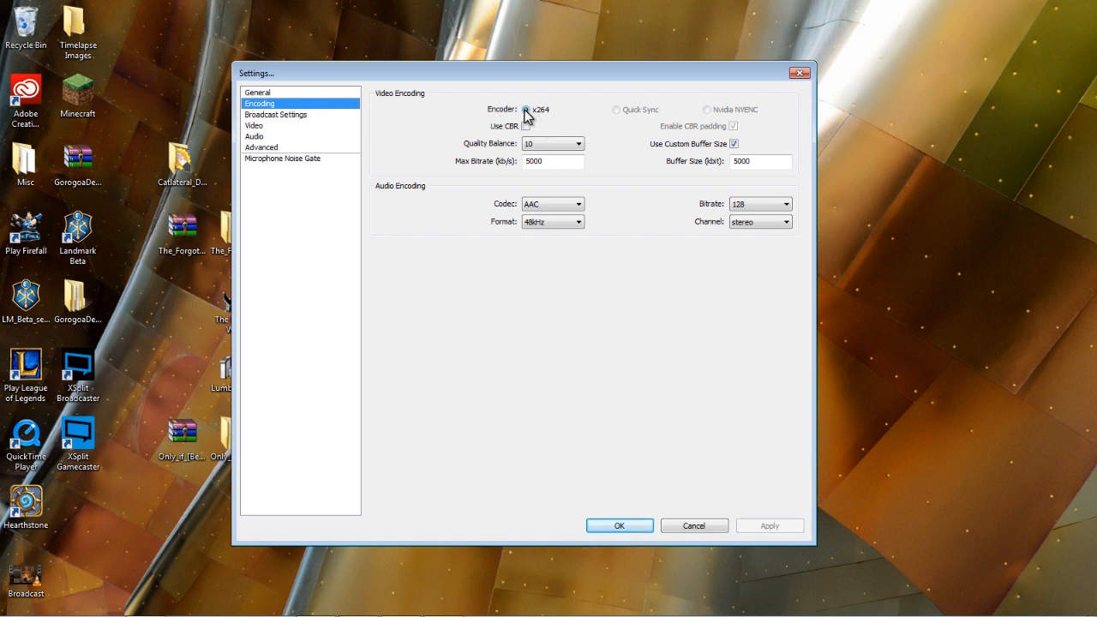
click(525, 126)
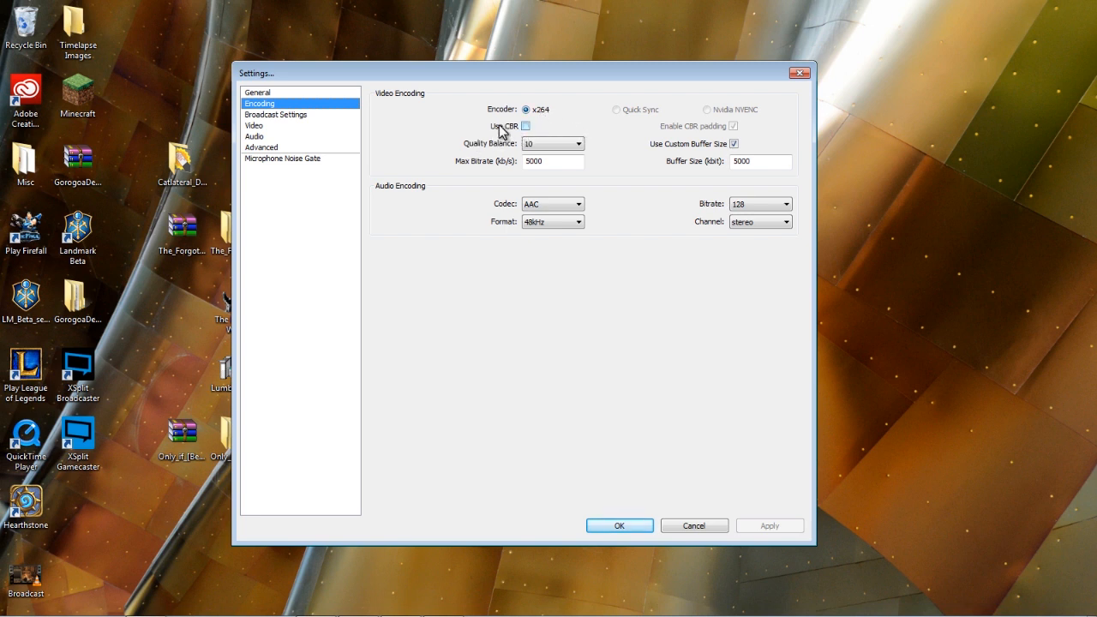
mouse_move(551, 138)
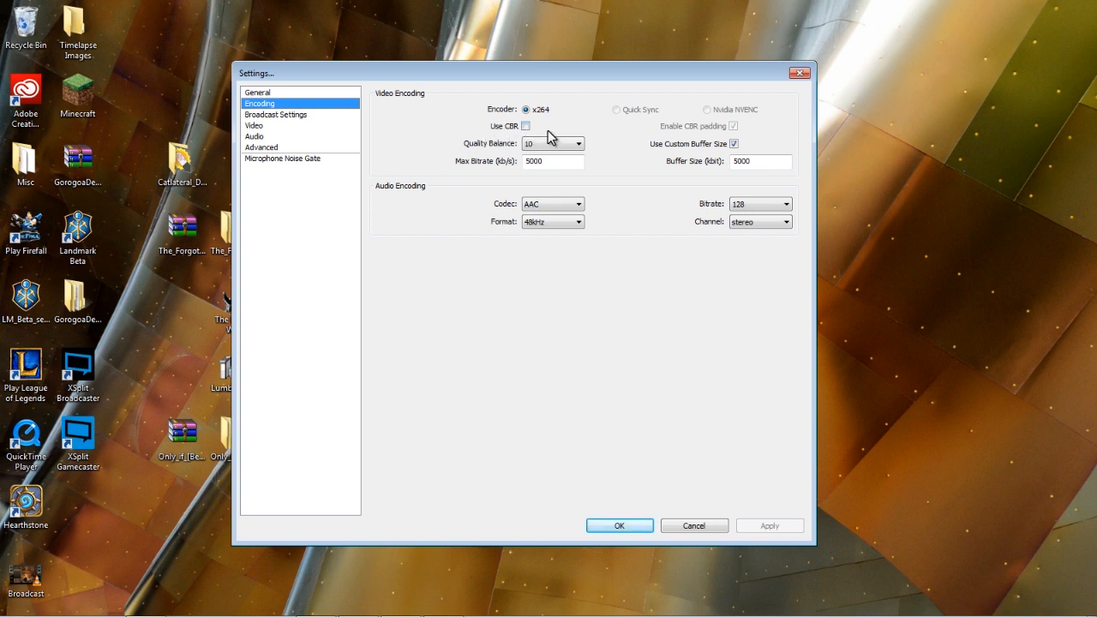
click(578, 143)
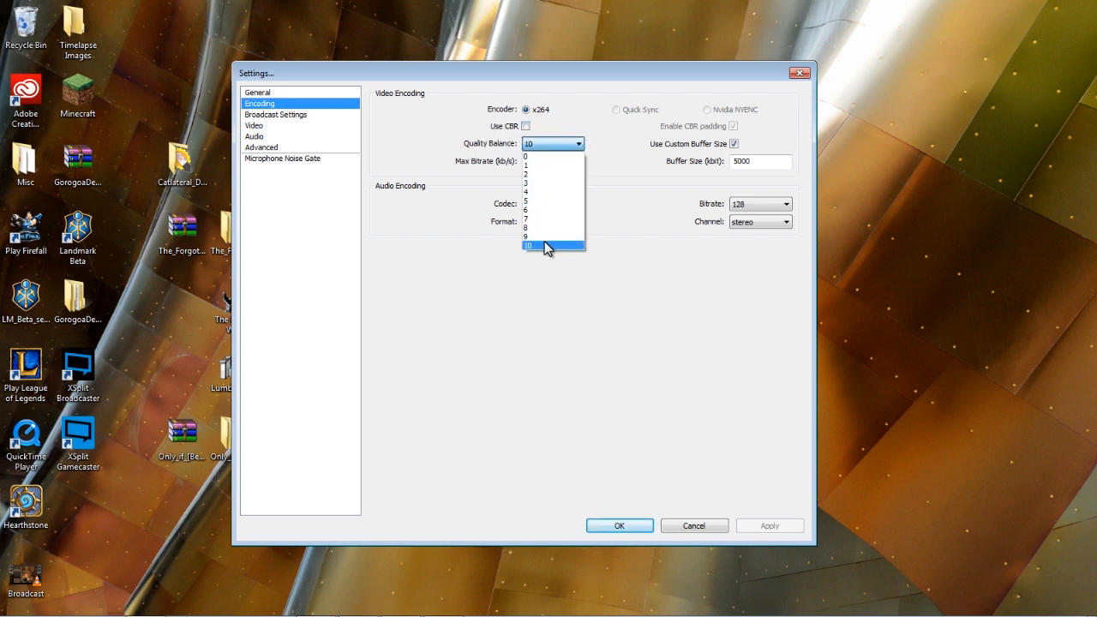
mouse_move(548, 200)
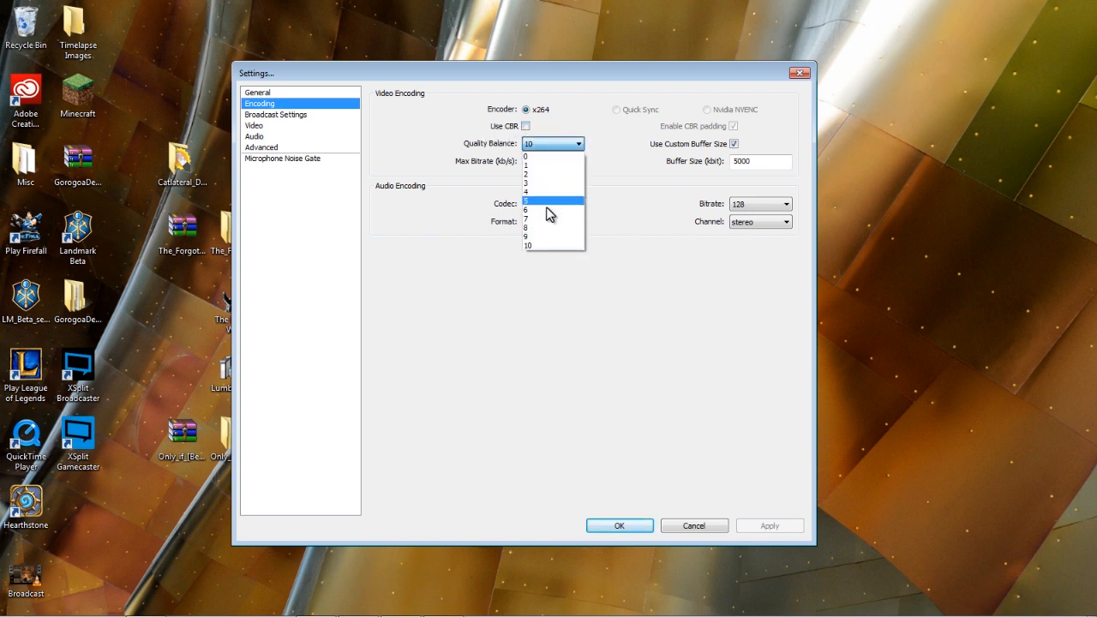
mouse_move(544, 164)
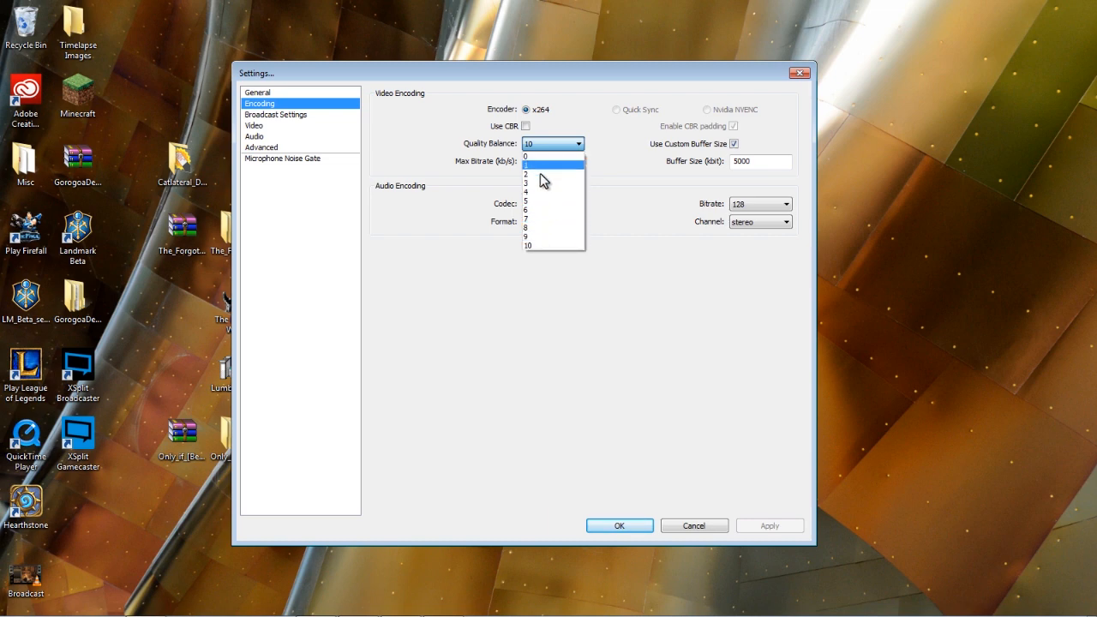
mouse_move(542, 183)
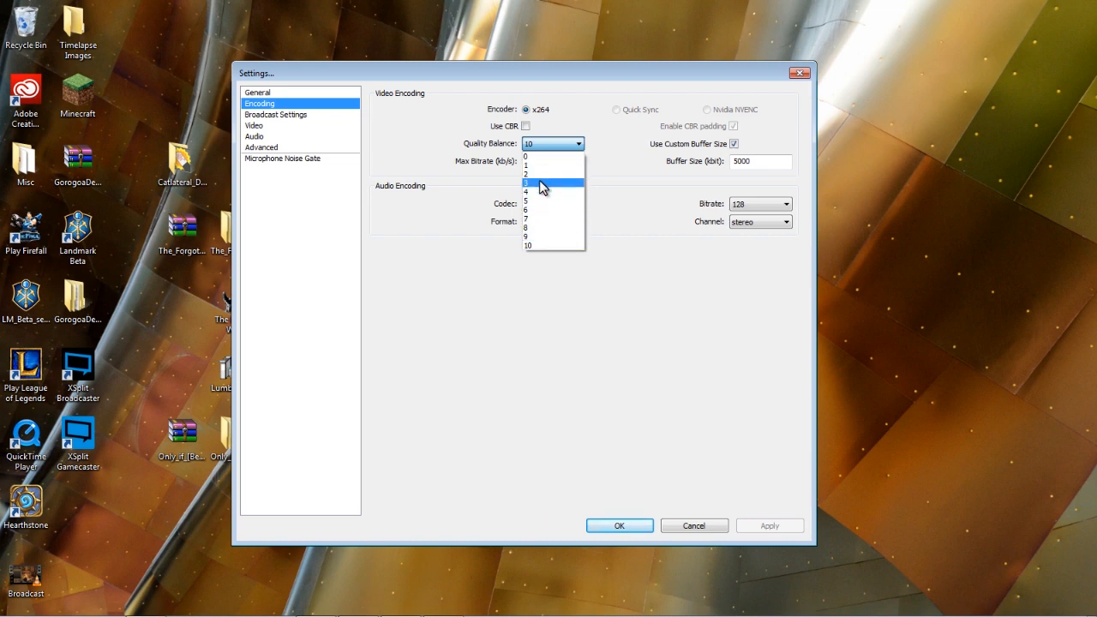
mouse_move(544, 246)
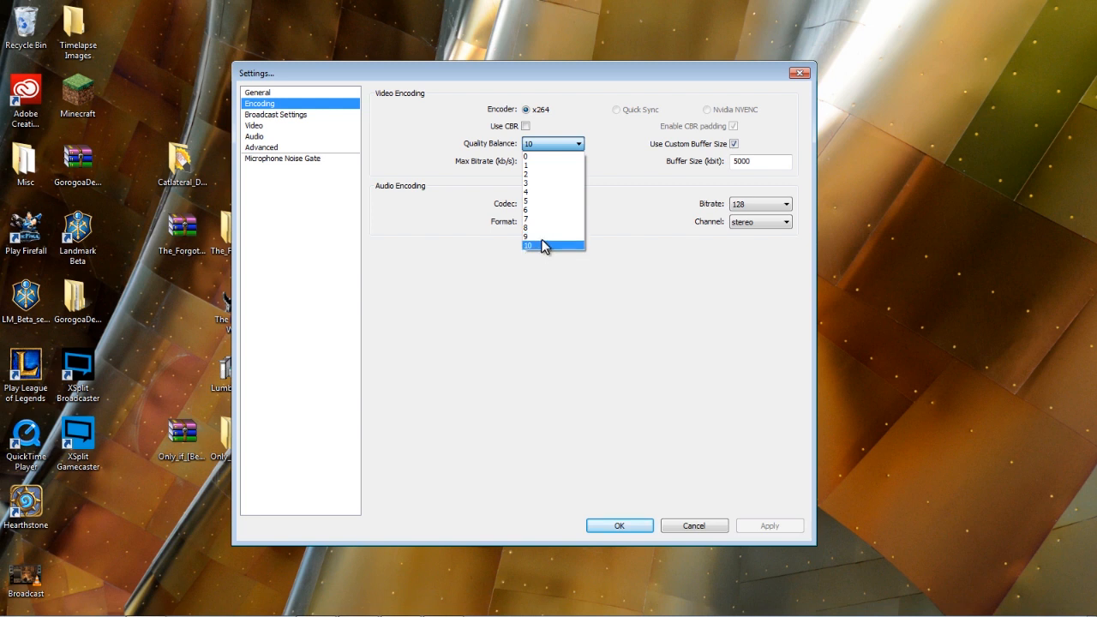
mouse_move(544, 222)
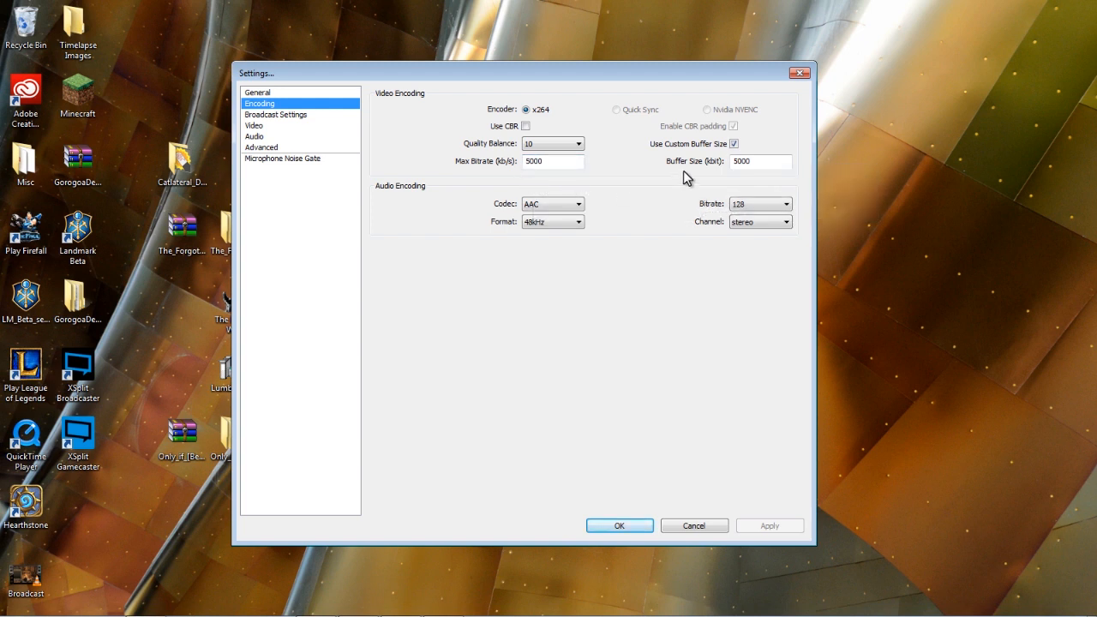
mouse_move(745, 195)
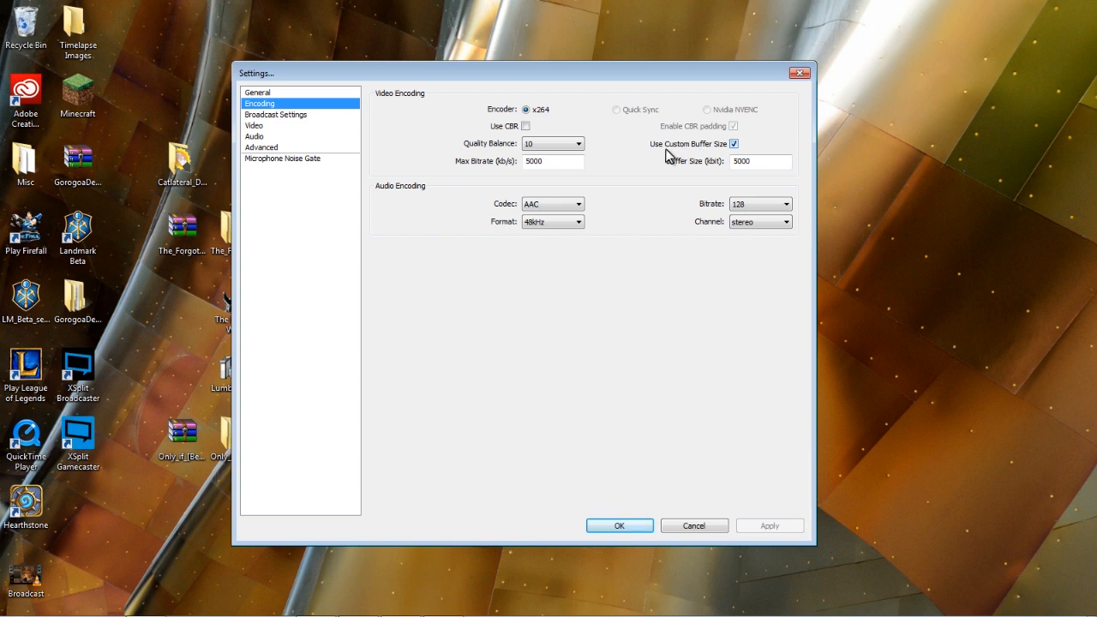
mouse_move(636, 154)
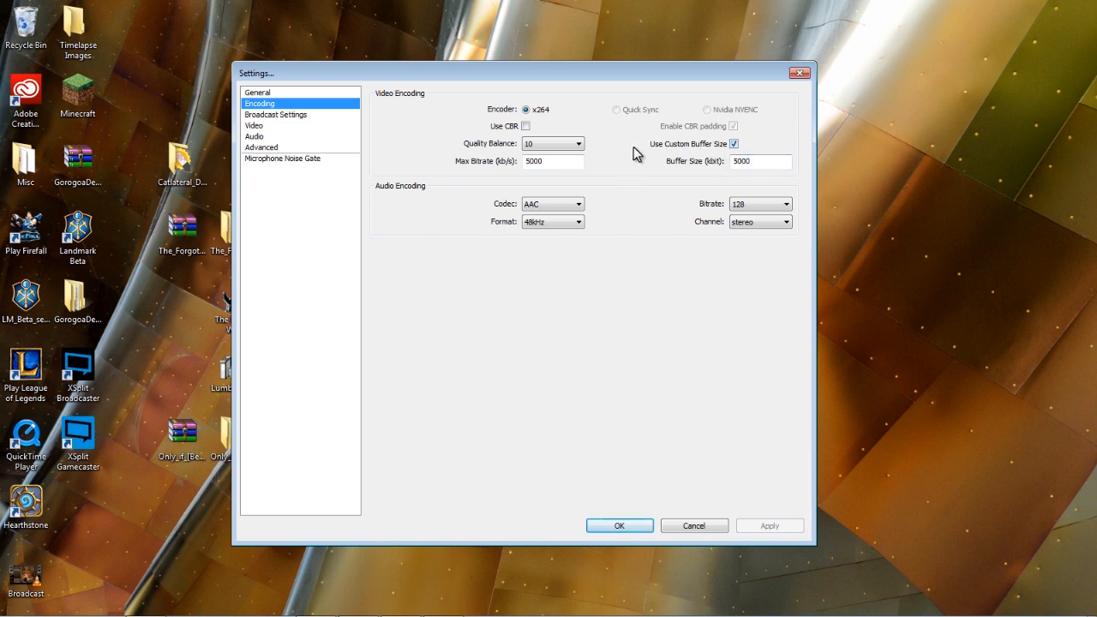
mouse_move(751, 178)
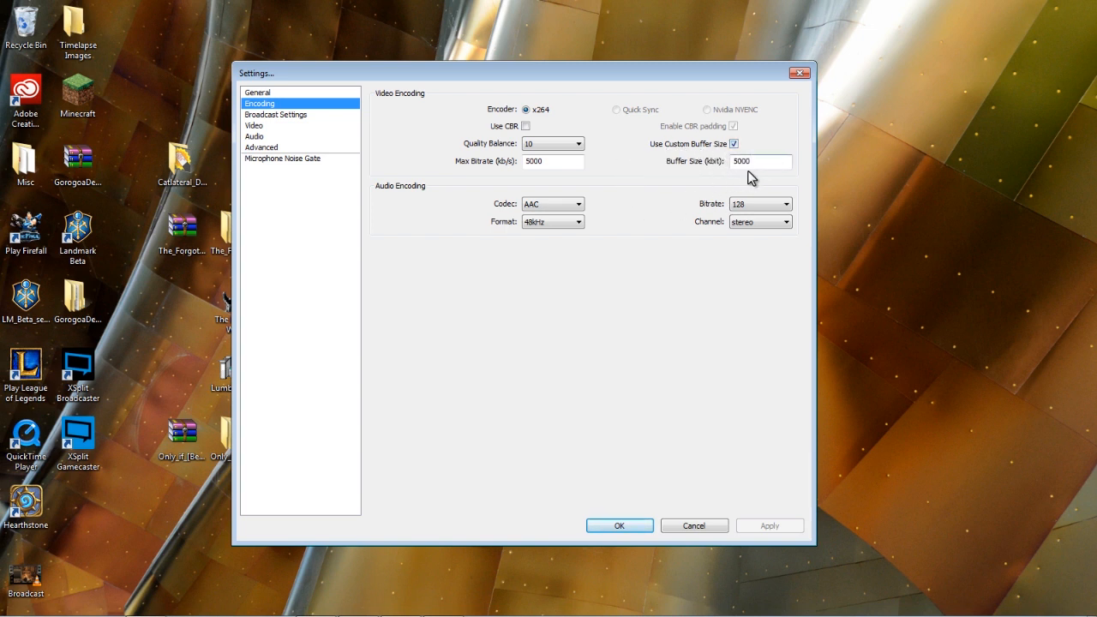
mouse_move(509, 175)
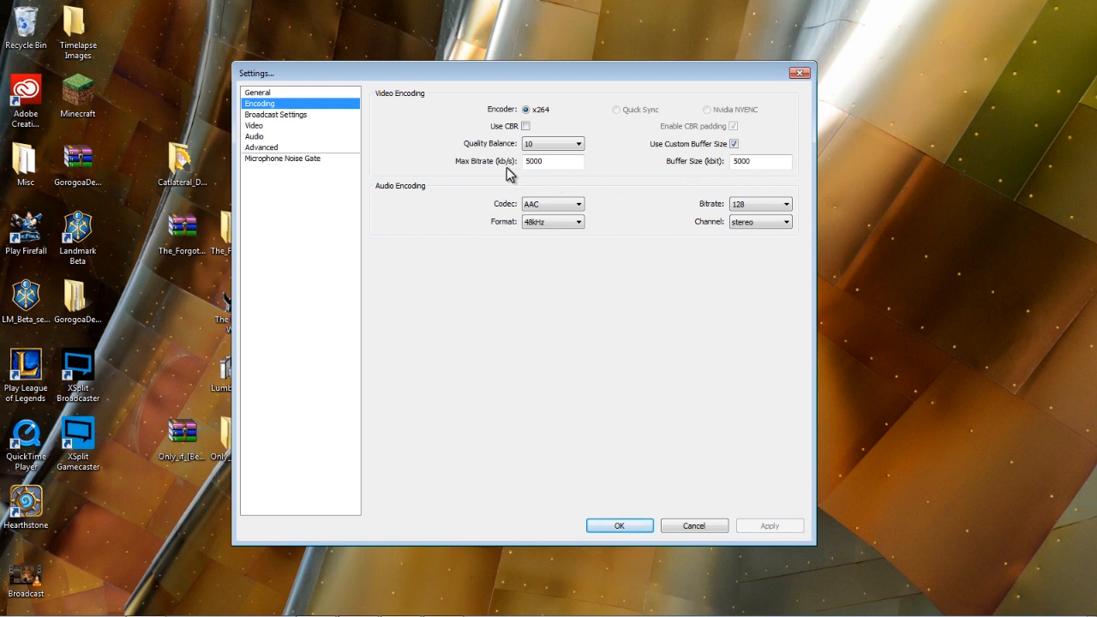
mouse_move(762, 194)
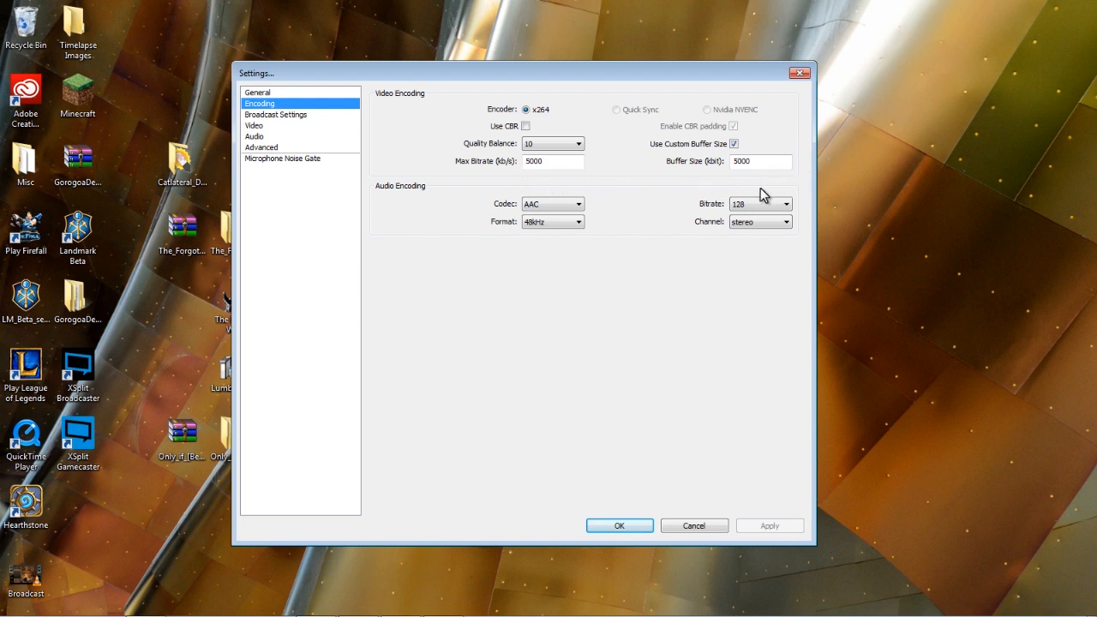
mouse_move(694, 183)
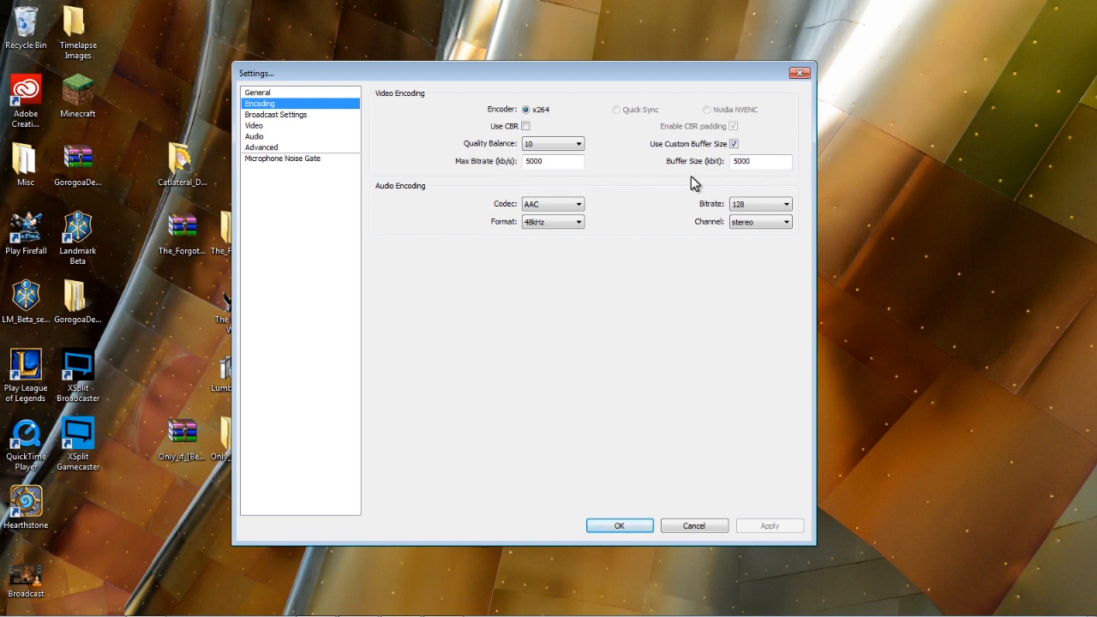
mouse_move(541, 180)
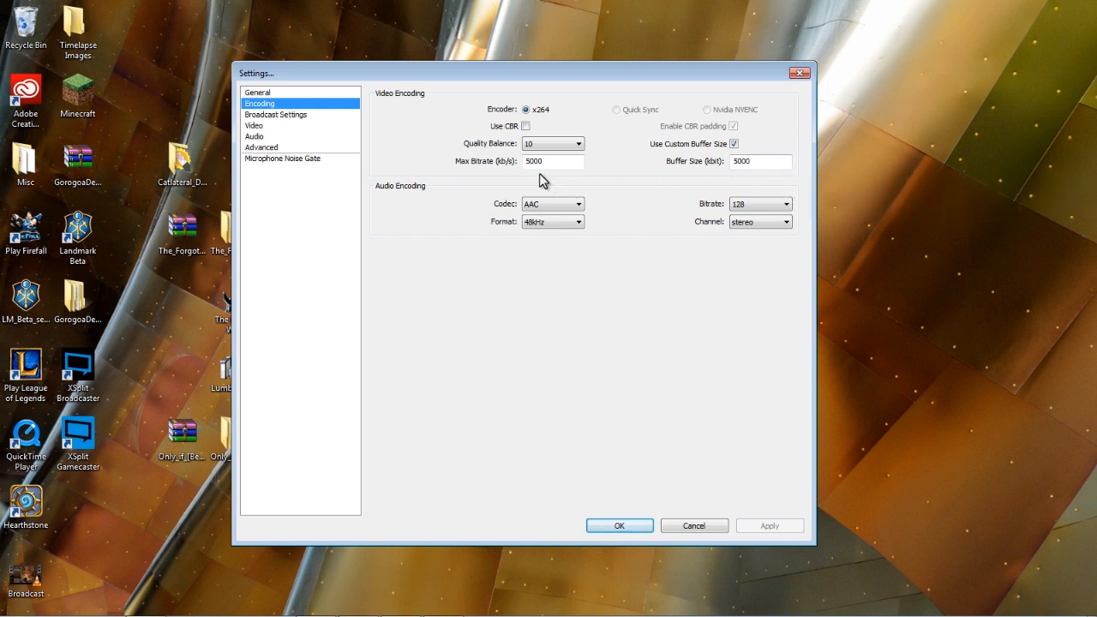
mouse_move(732, 181)
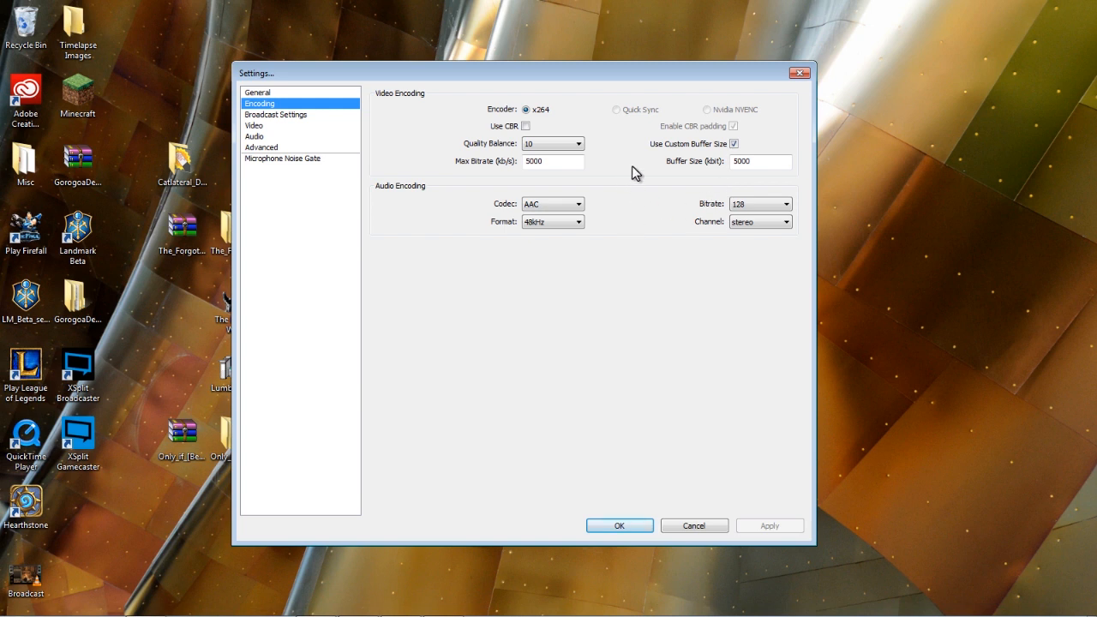
mouse_move(427, 199)
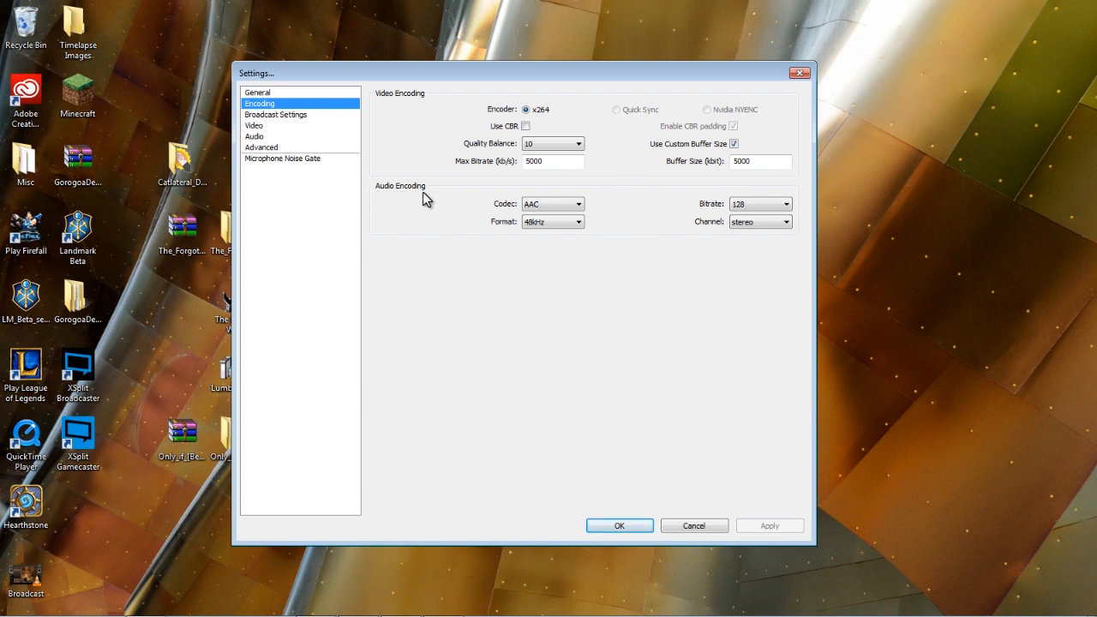
mouse_move(439, 218)
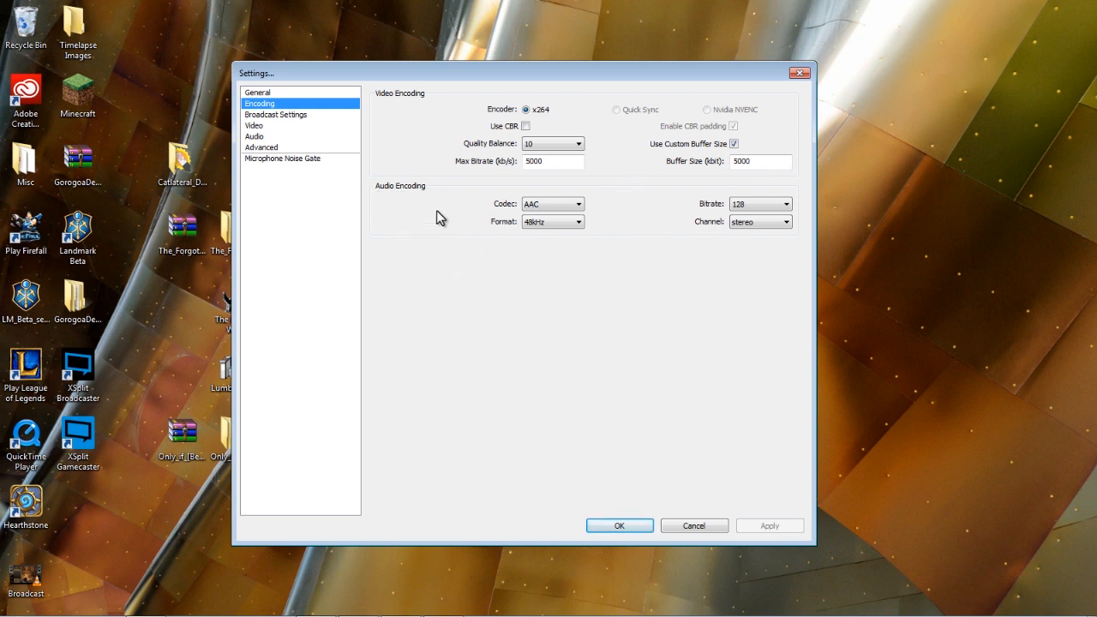
mouse_move(554, 300)
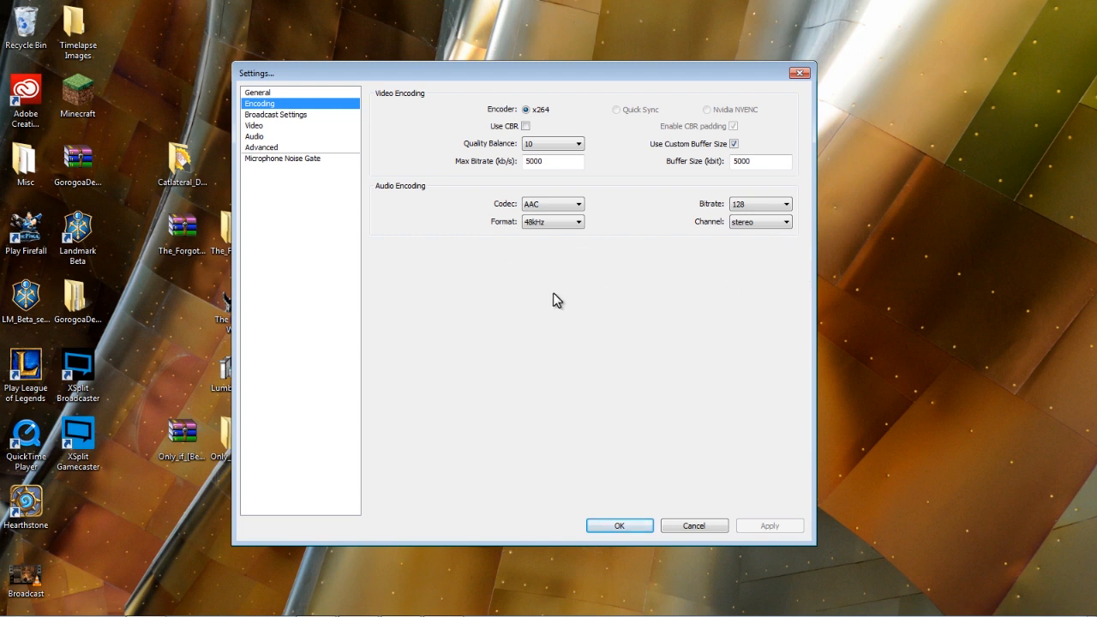
mouse_move(564, 185)
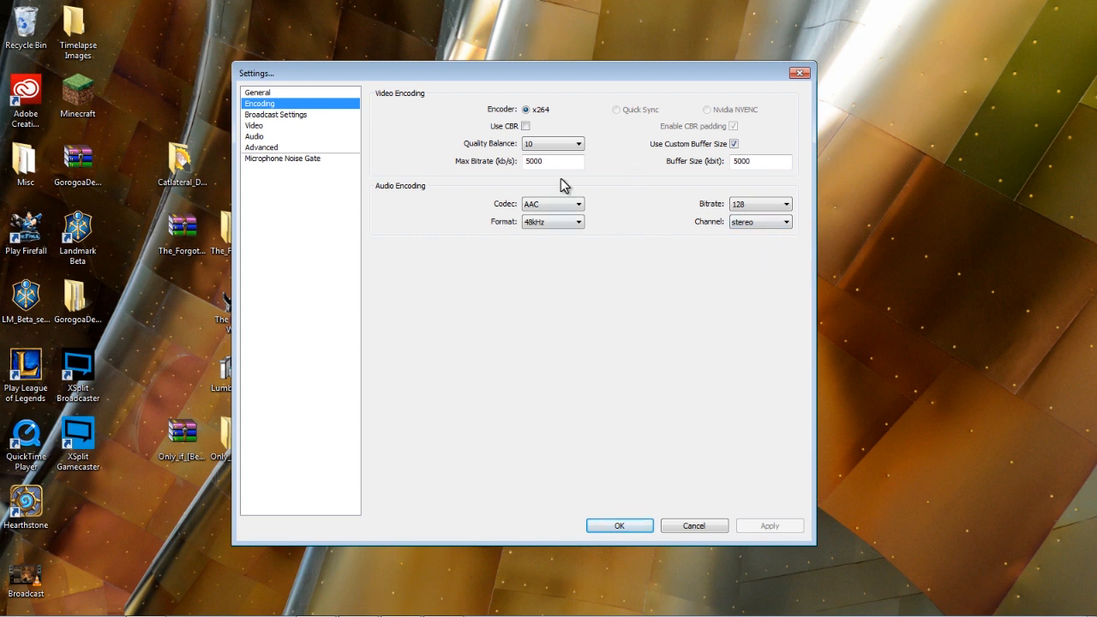
mouse_move(727, 204)
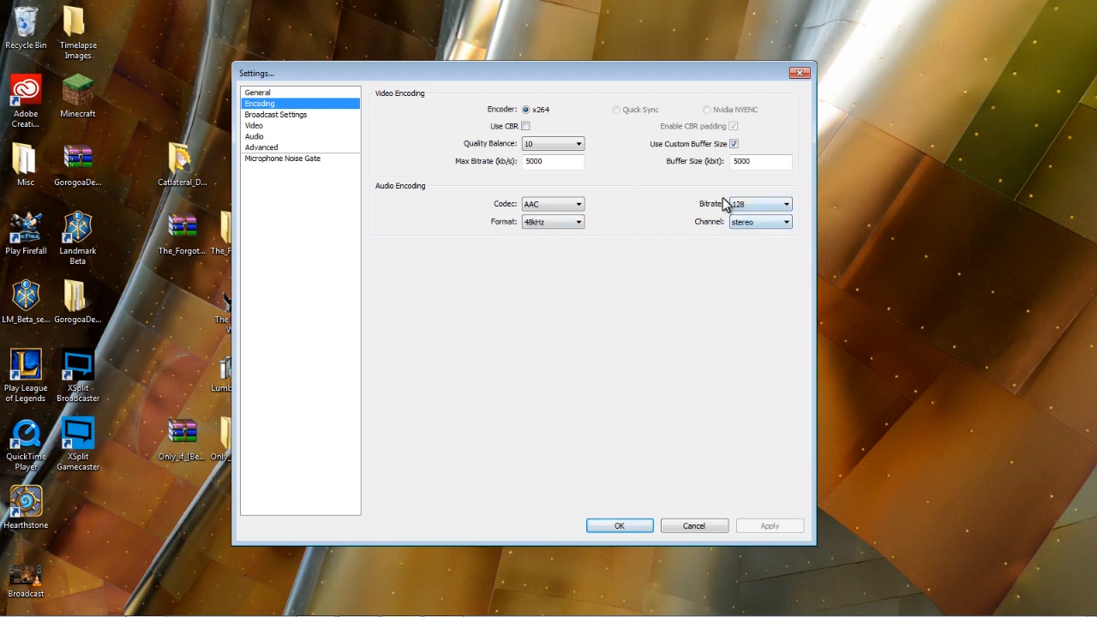
mouse_move(323, 162)
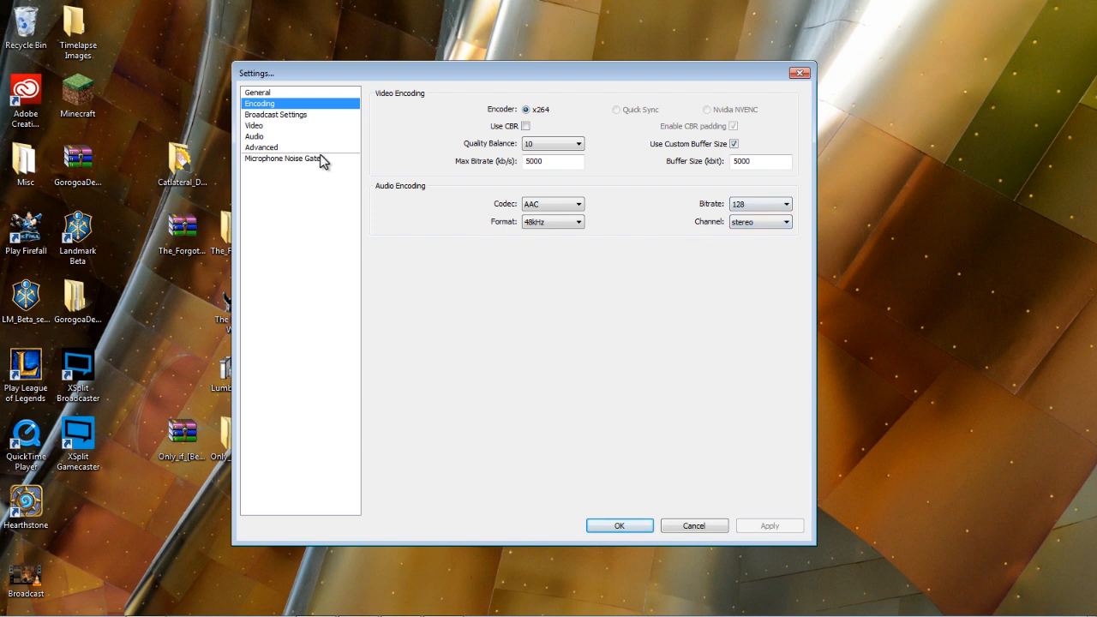
mouse_move(389, 274)
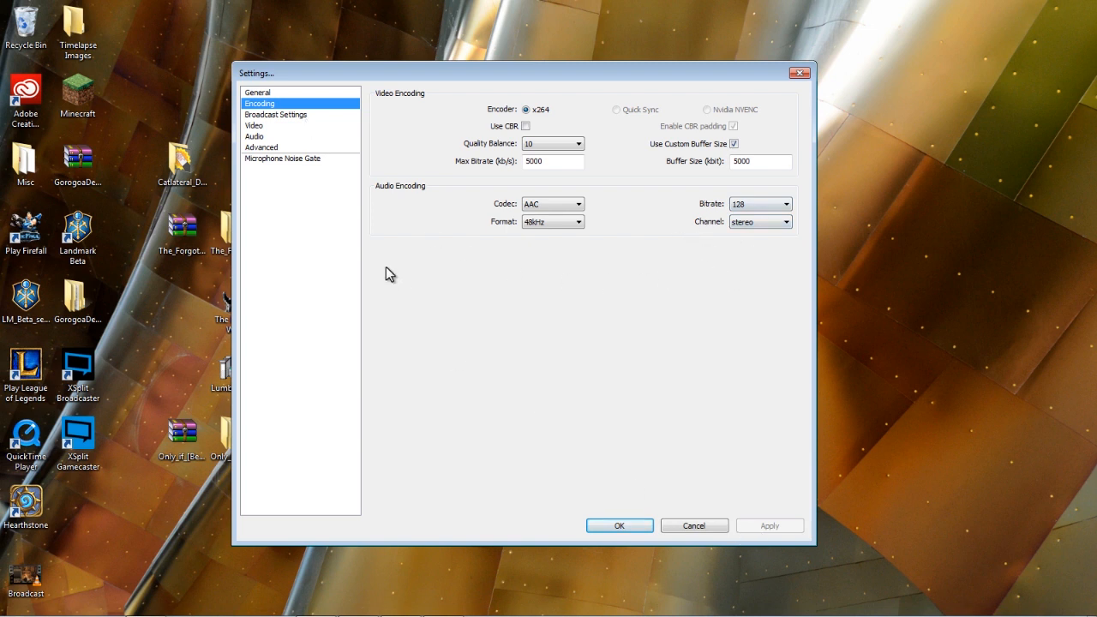
Step: Show Broadcast Settings: File Output Only, Broadcast.mp4 path, recording hotkeys Num 0/Num 1
click(276, 114)
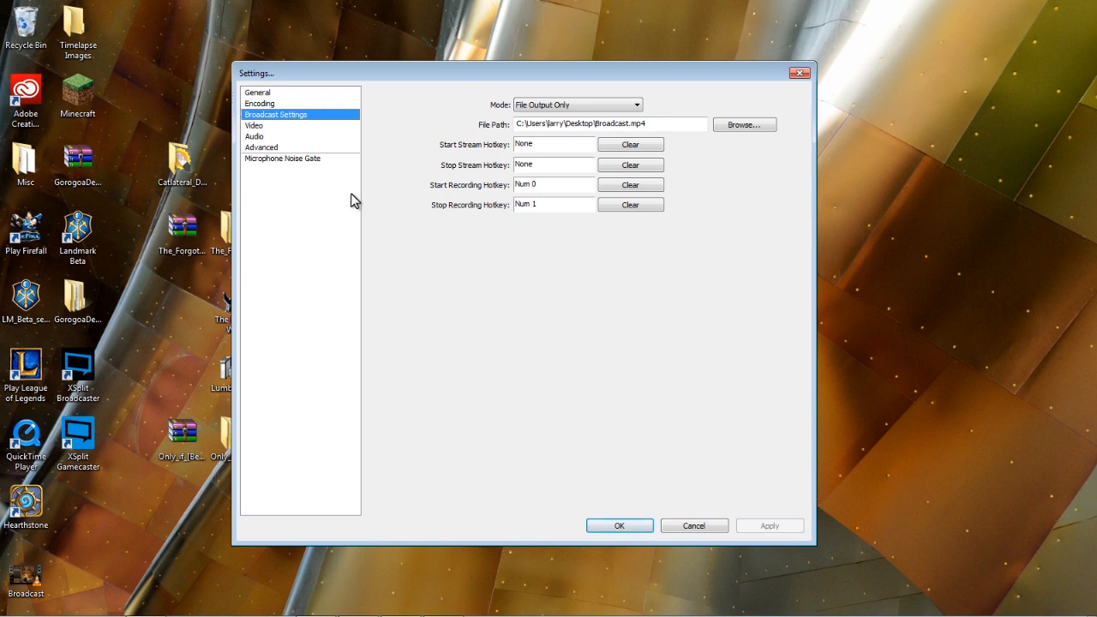
mouse_move(439, 229)
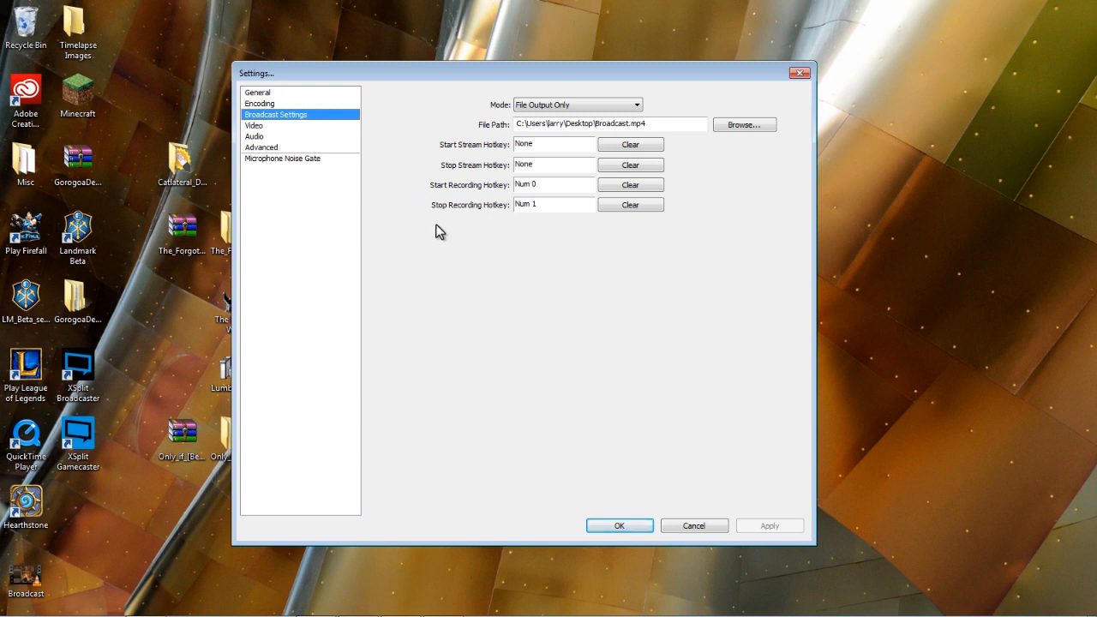
mouse_move(501, 201)
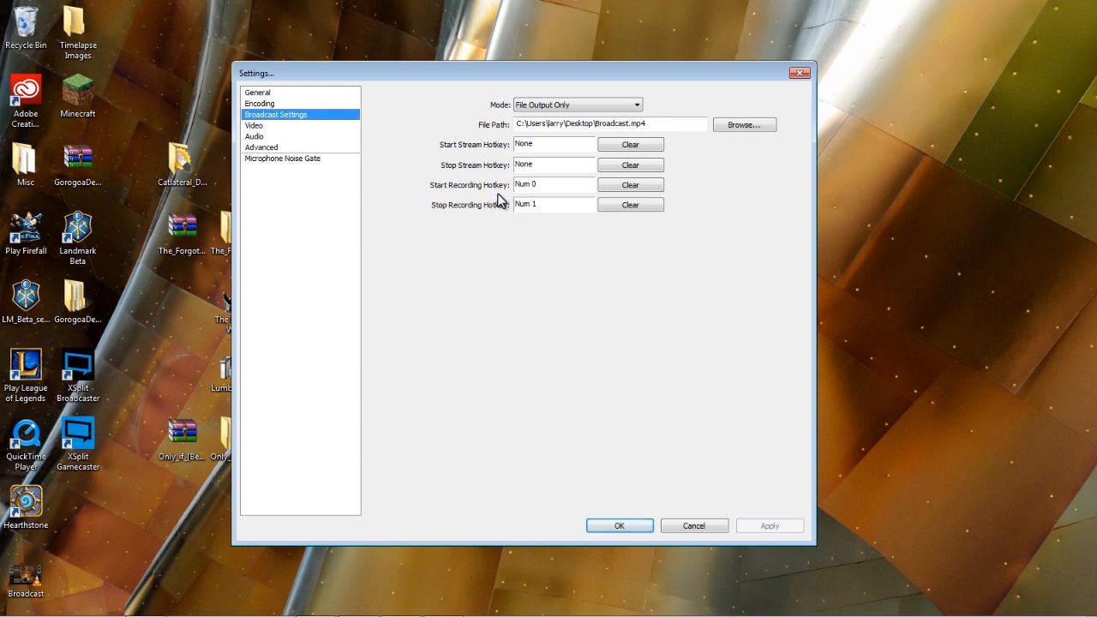
mouse_move(502, 223)
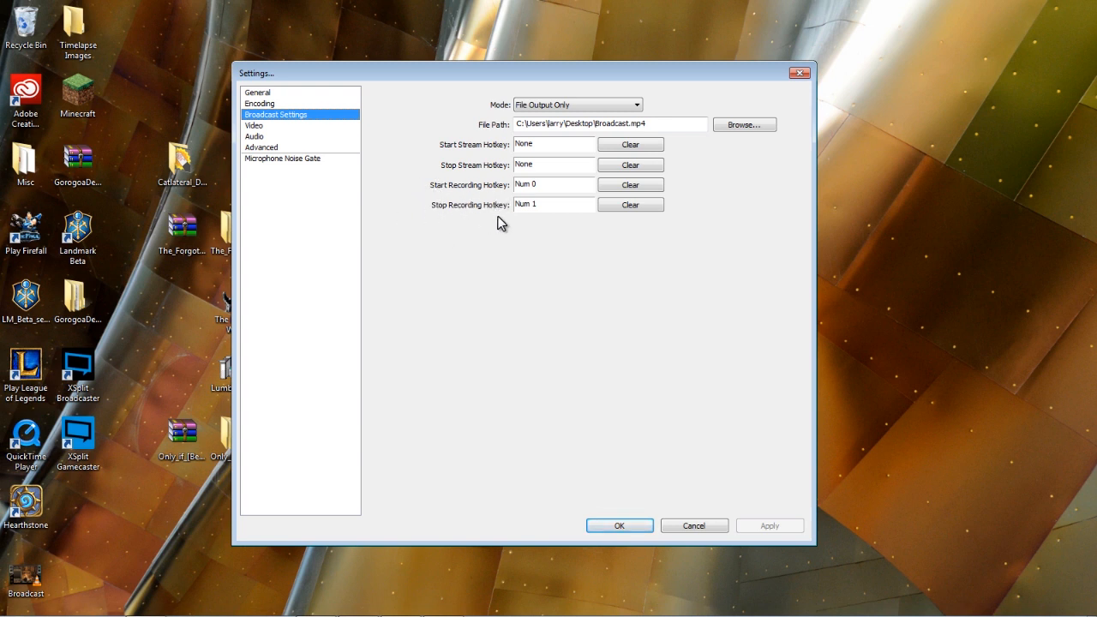
mouse_move(462, 221)
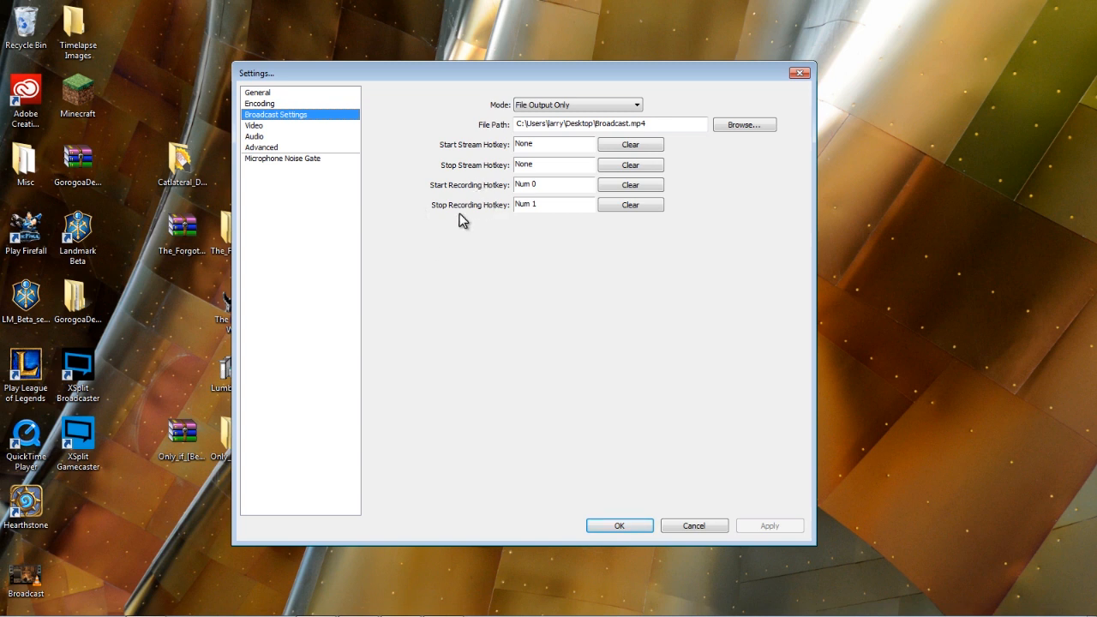
mouse_move(446, 220)
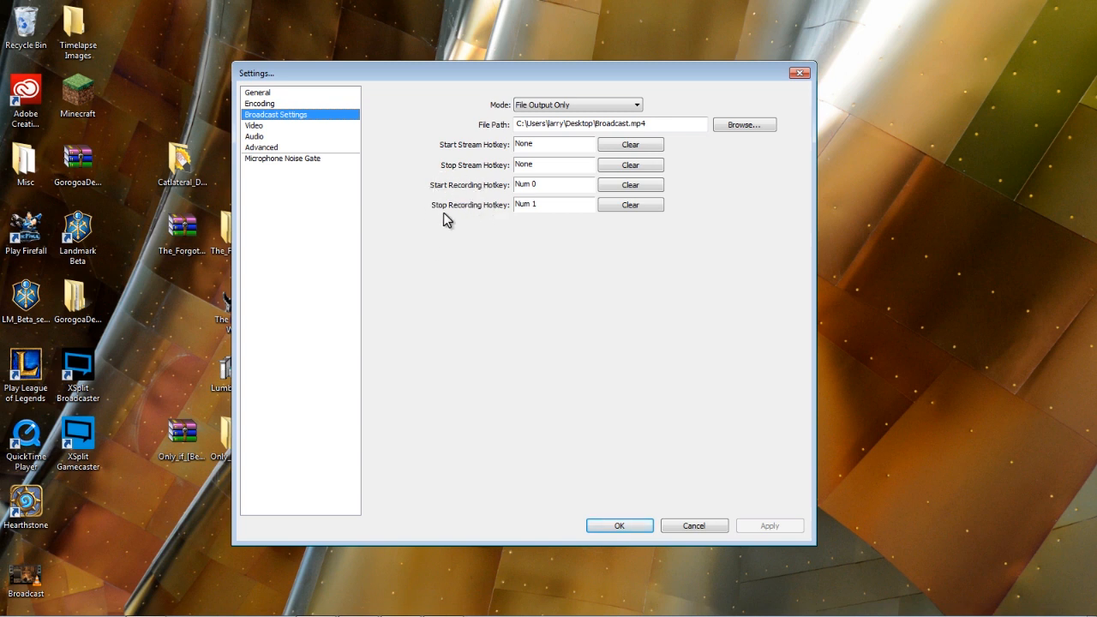
mouse_move(437, 207)
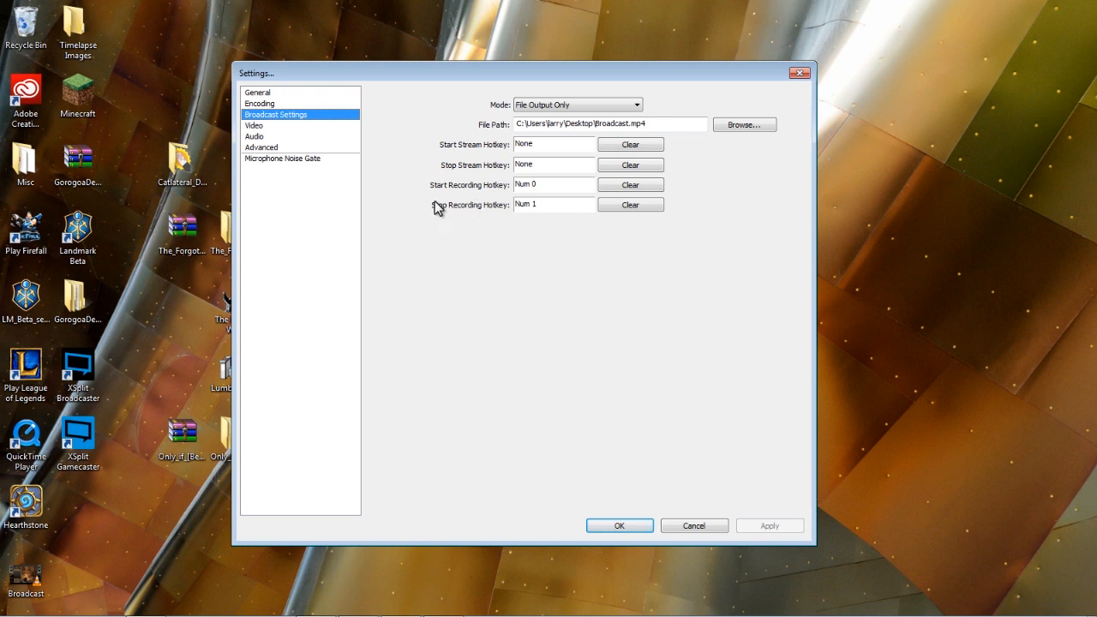
mouse_move(462, 245)
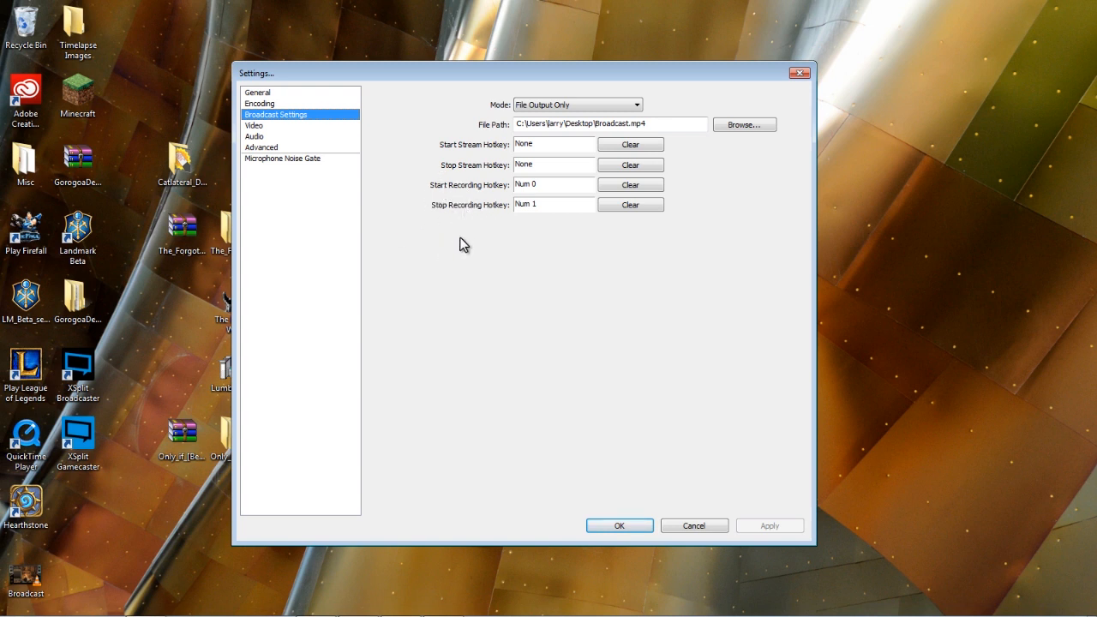
mouse_move(478, 239)
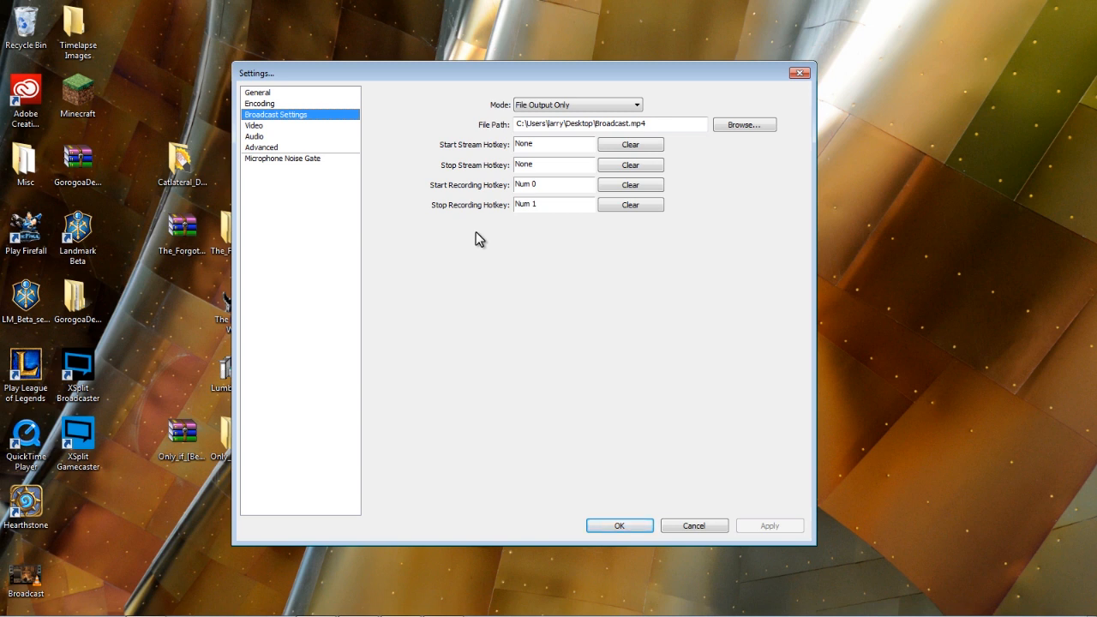
mouse_move(515, 259)
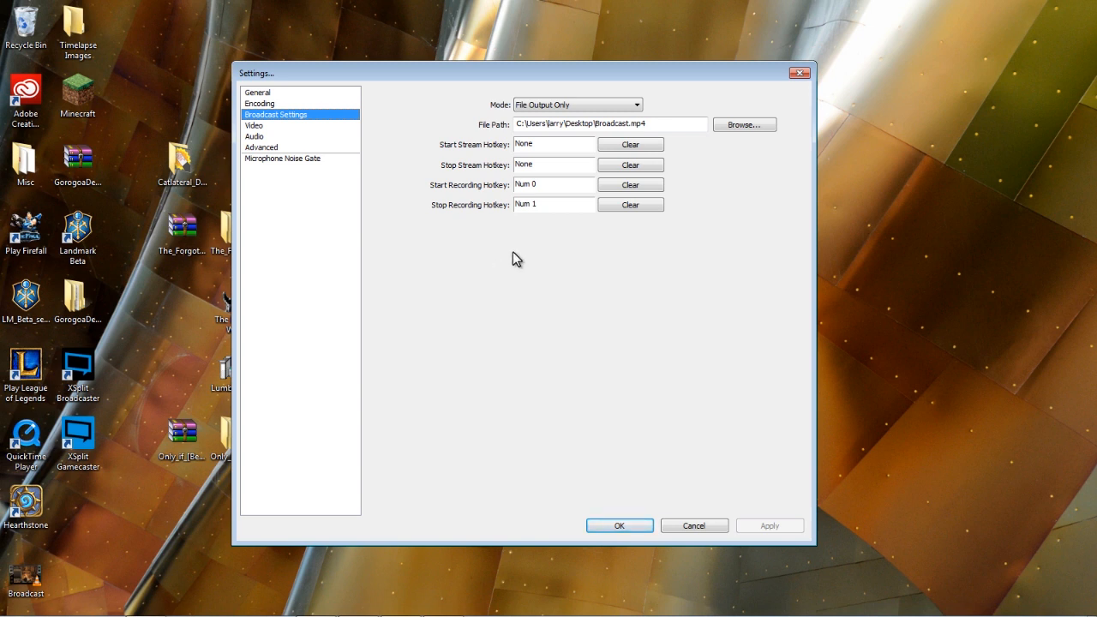
mouse_move(556, 197)
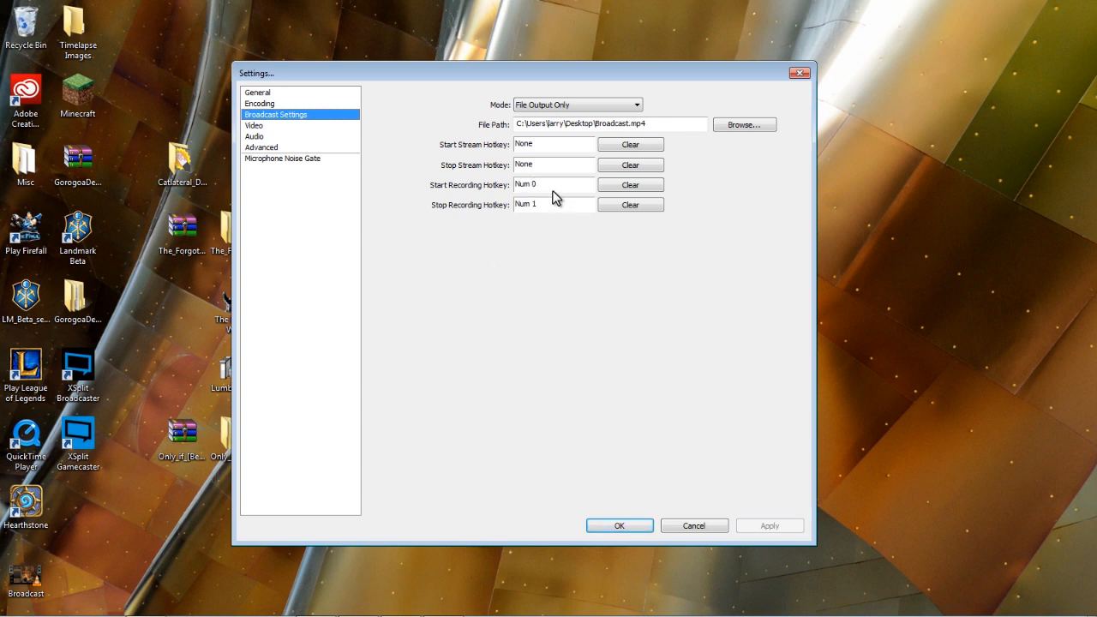
mouse_move(521, 221)
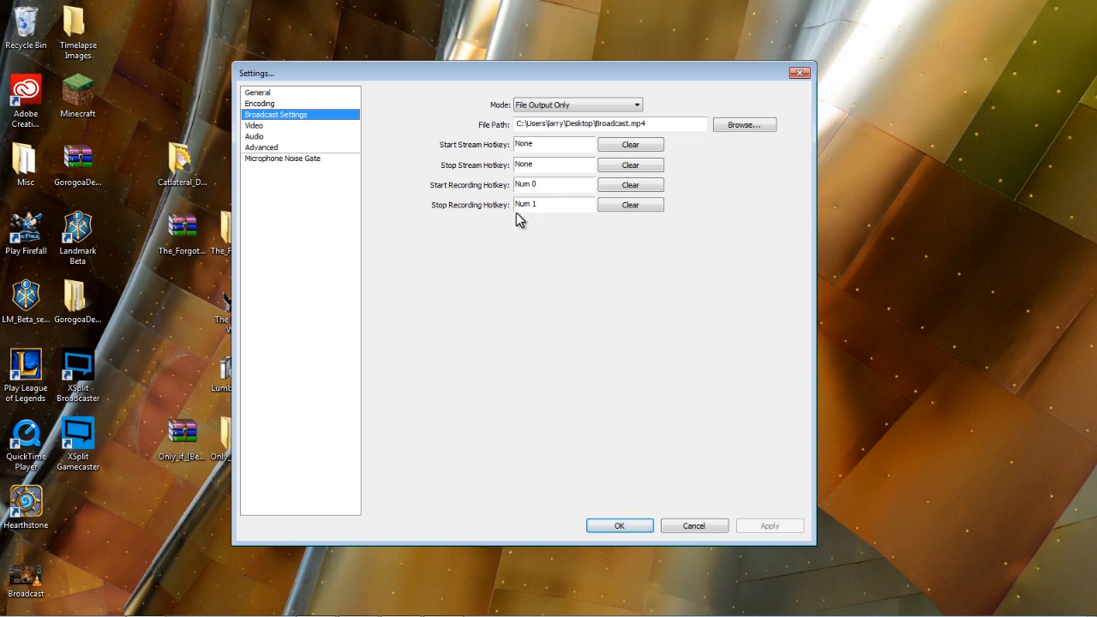
mouse_move(500, 216)
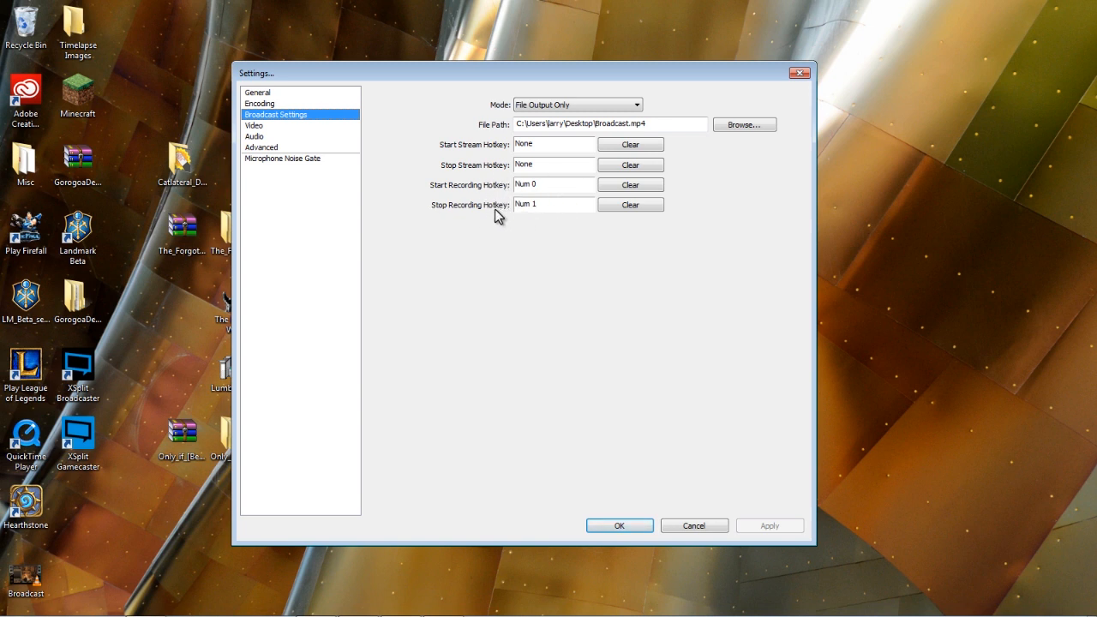
mouse_move(497, 269)
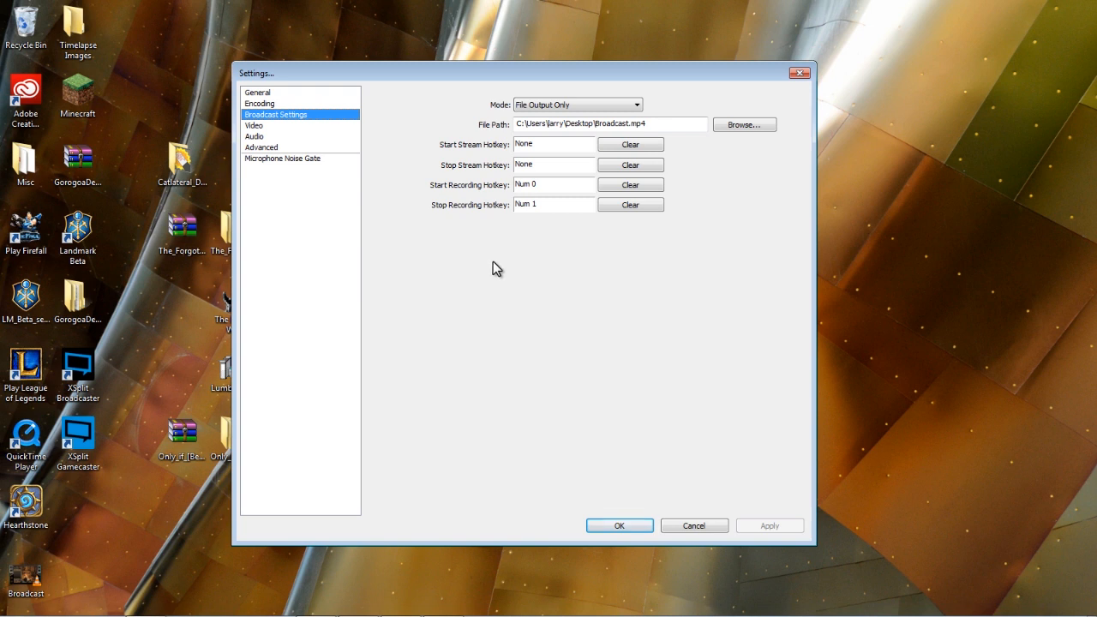
mouse_move(470, 266)
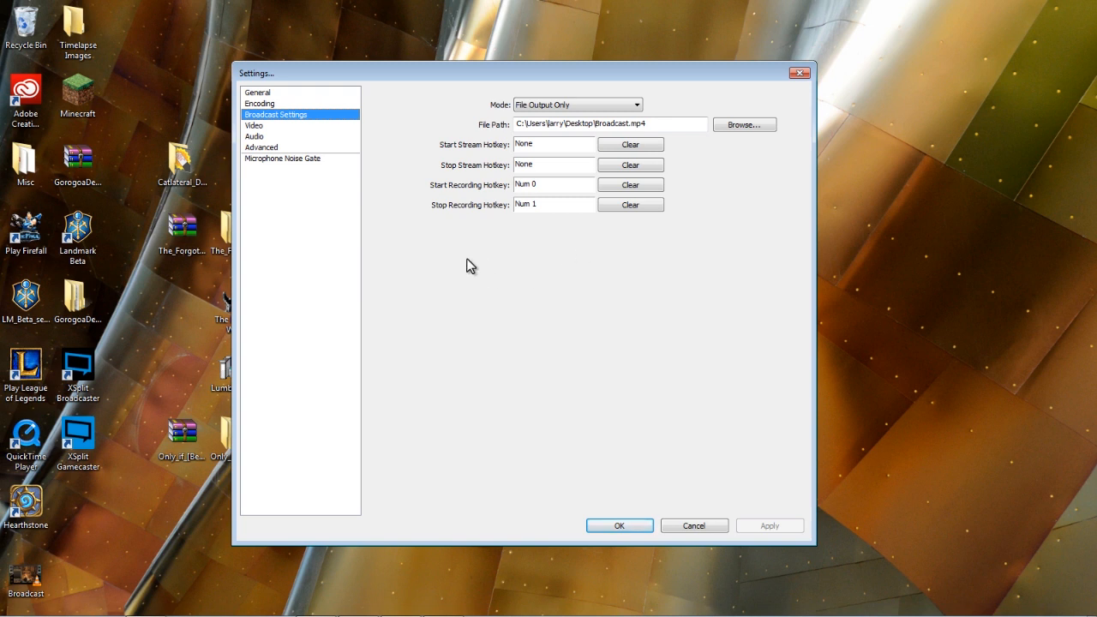
mouse_move(456, 255)
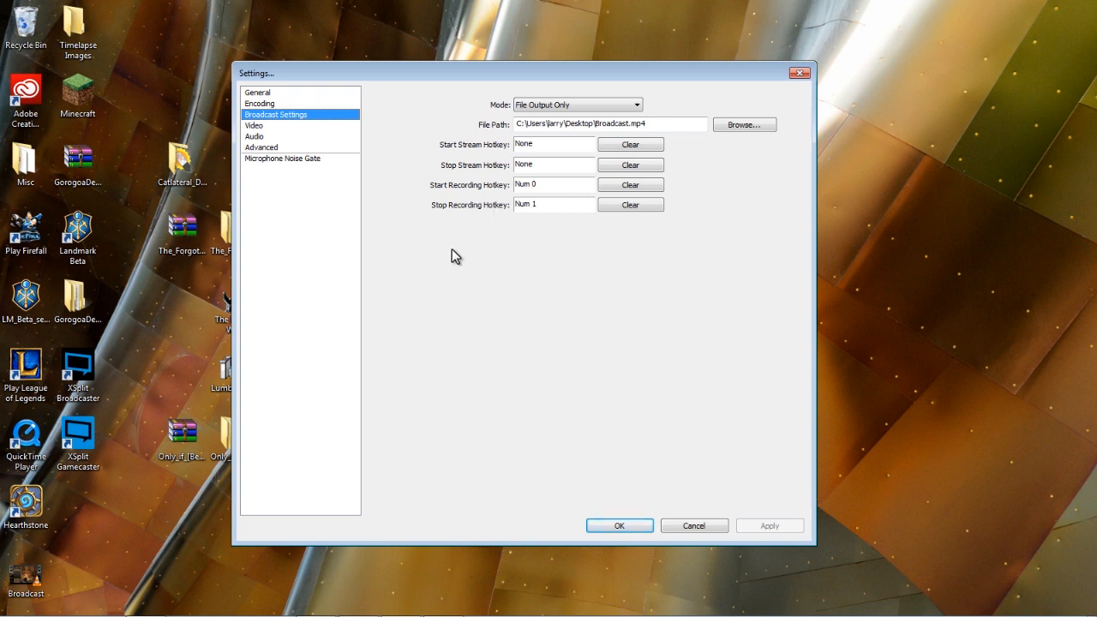
click(253, 125)
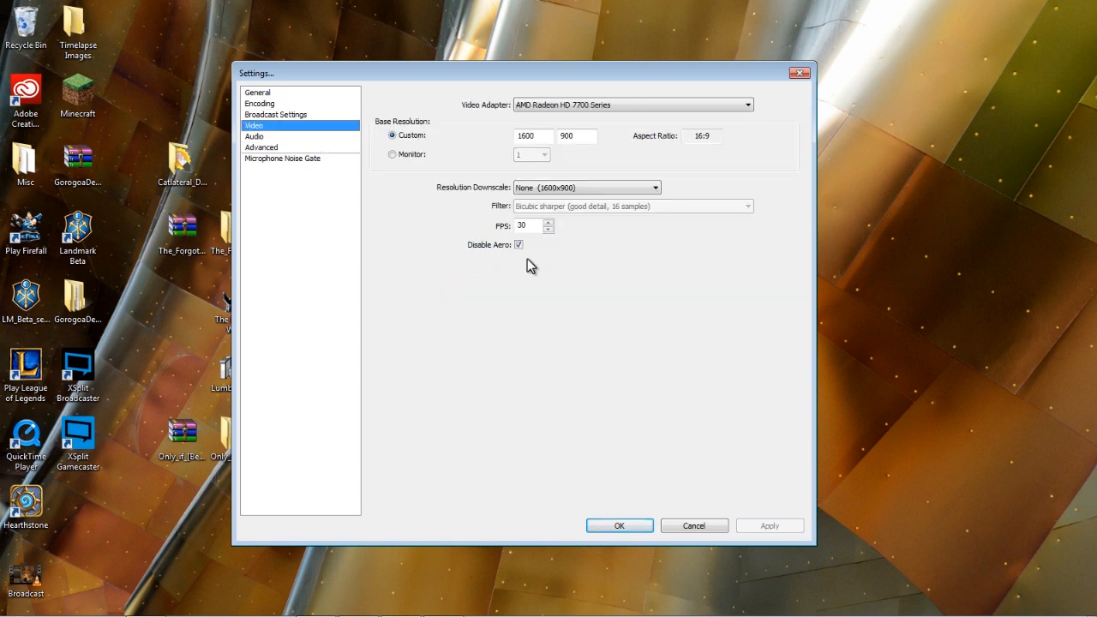
mouse_move(463, 117)
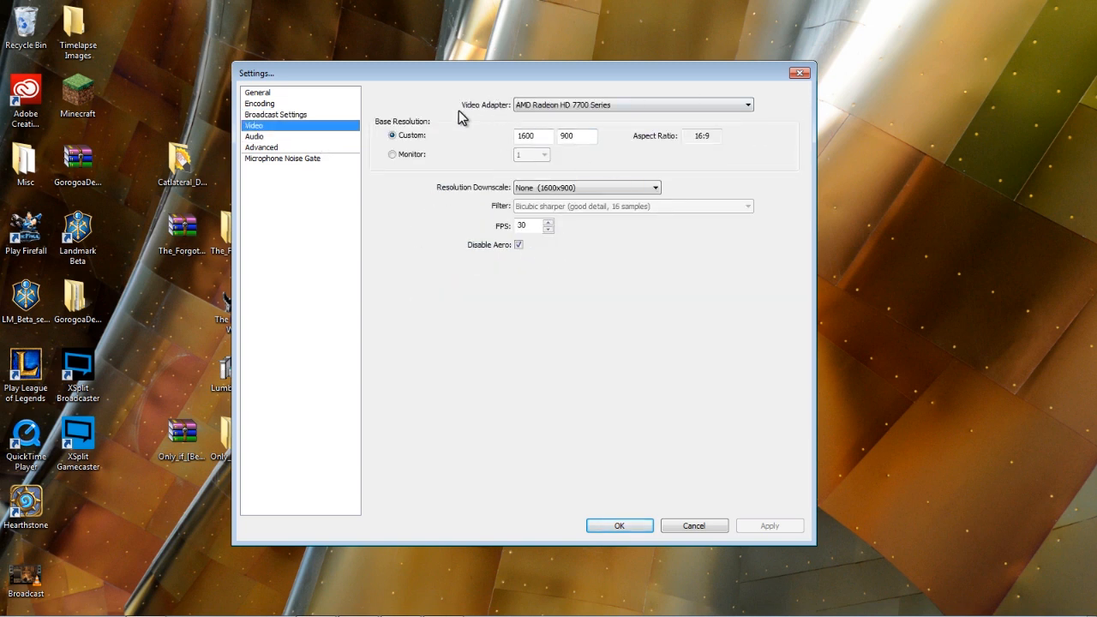
click(746, 104)
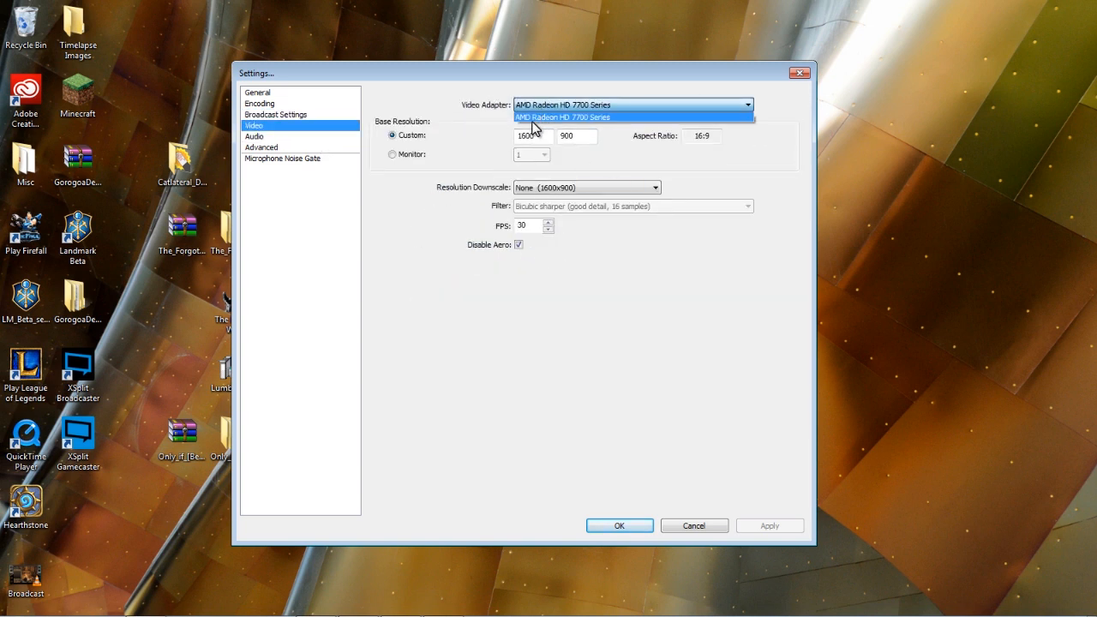
click(562, 118)
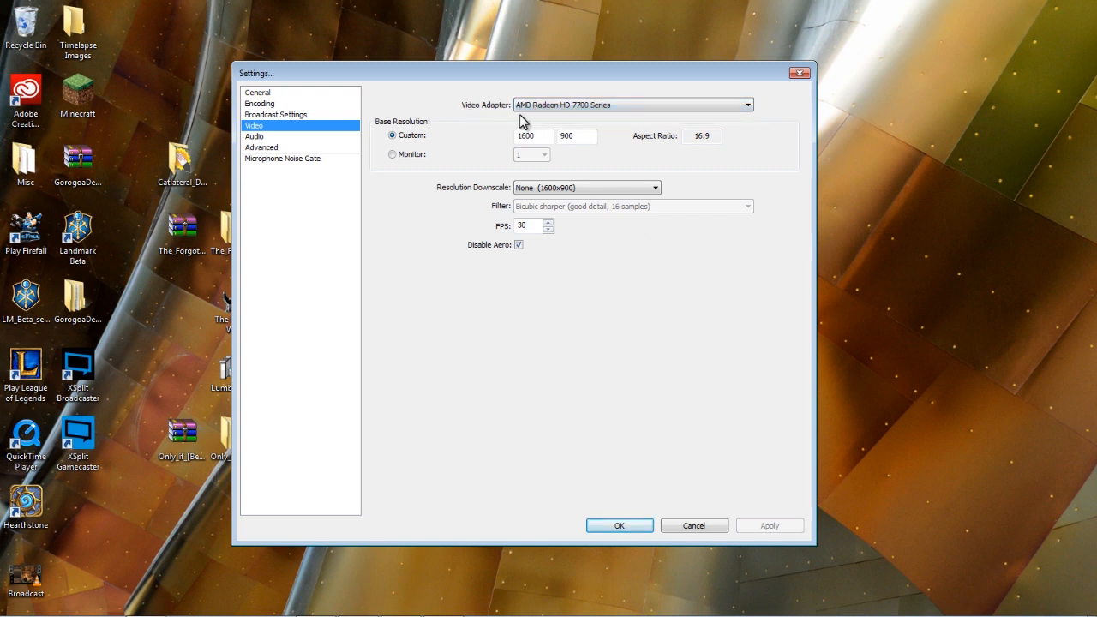
click(747, 105)
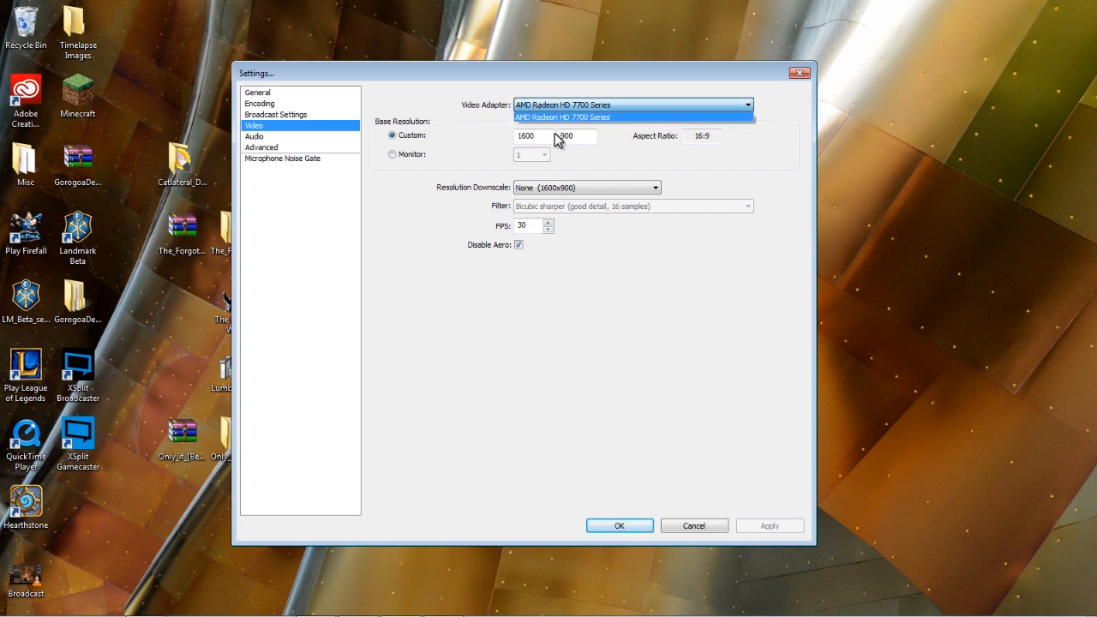
mouse_move(531, 148)
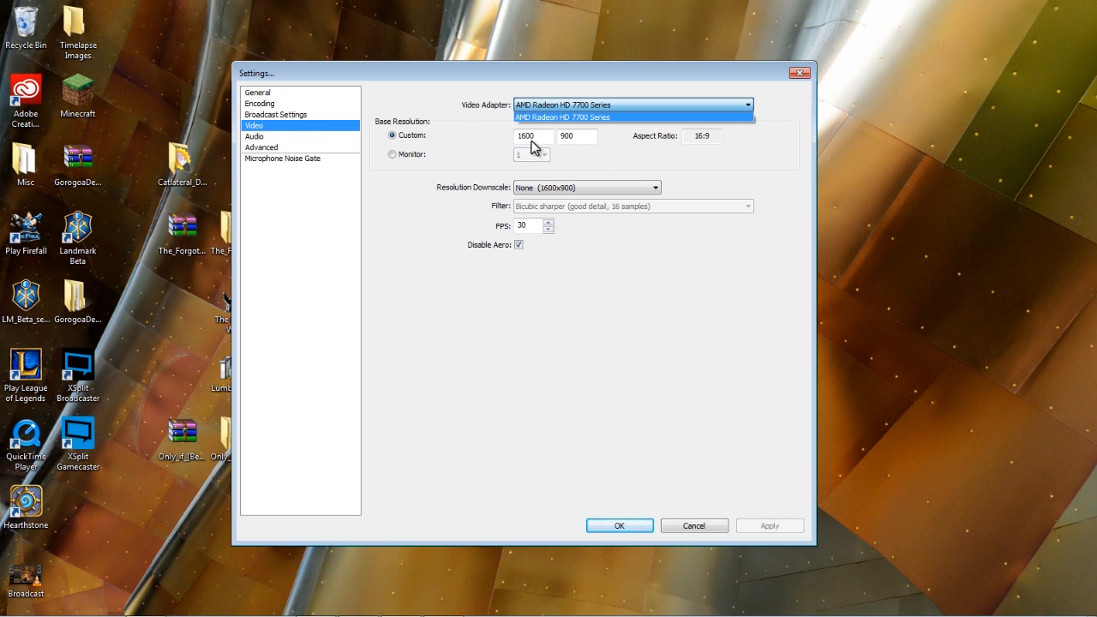
mouse_move(551, 182)
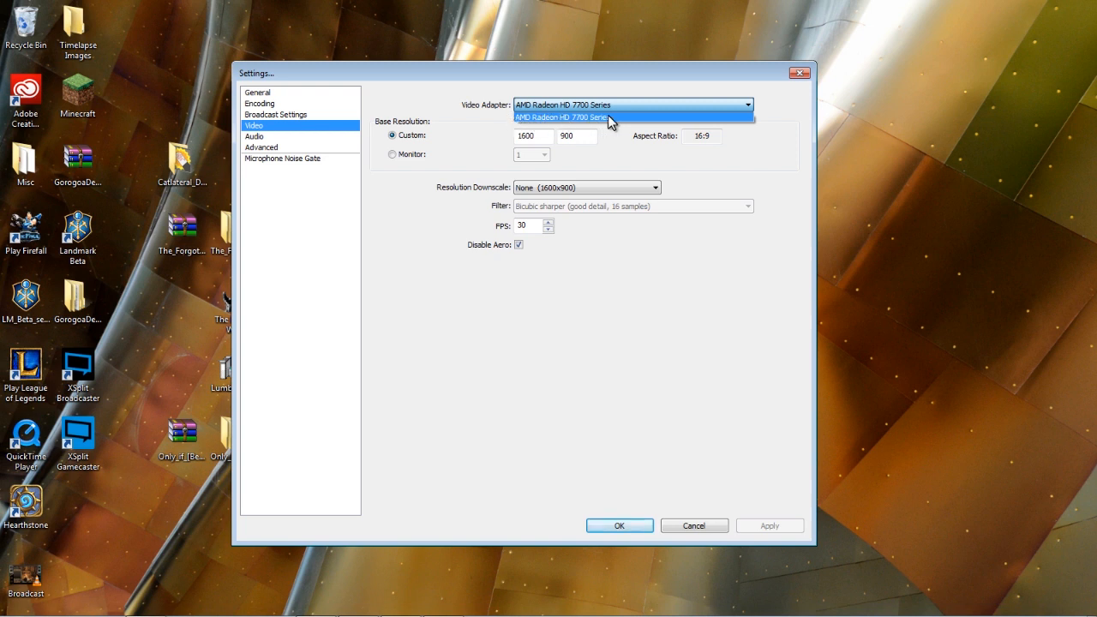
mouse_move(628, 91)
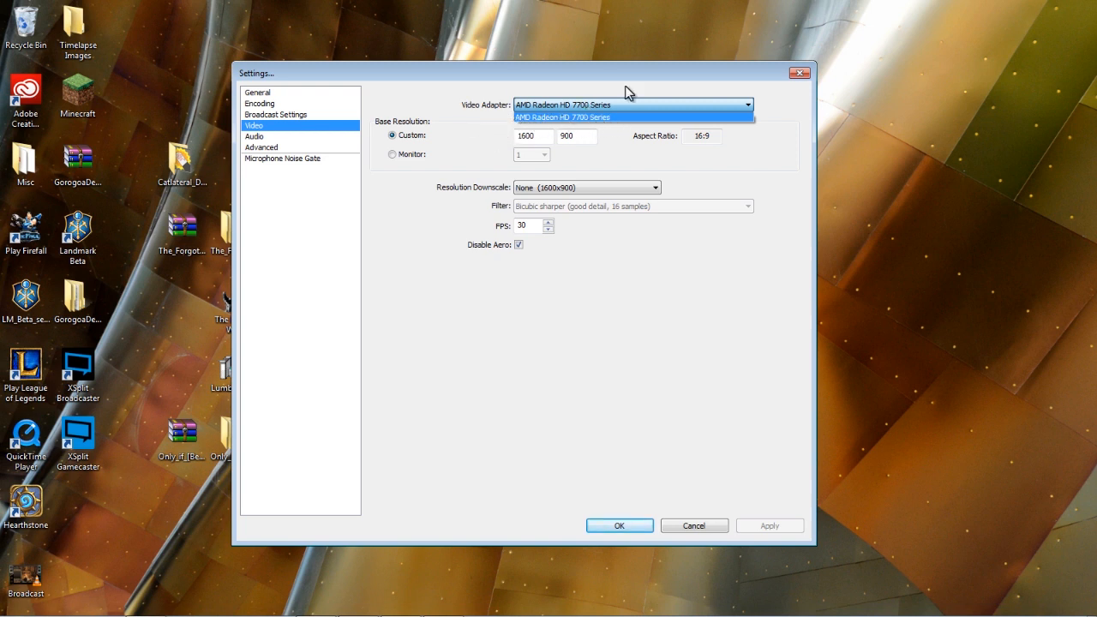
click(562, 116)
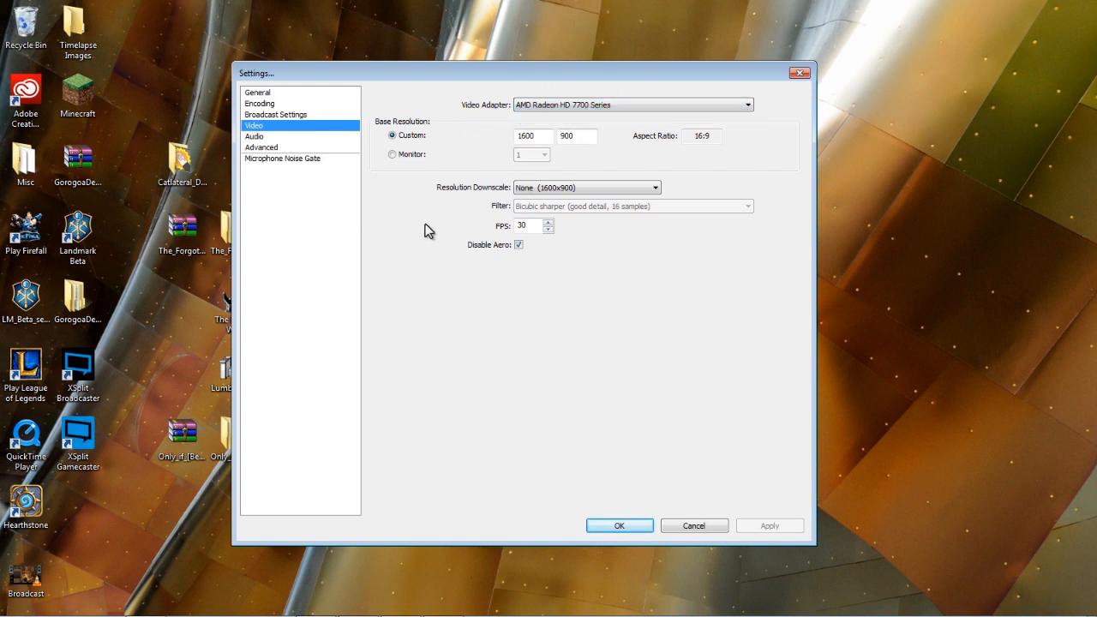
mouse_move(462, 242)
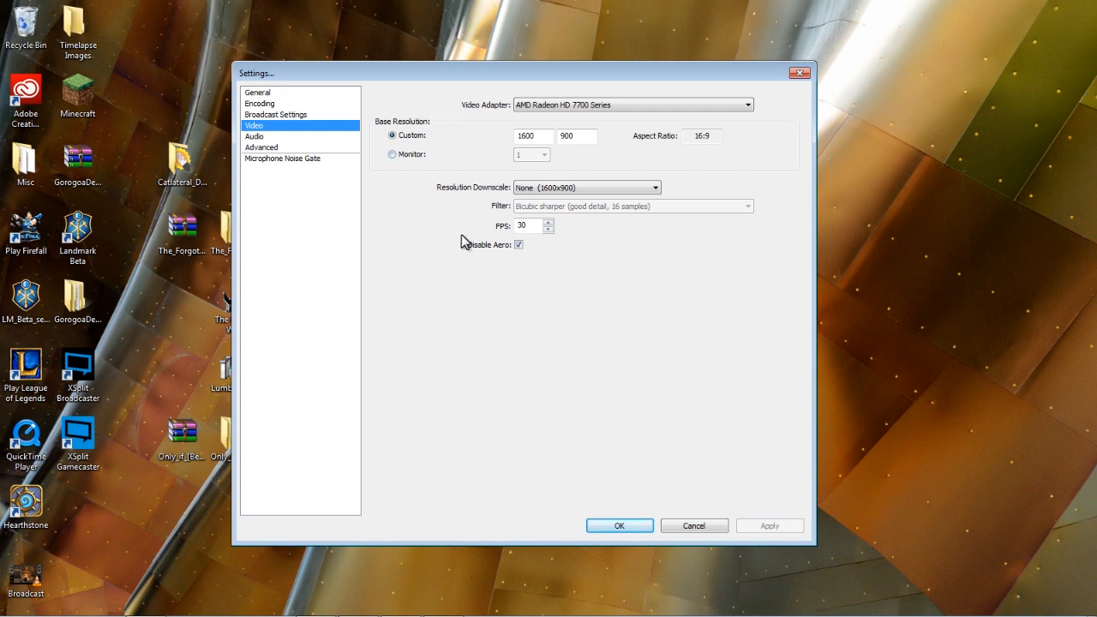
mouse_move(455, 174)
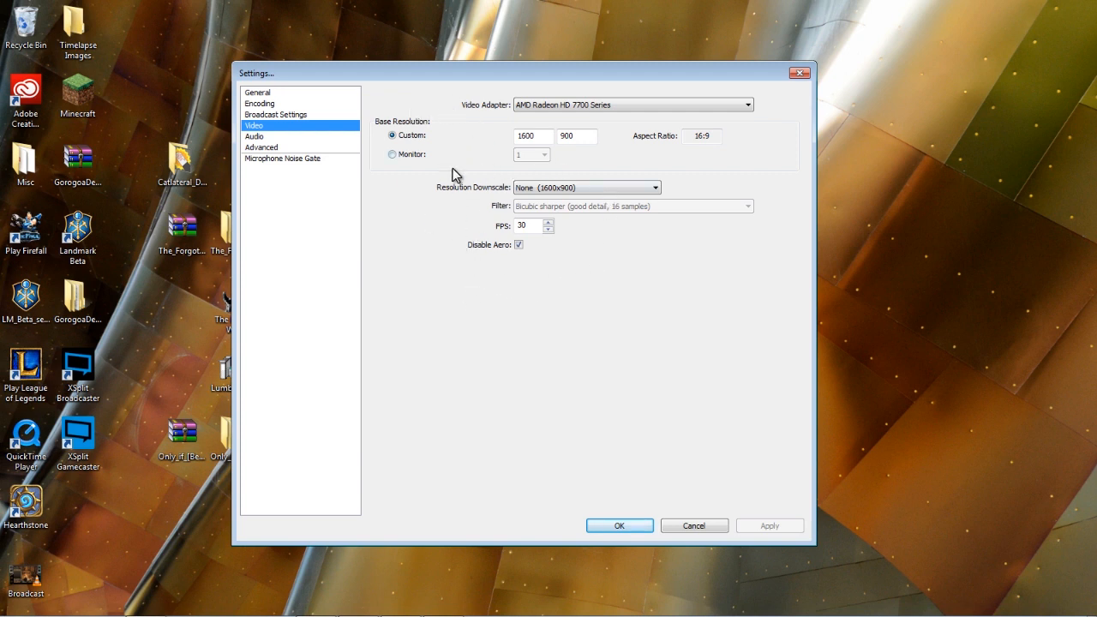
mouse_move(465, 252)
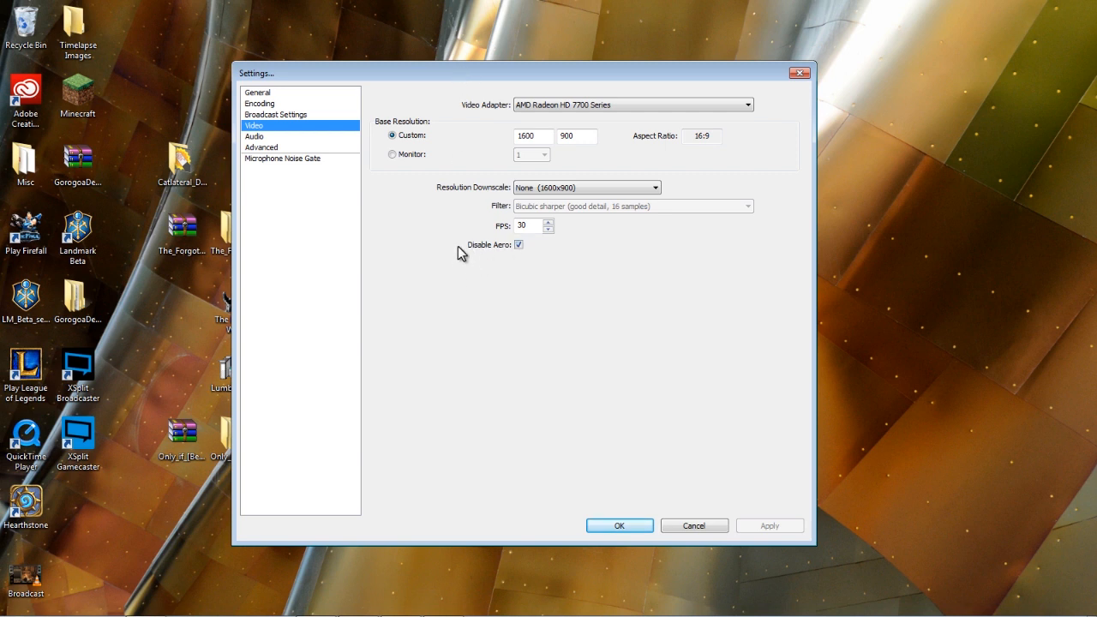
mouse_move(844, 328)
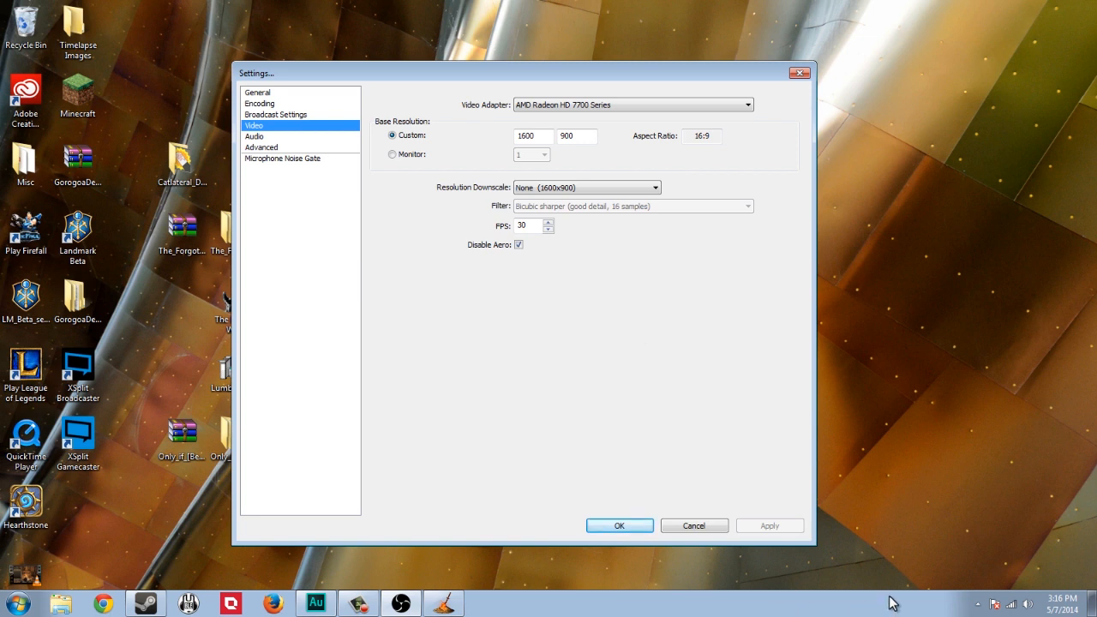
mouse_move(703, 372)
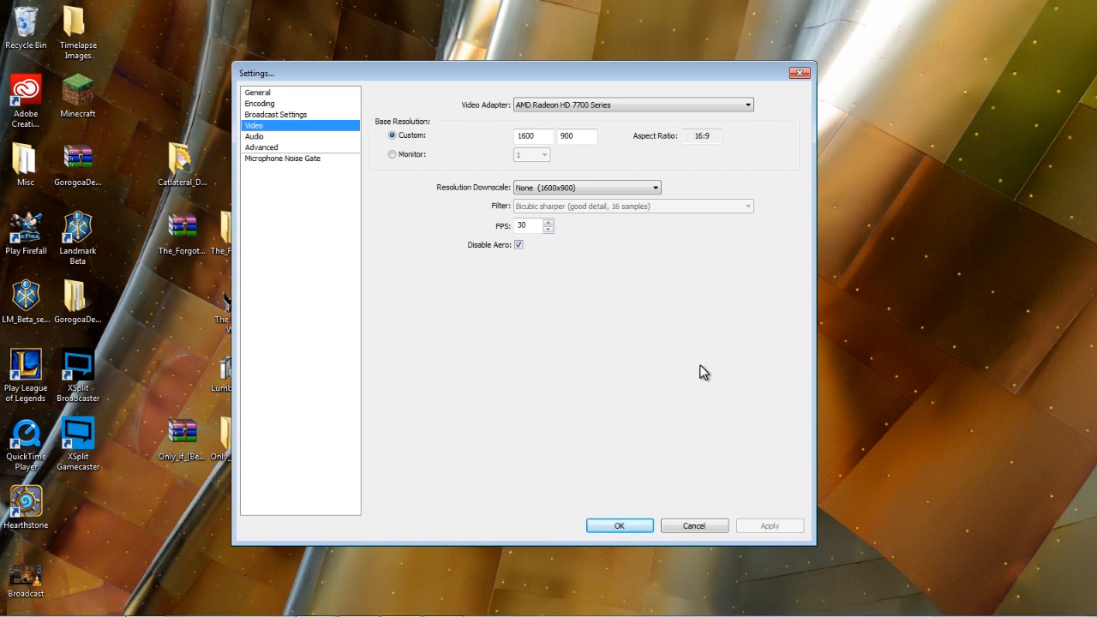
mouse_move(495, 250)
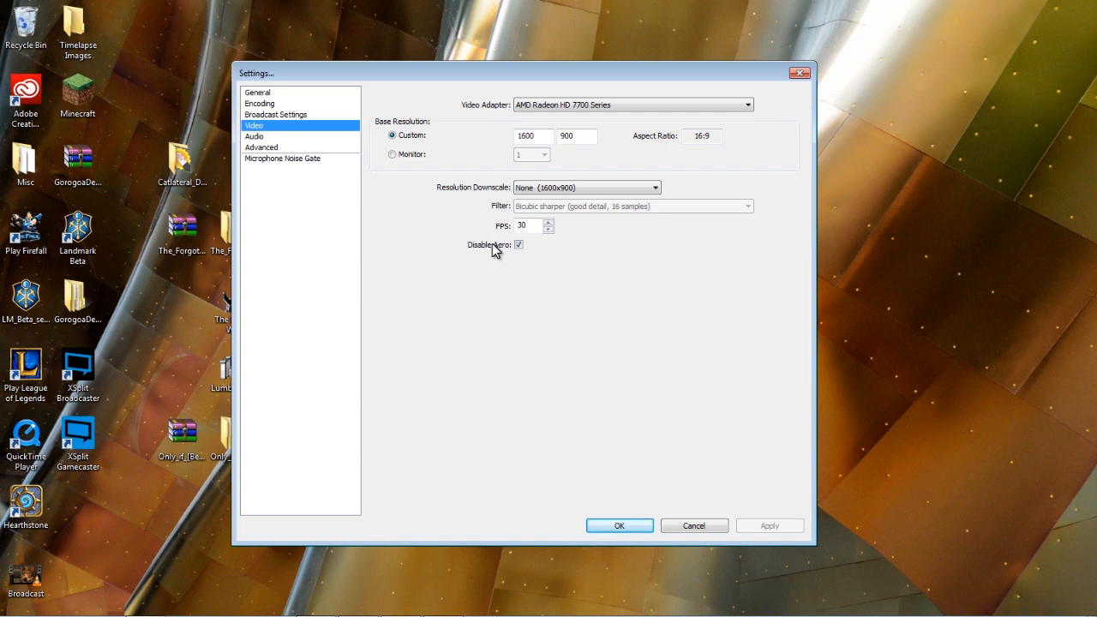
mouse_move(524, 277)
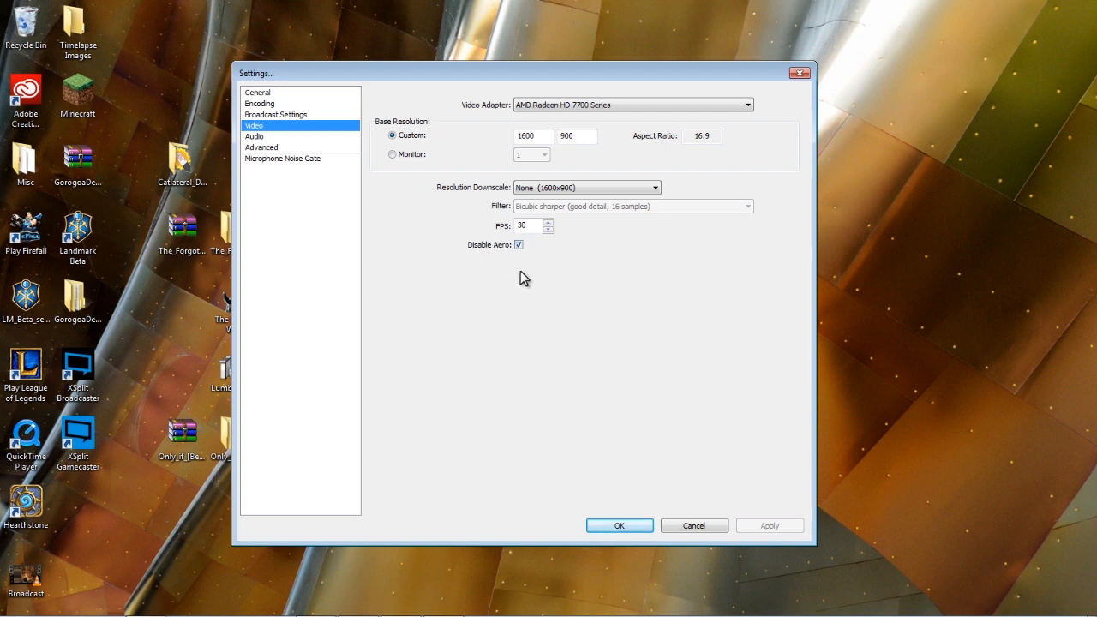
mouse_move(558, 272)
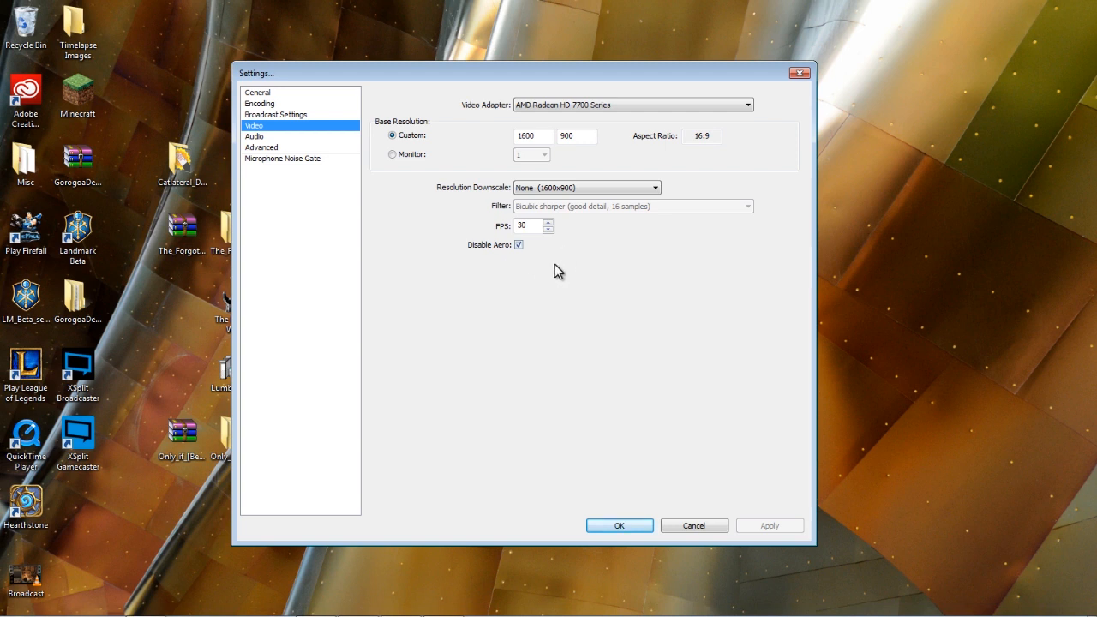
mouse_move(375, 163)
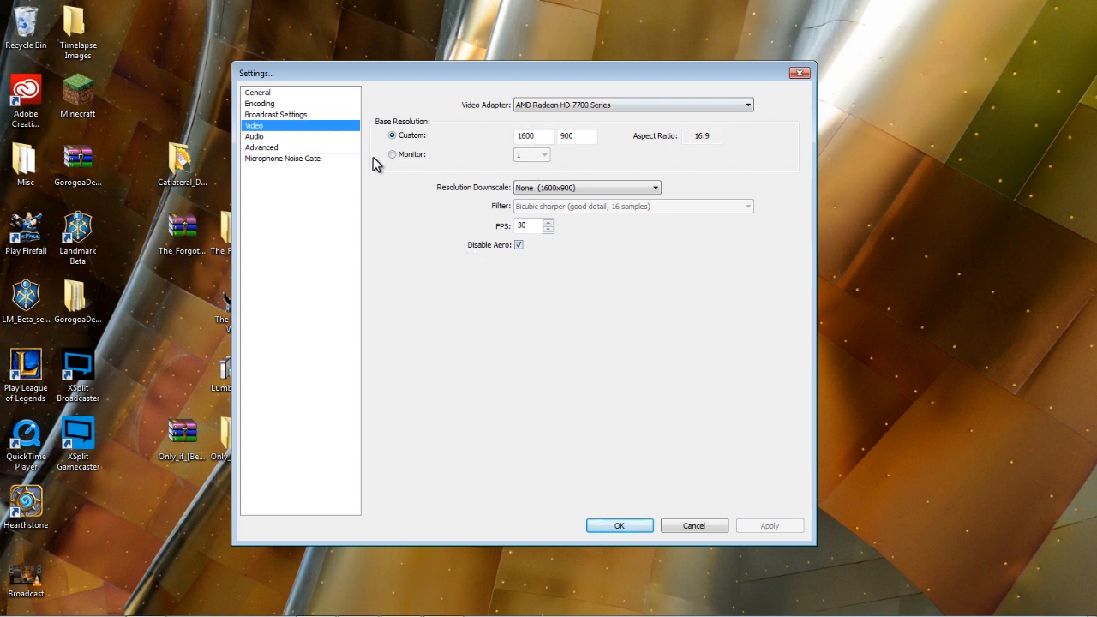
mouse_move(480, 116)
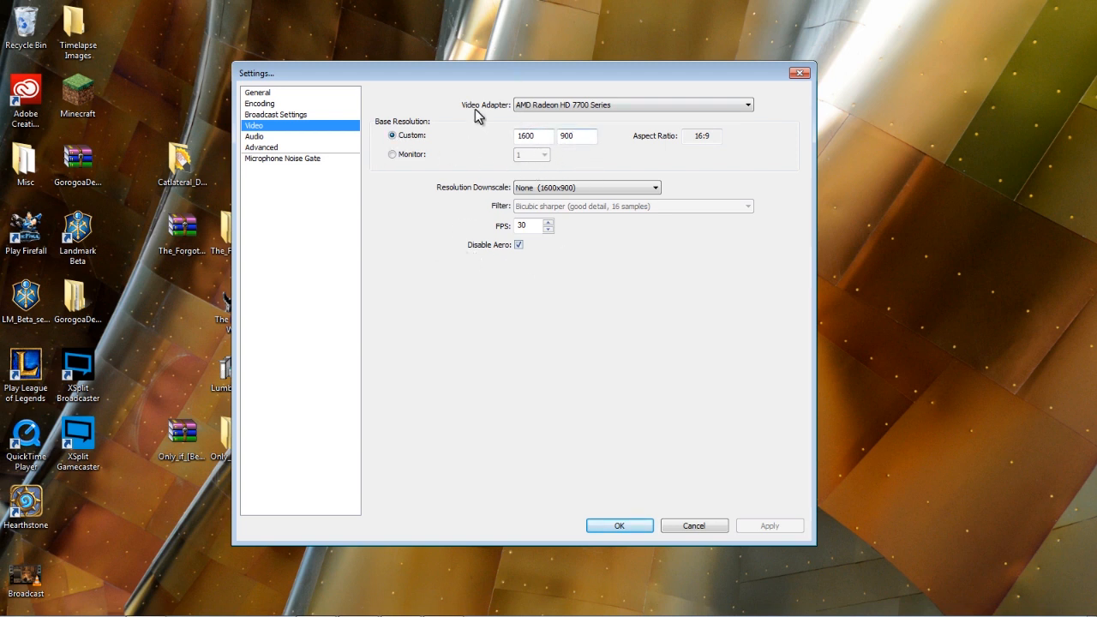
mouse_move(676, 137)
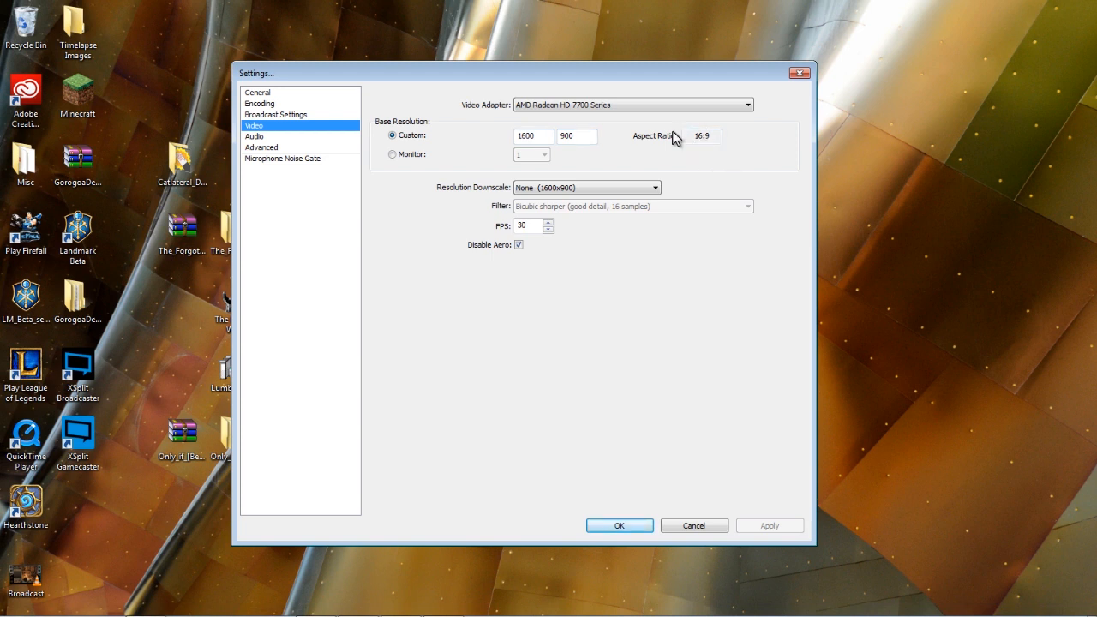
mouse_move(587, 167)
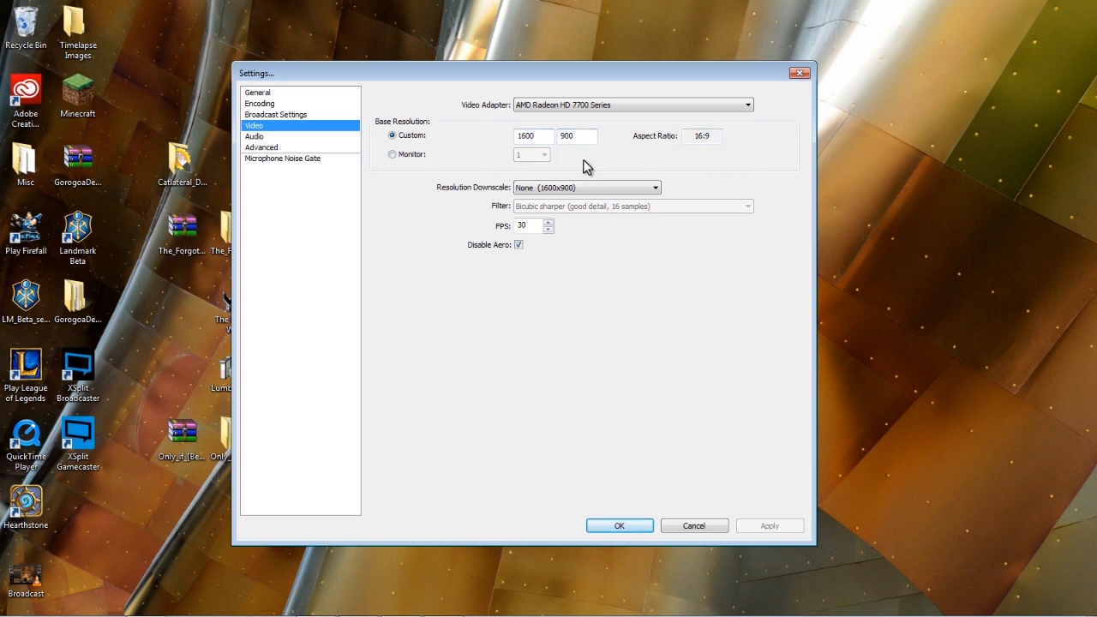
mouse_move(612, 162)
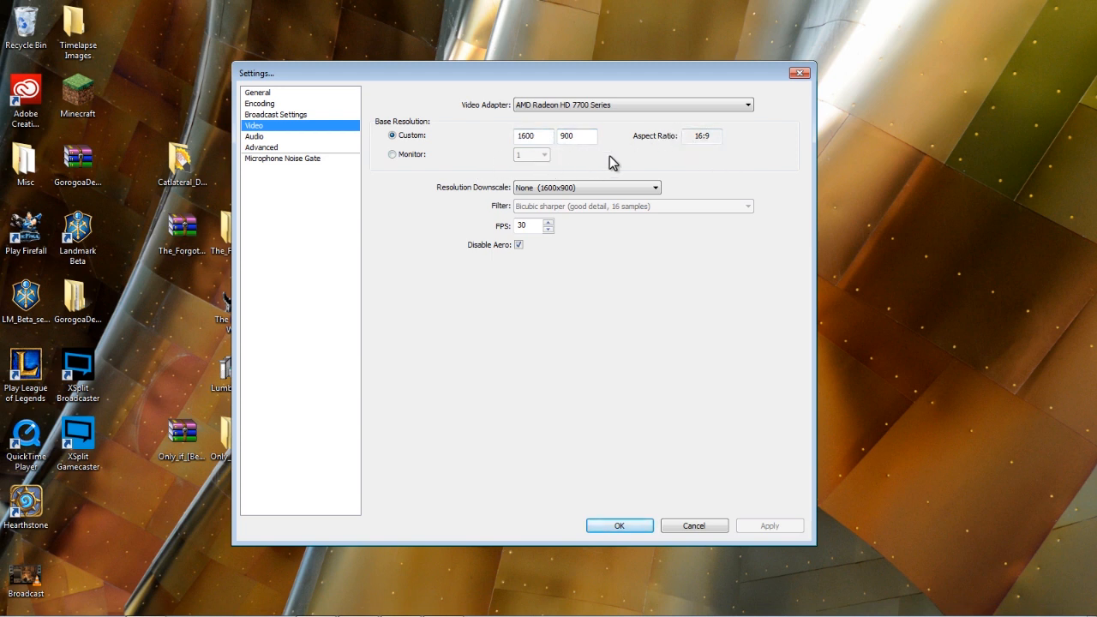
mouse_move(610, 168)
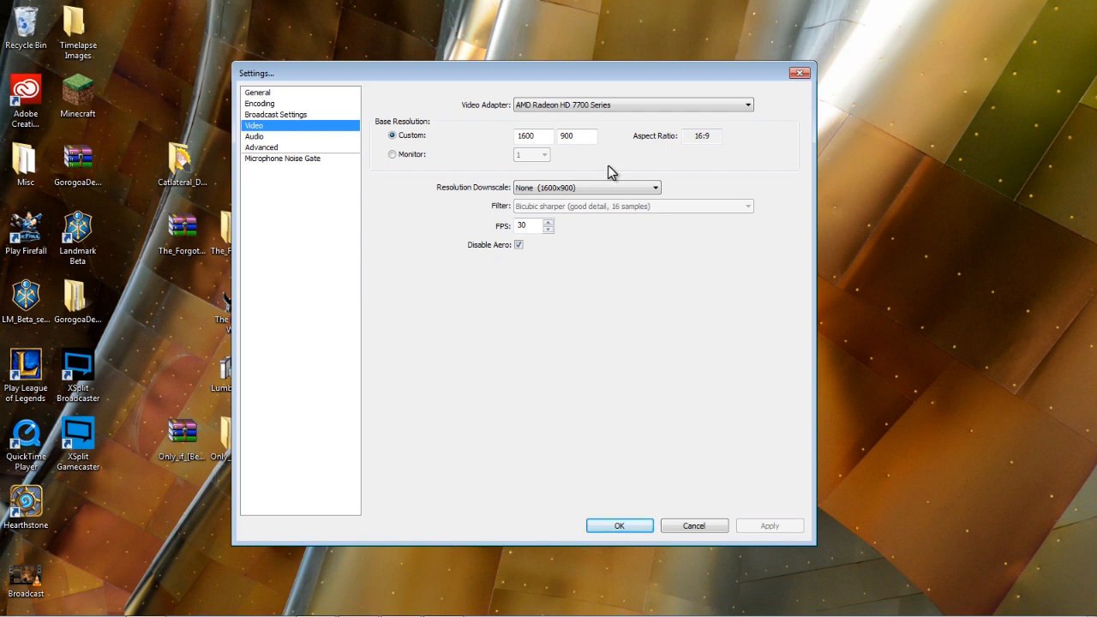
Step: Browse the Resolution Downscale options on the Video page, leaving None (1600x900)
click(655, 188)
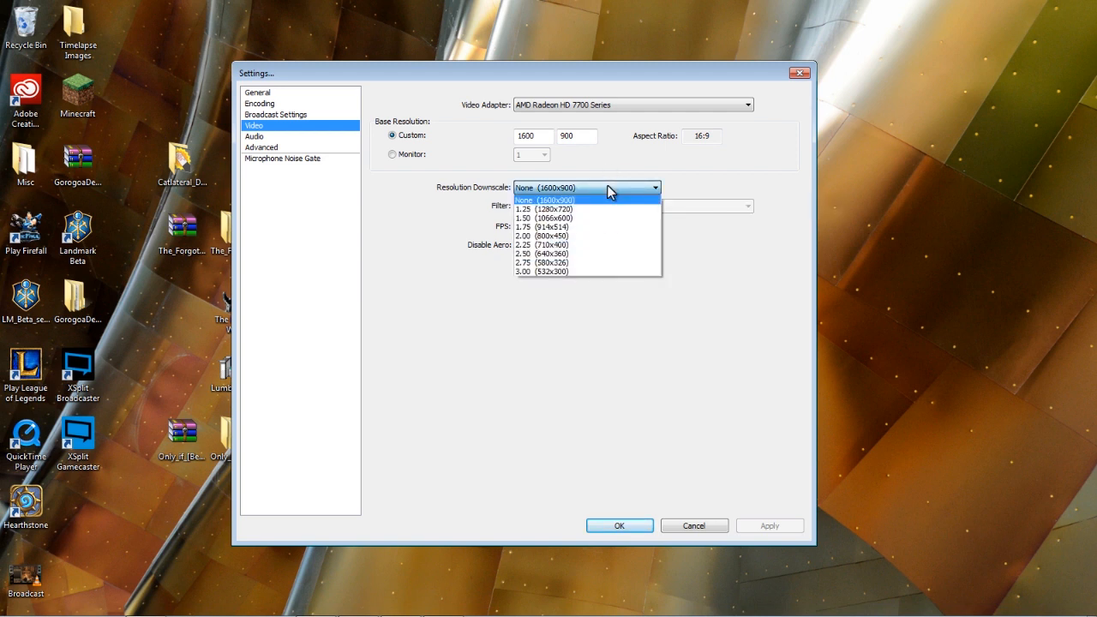
click(542, 199)
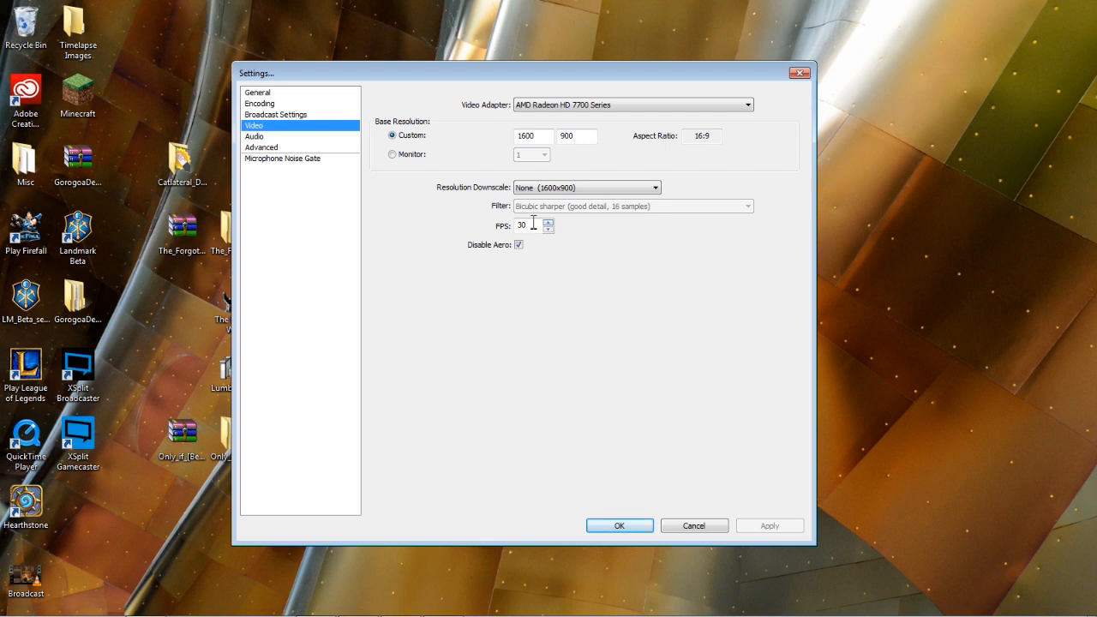
click(654, 187)
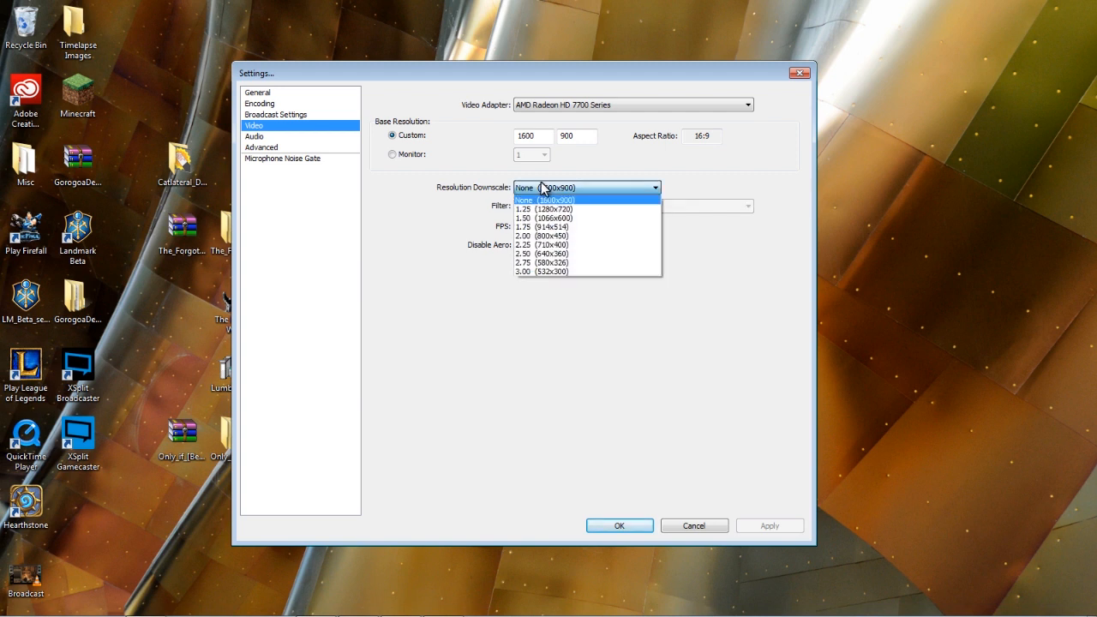
mouse_move(527, 207)
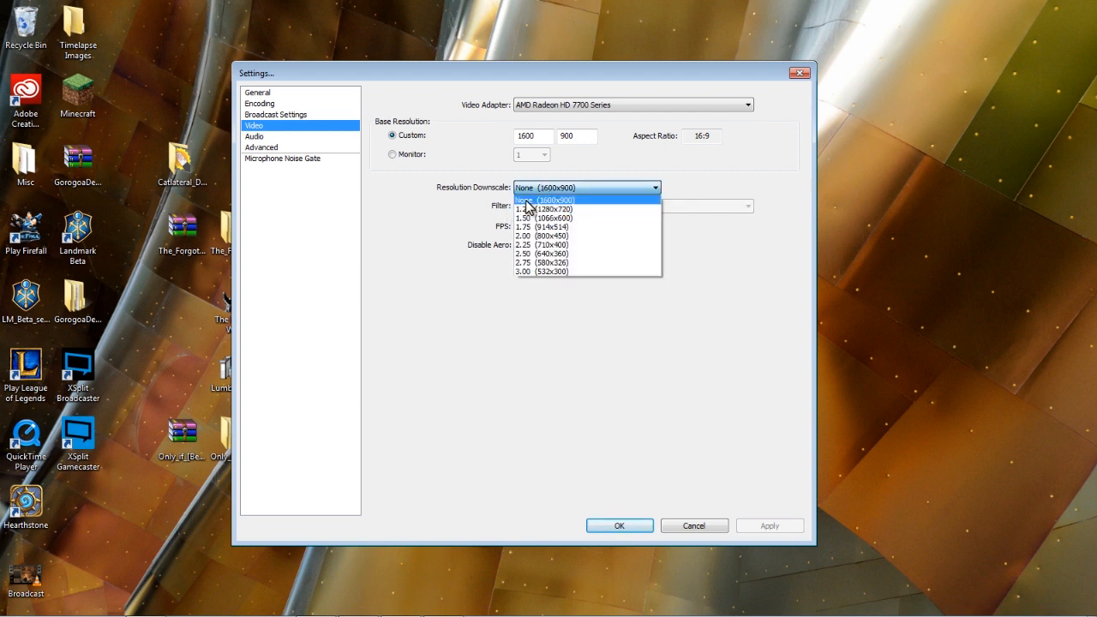
mouse_move(581, 206)
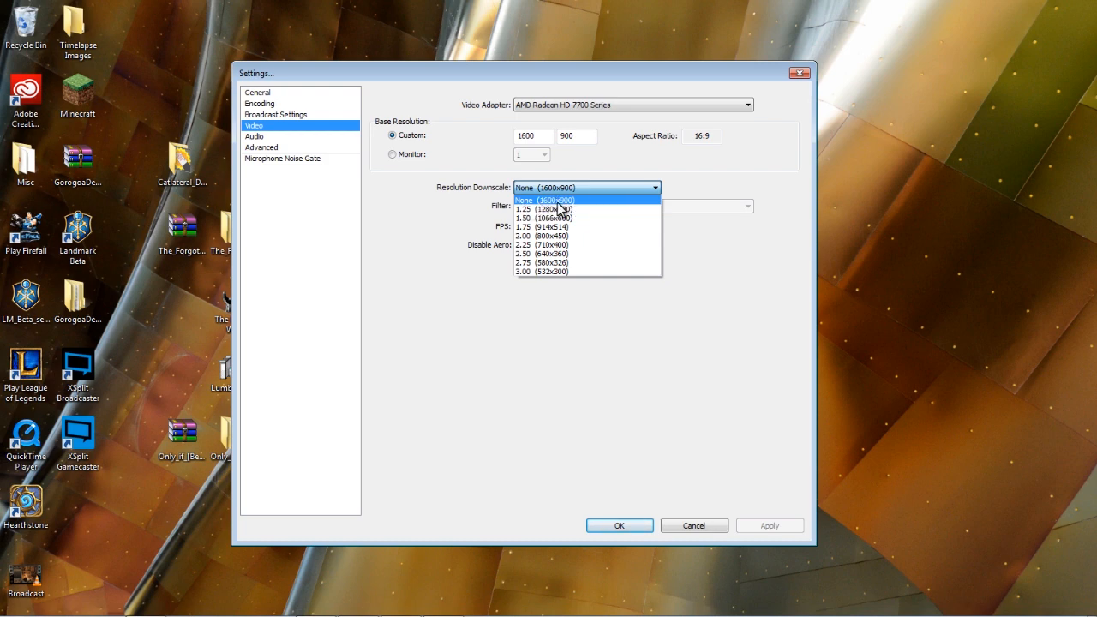
mouse_move(595, 209)
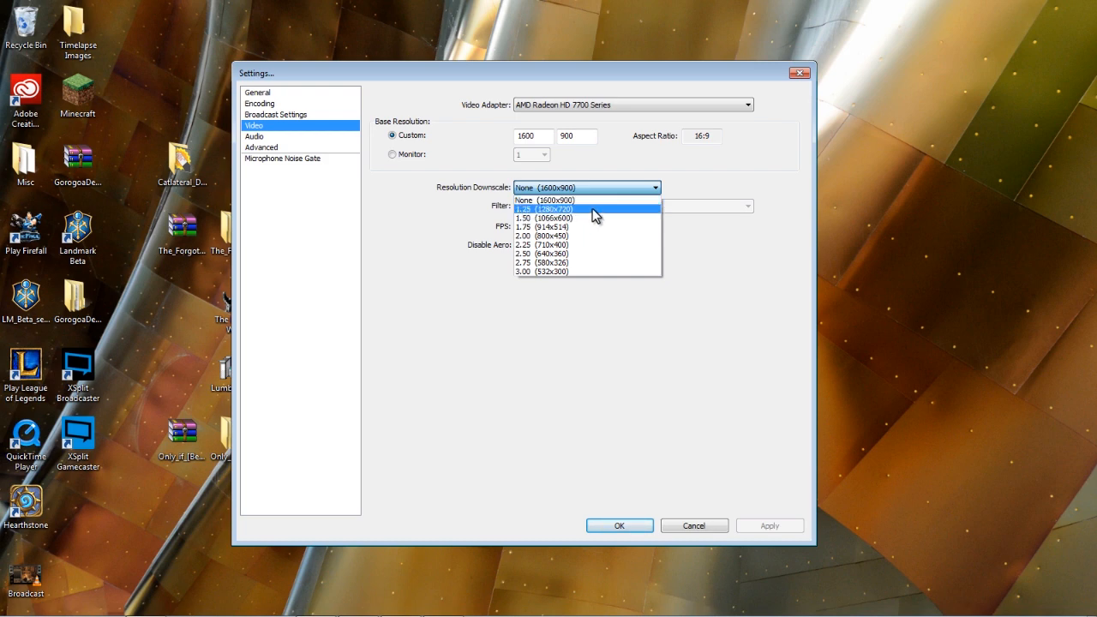
mouse_move(549, 209)
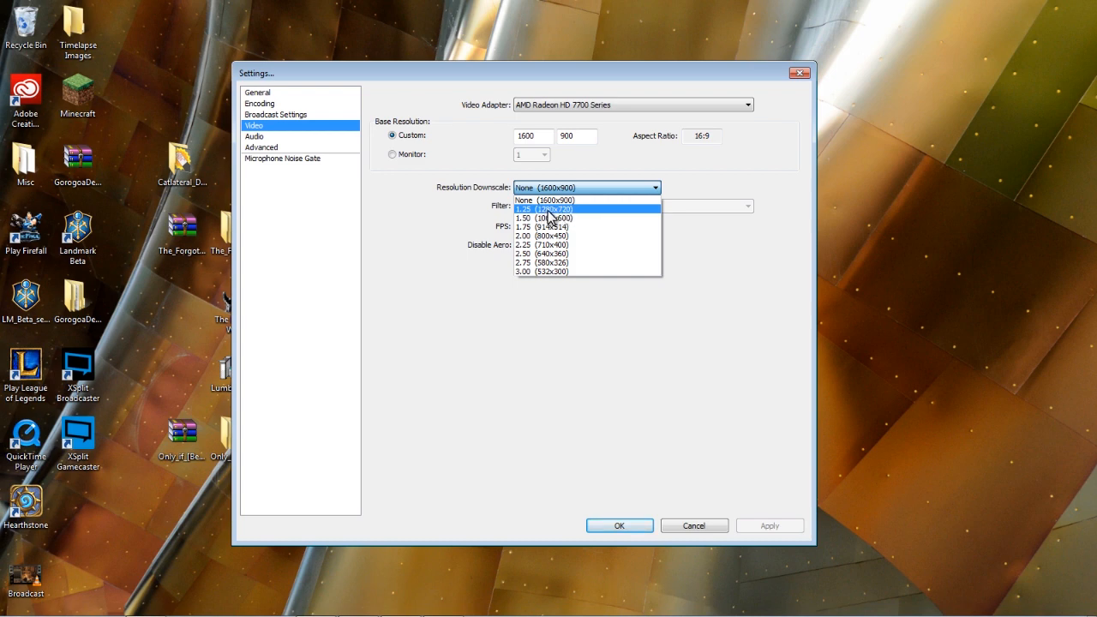
mouse_move(572, 289)
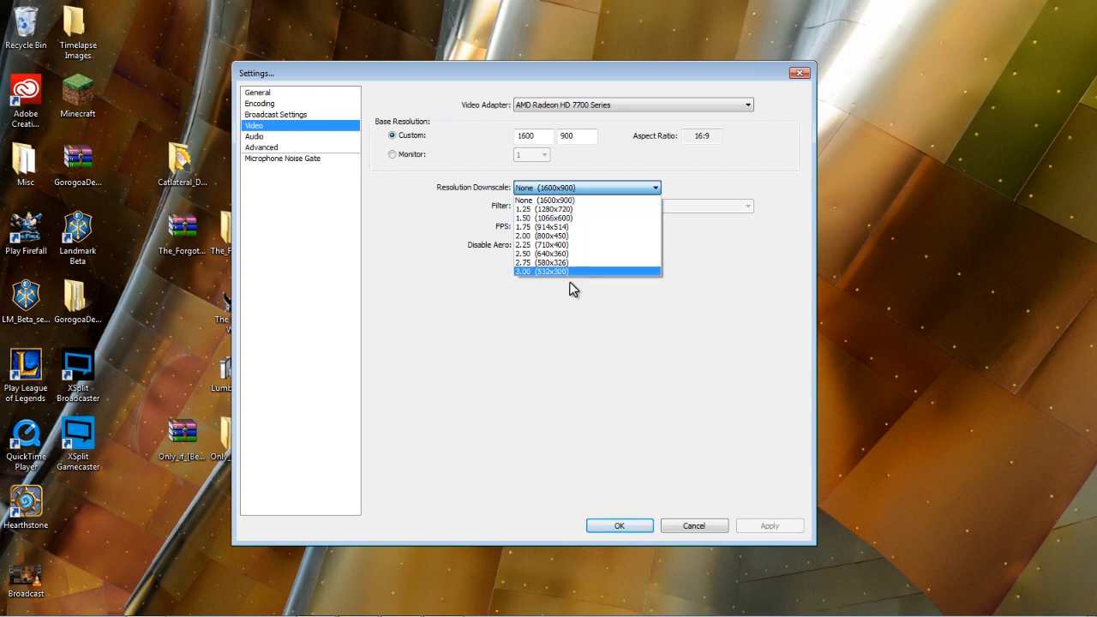
mouse_move(570, 209)
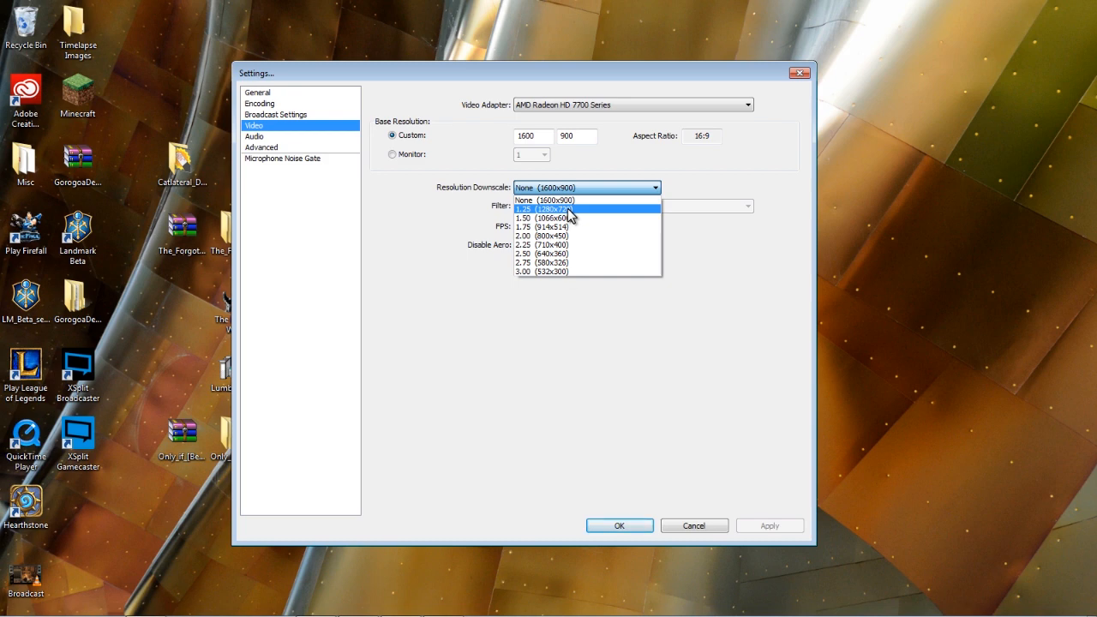
mouse_move(565, 218)
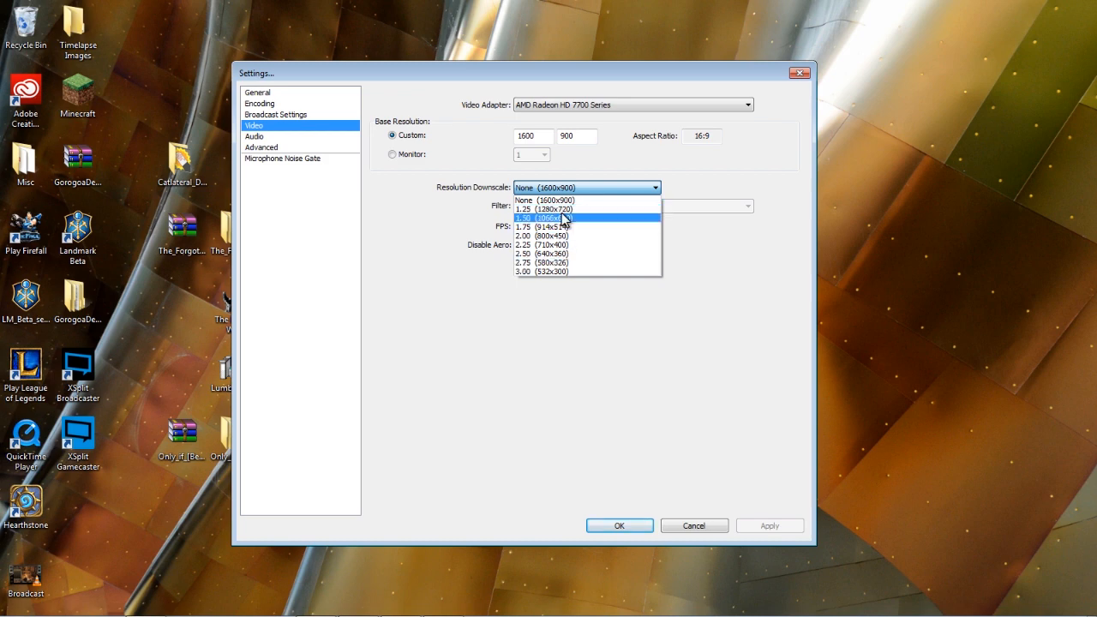
click(546, 200)
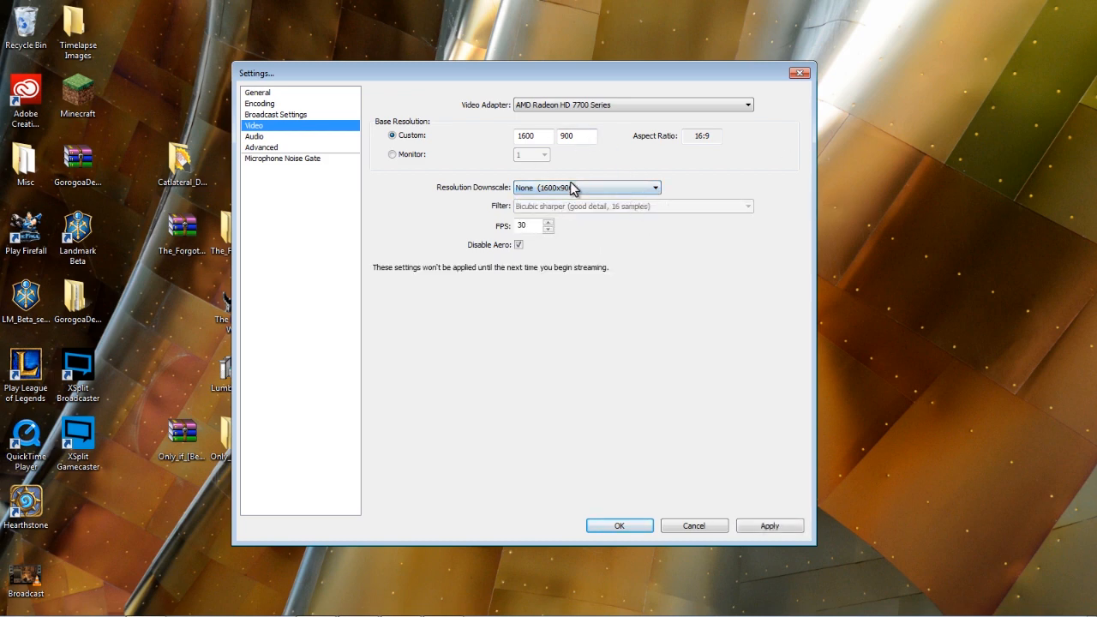
click(655, 188)
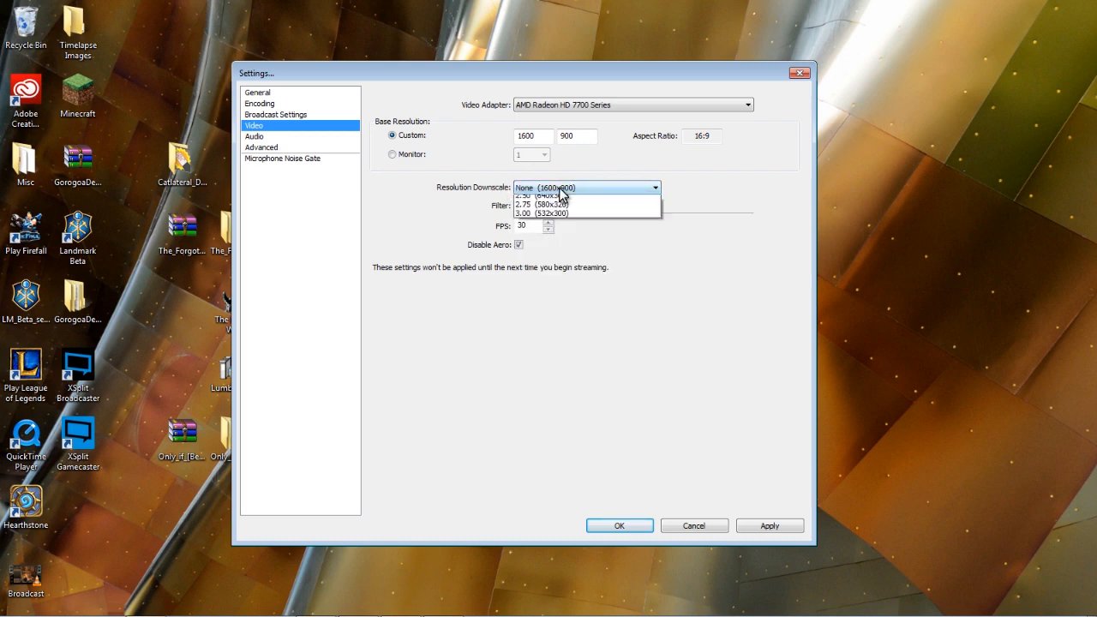
Step: Set Resolution Downscale to 1.25 (1280x720) and browse the scaling filters
click(540, 188)
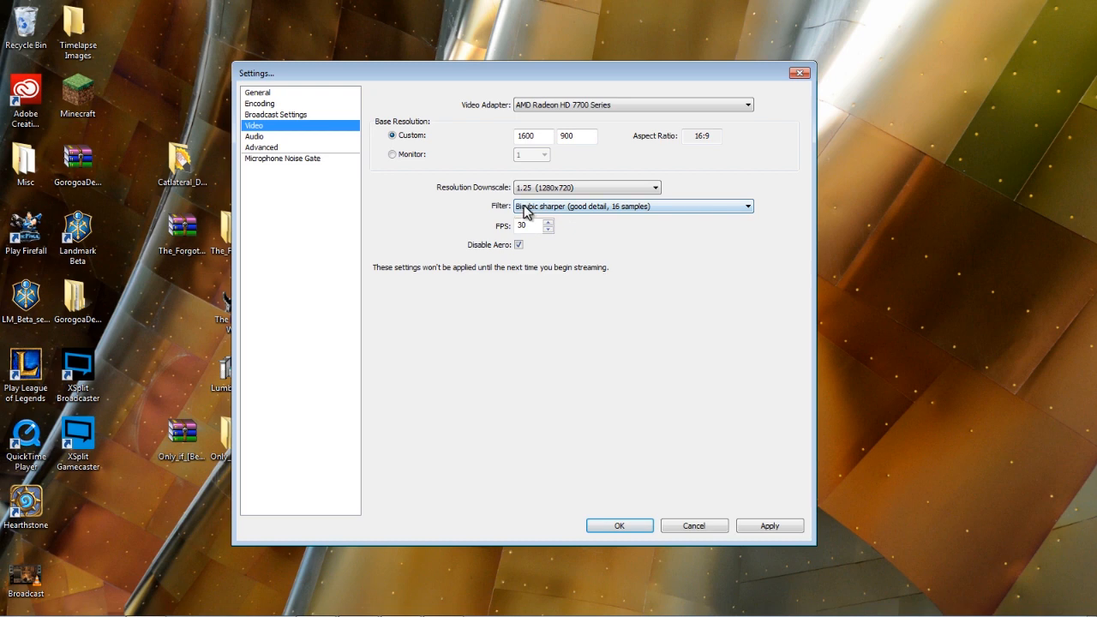
mouse_move(645, 212)
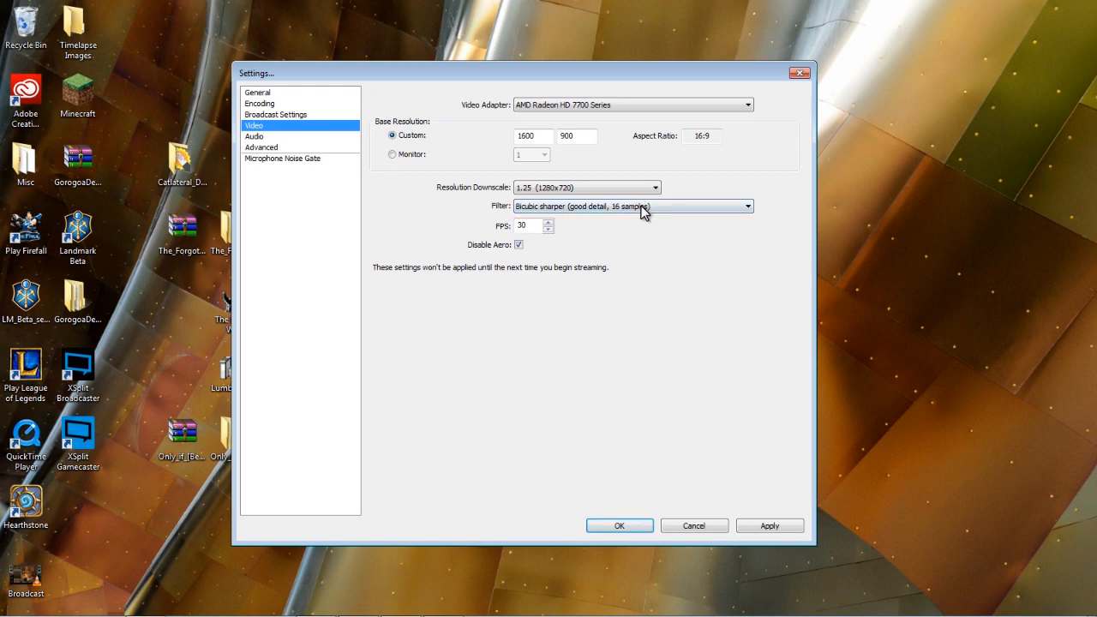
click(746, 206)
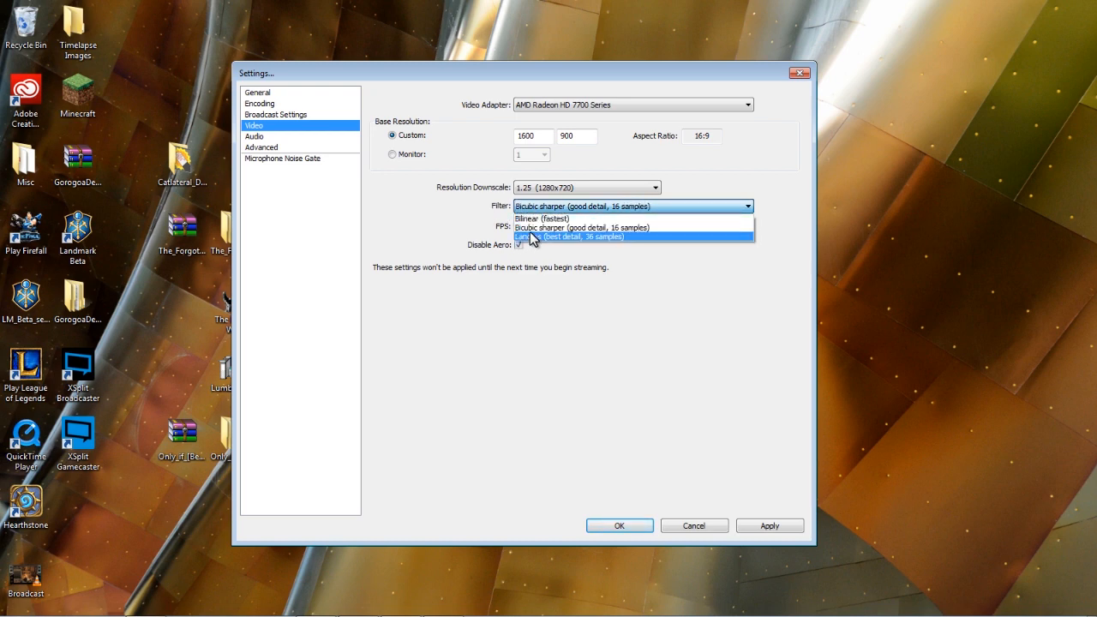
mouse_move(549, 228)
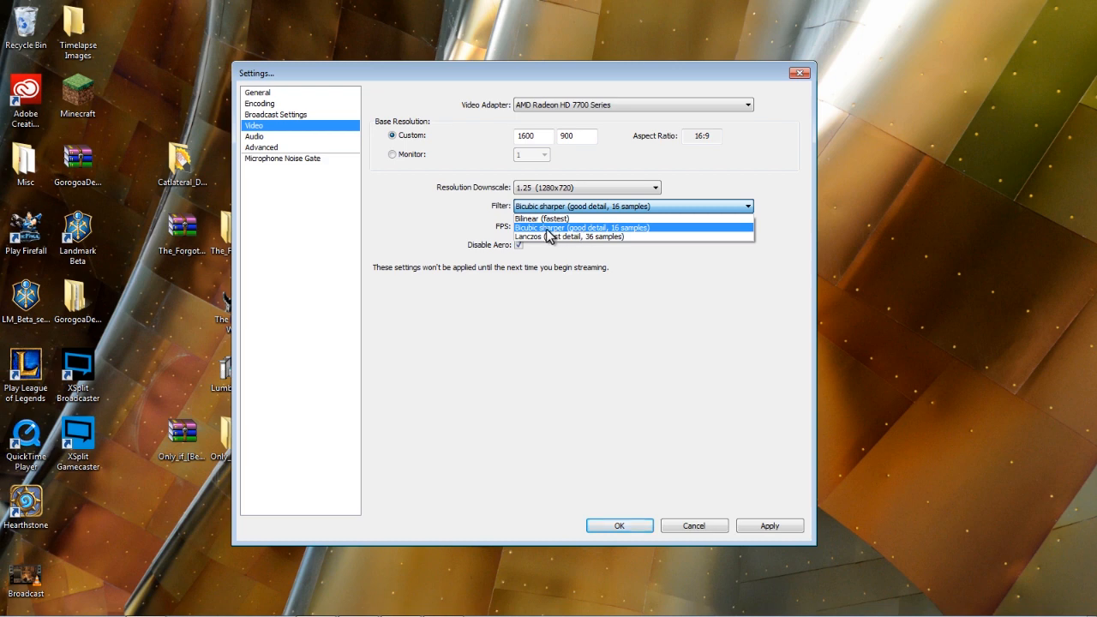
mouse_move(555, 238)
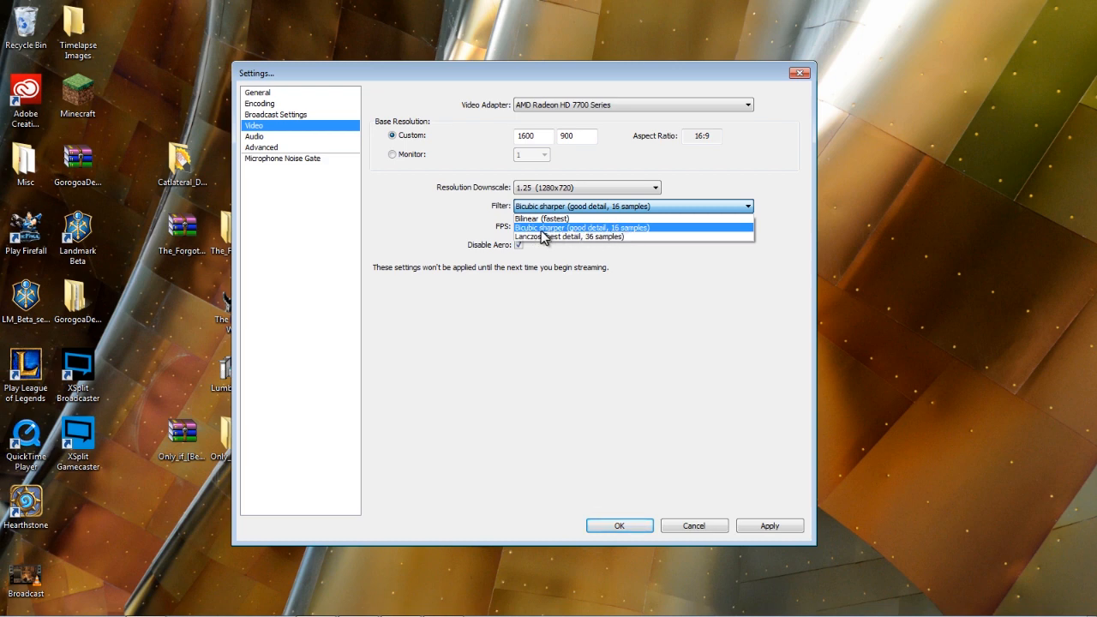
mouse_move(626, 238)
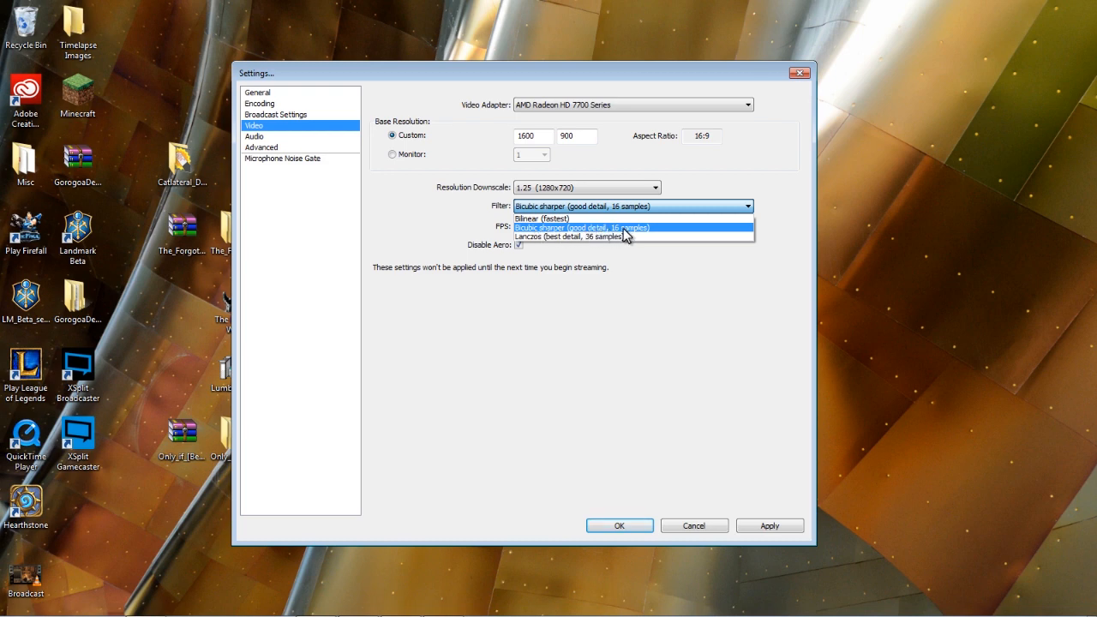
mouse_move(548, 234)
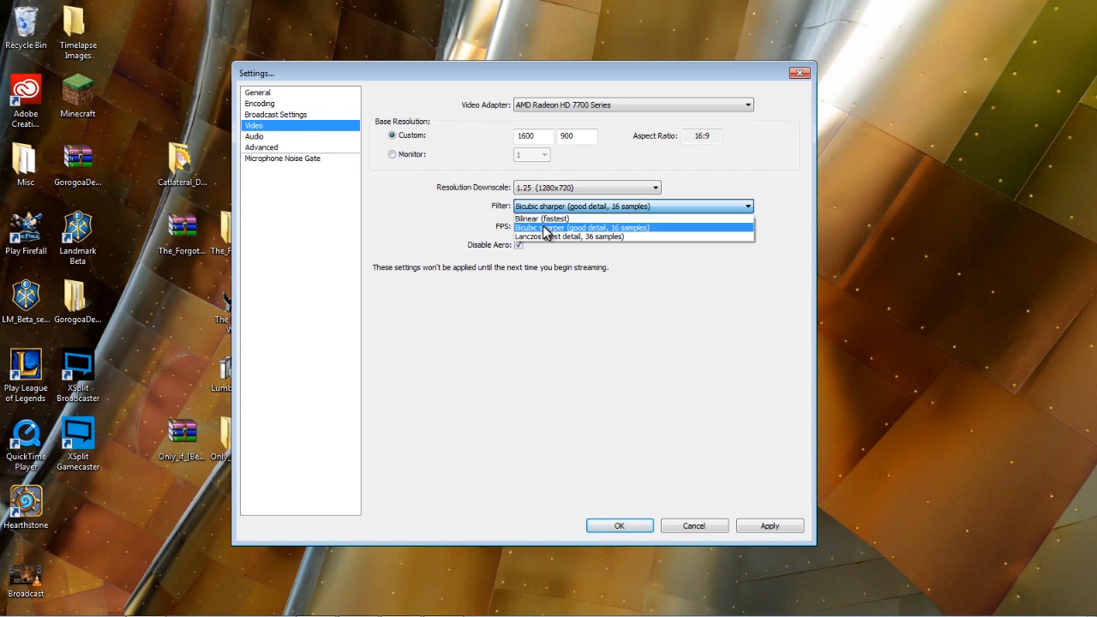
mouse_move(523, 236)
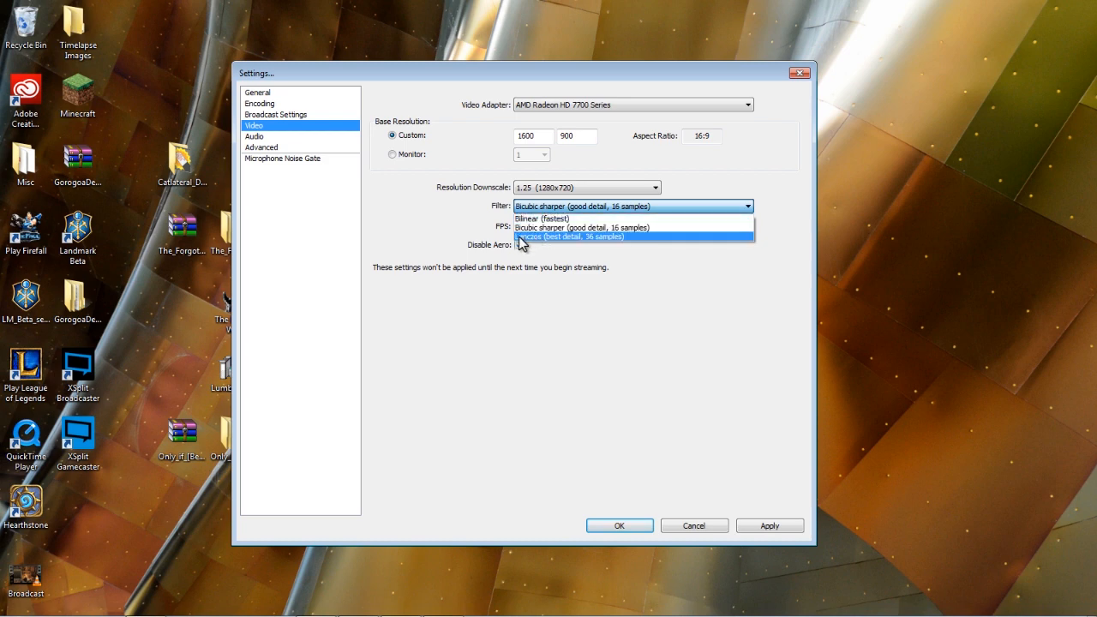
mouse_move(522, 242)
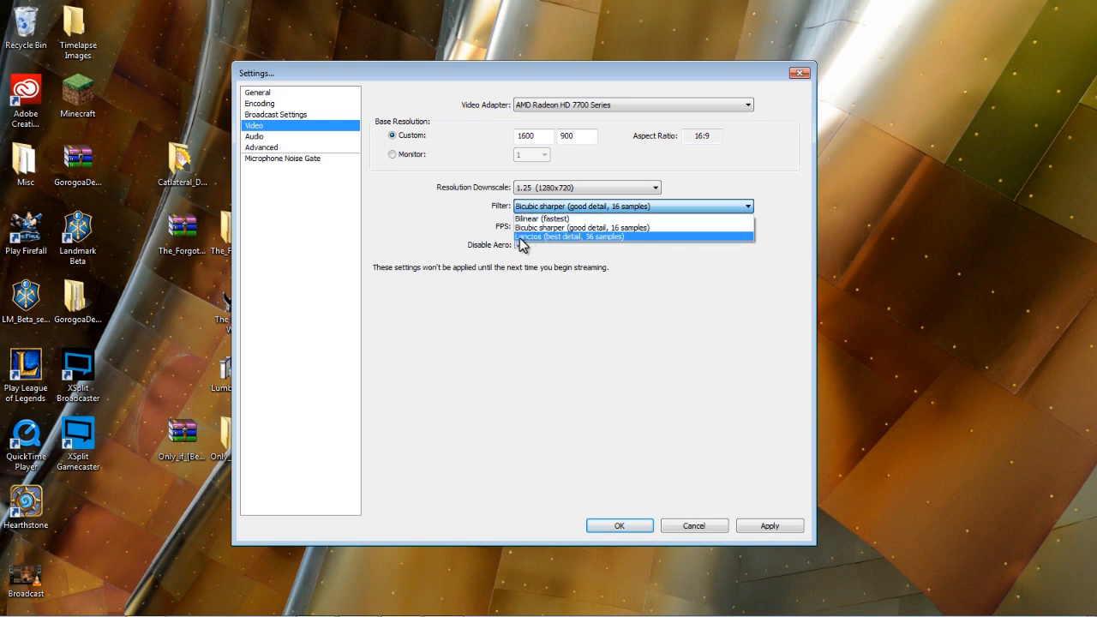
mouse_move(581, 238)
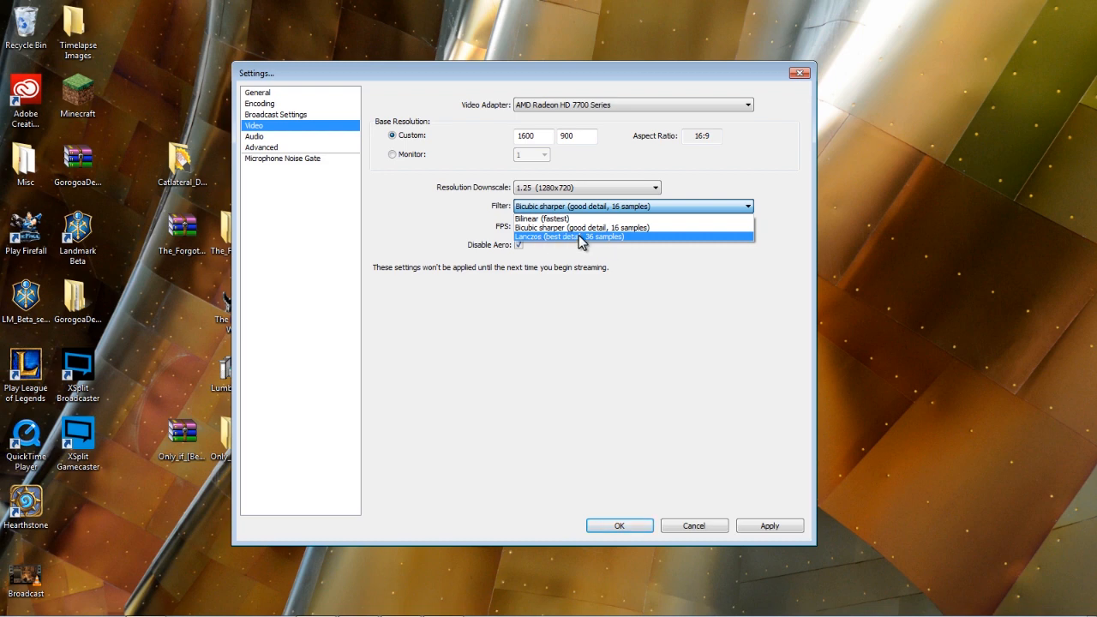
mouse_move(527, 244)
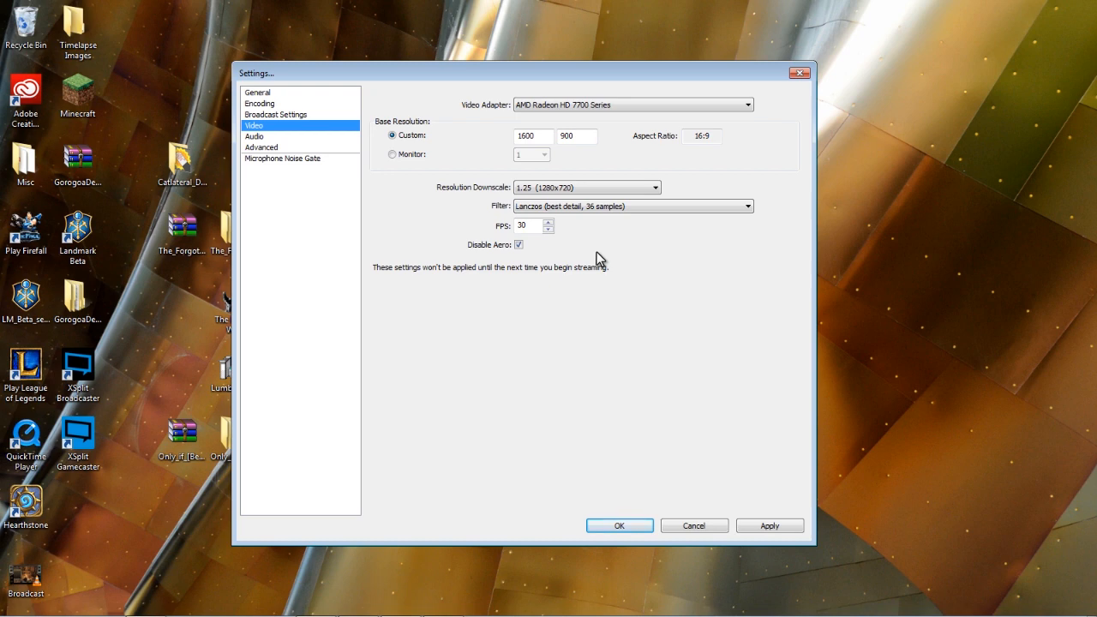
Step: Restore downscale None with custom 1600x900 base, applying changes when moving to Audio
click(655, 188)
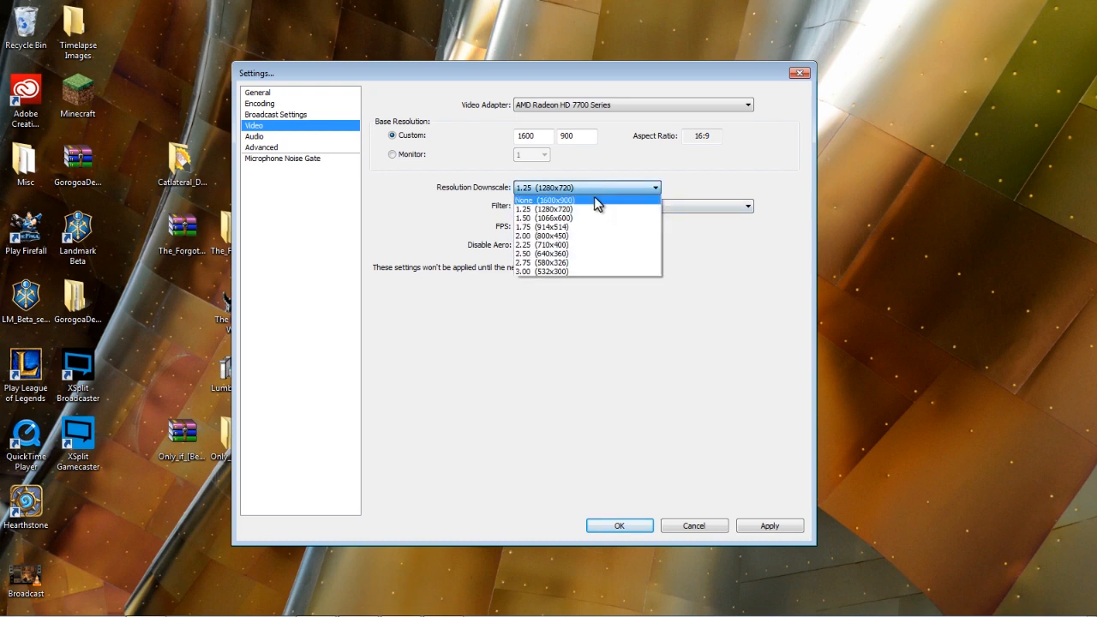
click(542, 199)
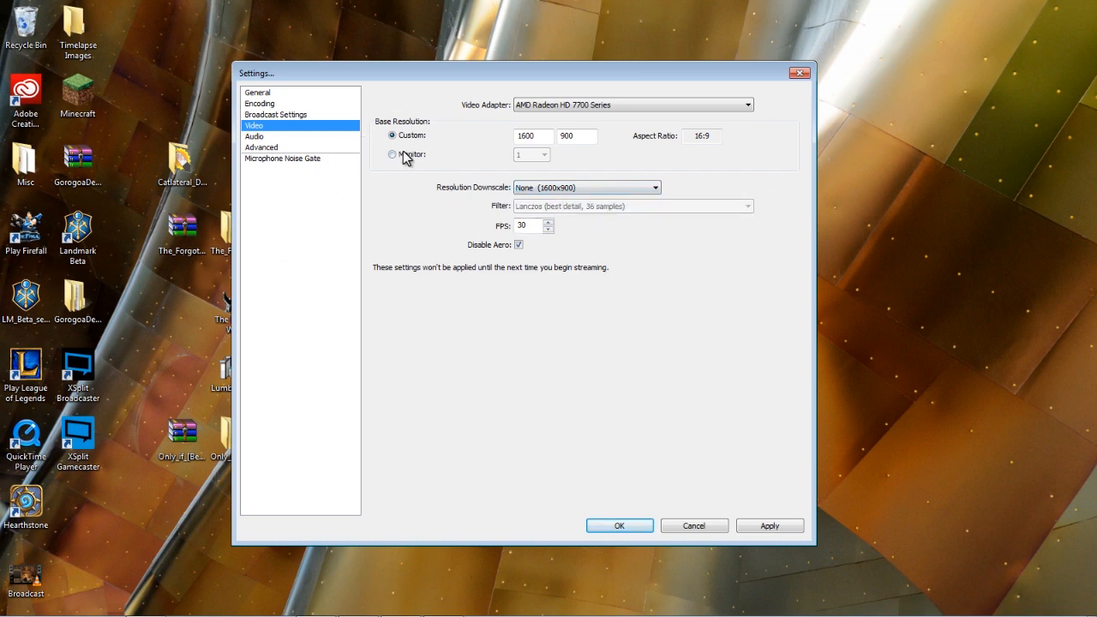
click(392, 155)
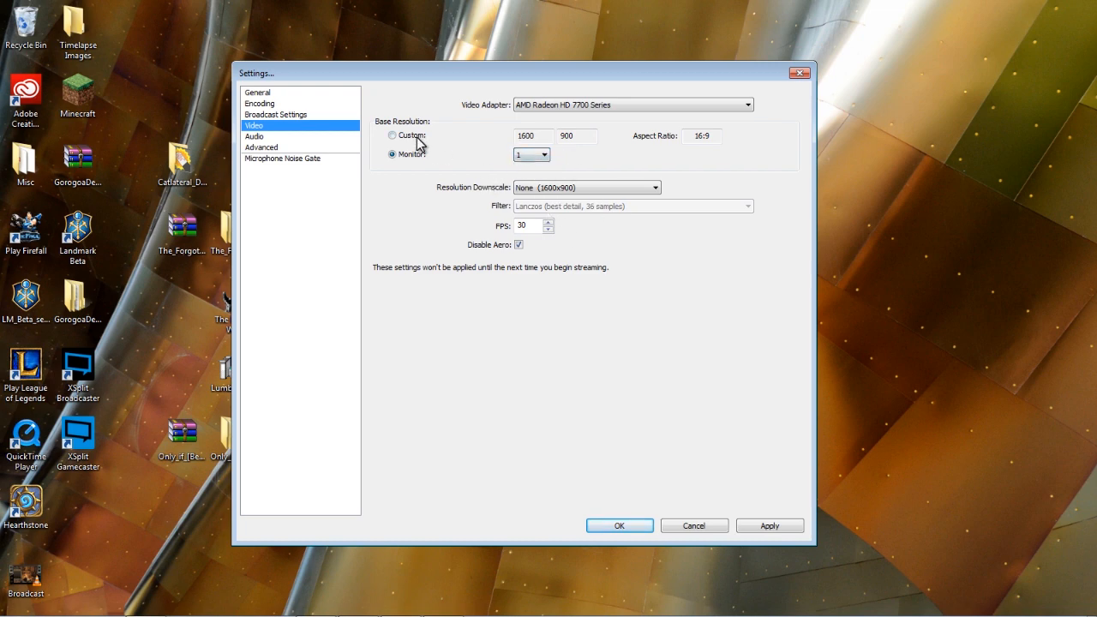
click(392, 135)
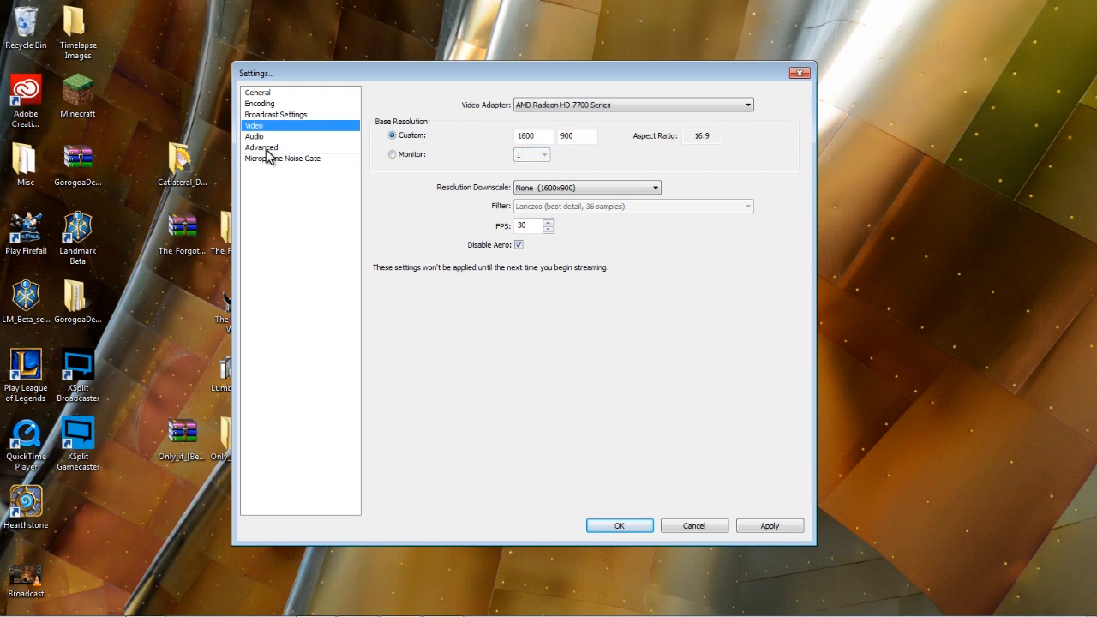
click(255, 136)
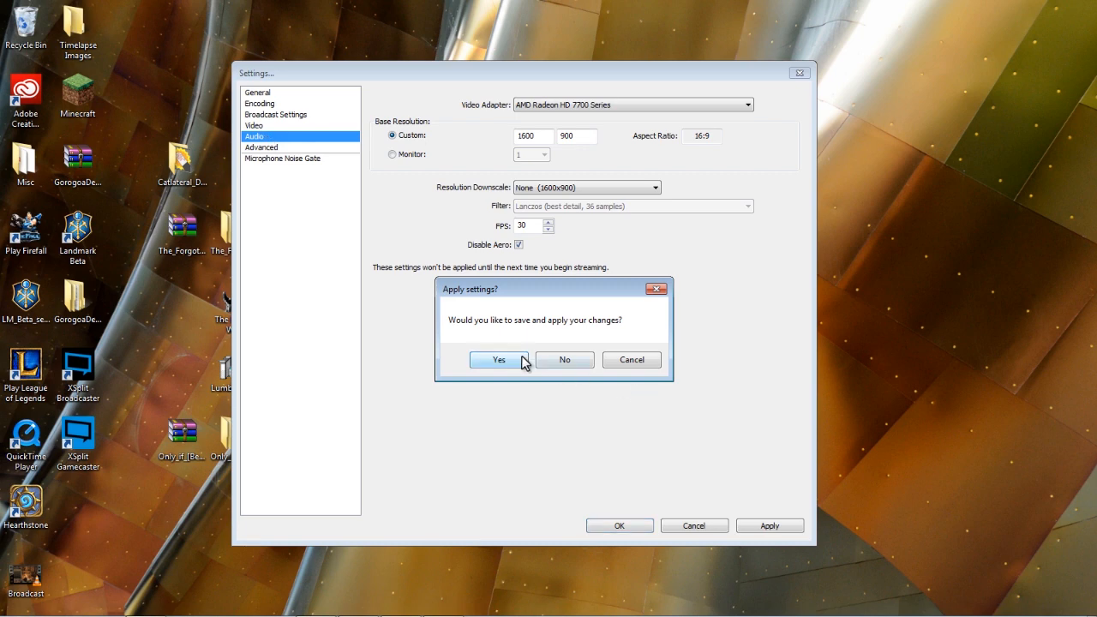
click(500, 359)
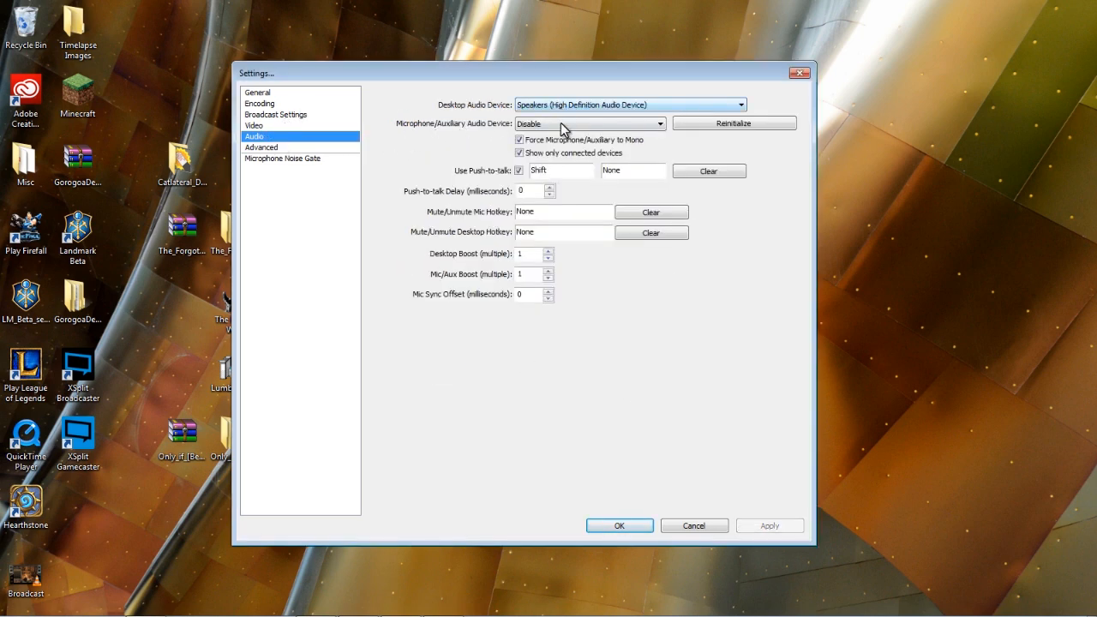
mouse_move(386, 329)
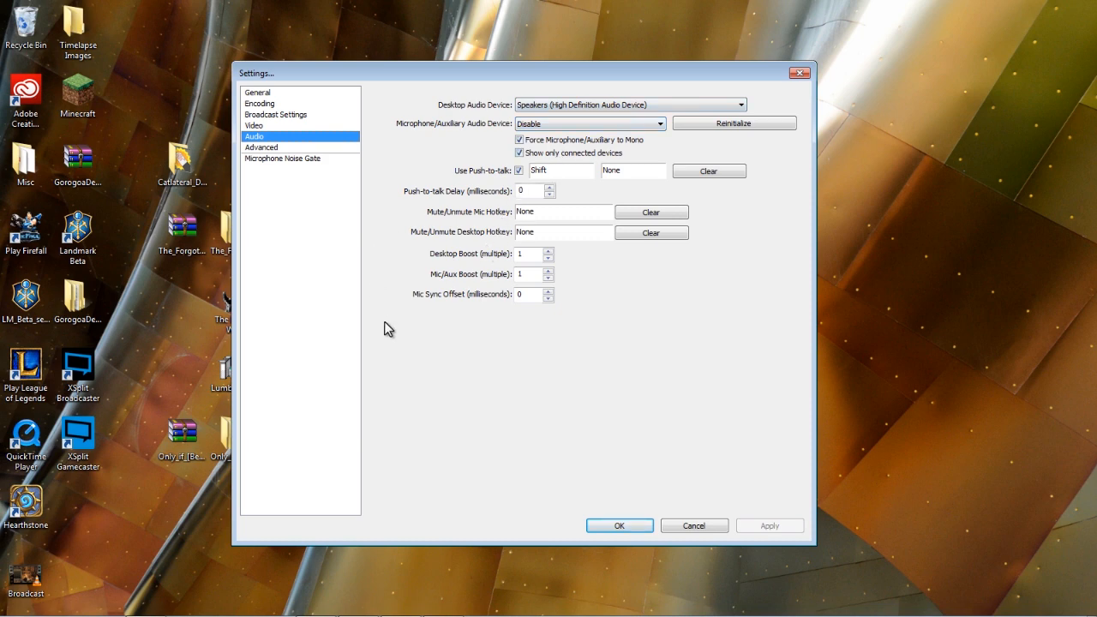
mouse_move(483, 243)
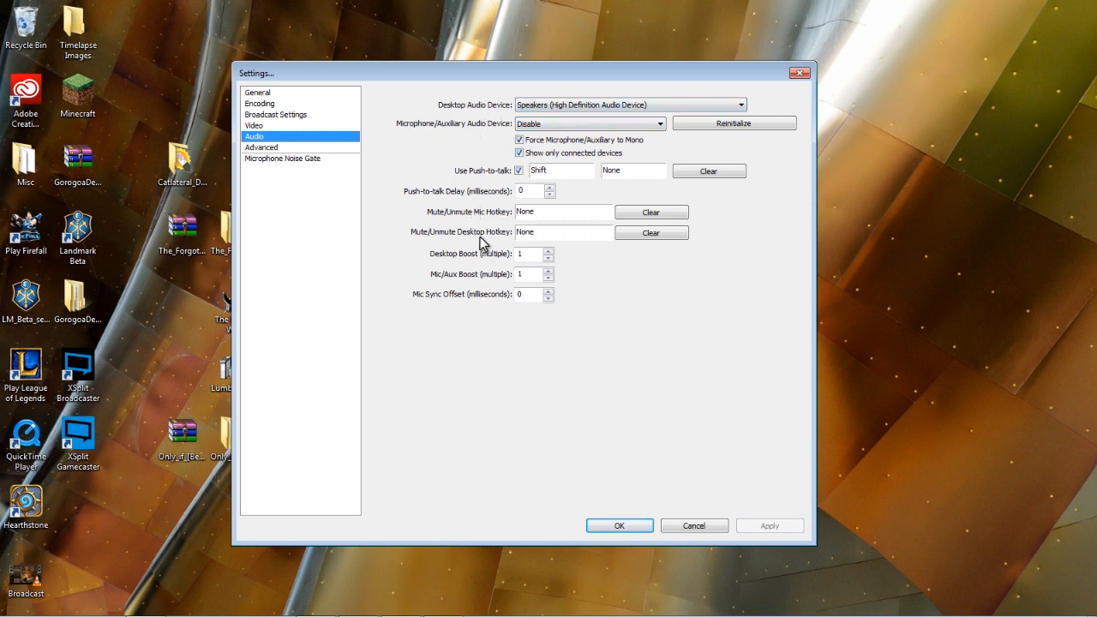
mouse_move(453, 193)
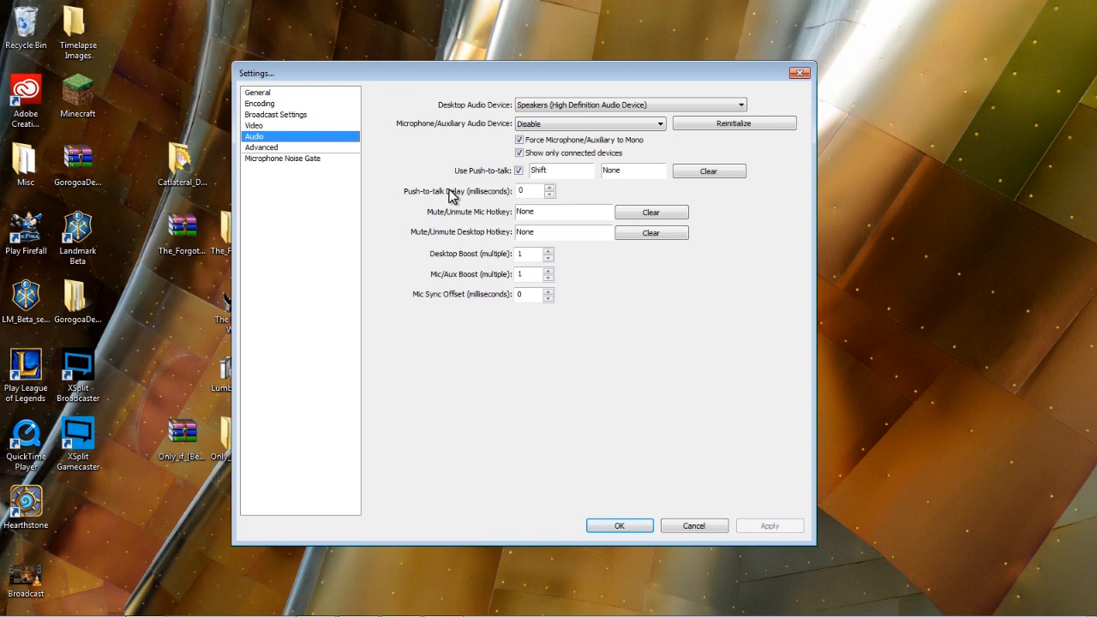
Step: Turn off push-to-talk after toggling it on and off
click(518, 170)
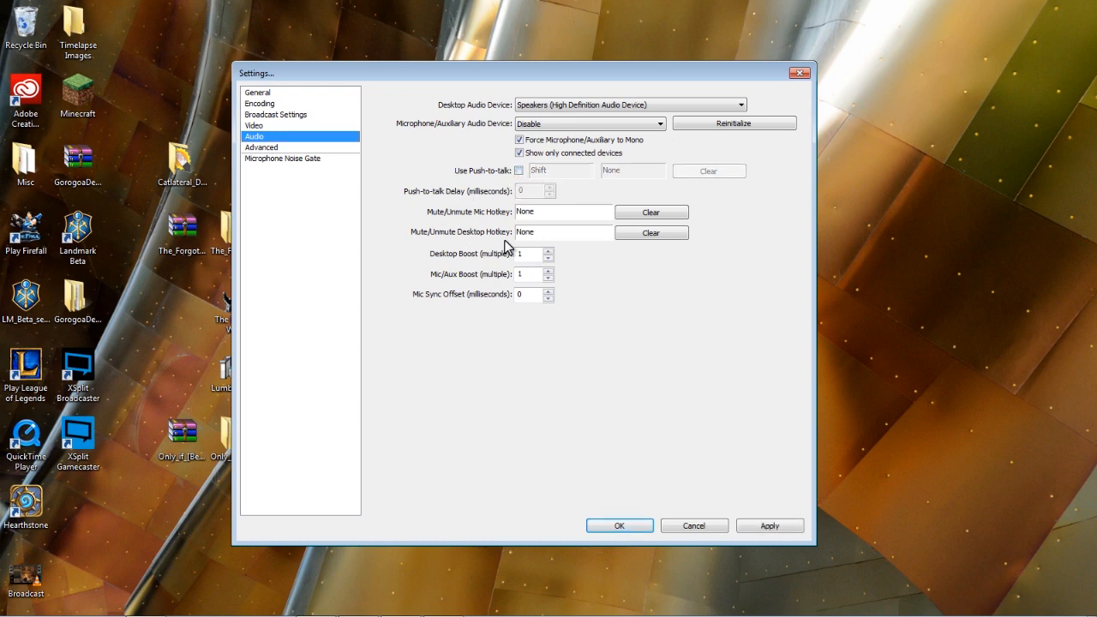
click(518, 171)
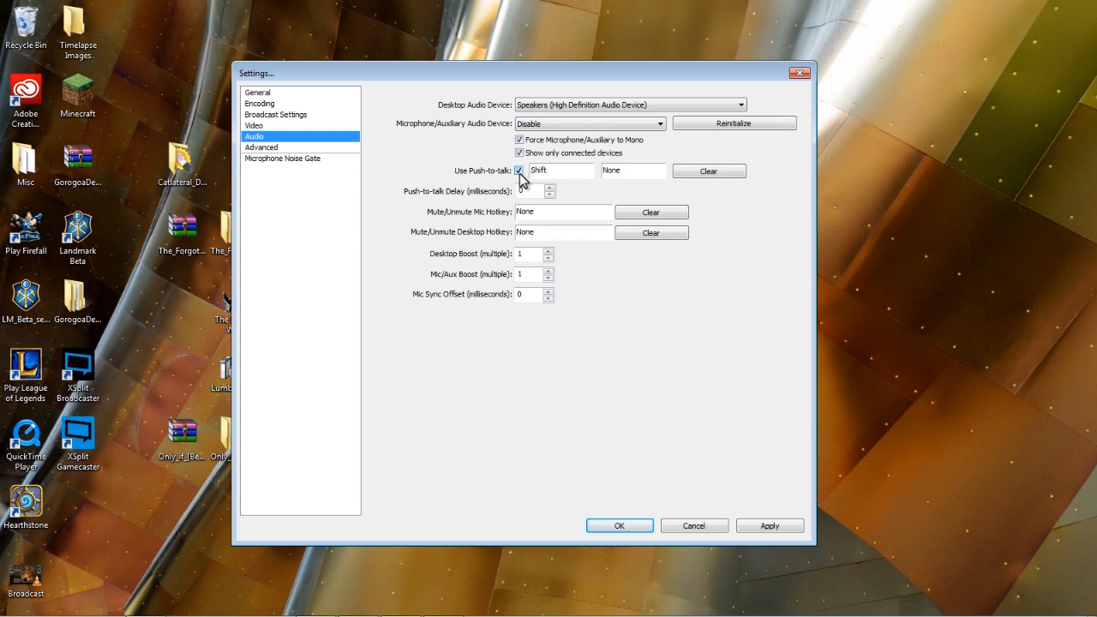
click(519, 171)
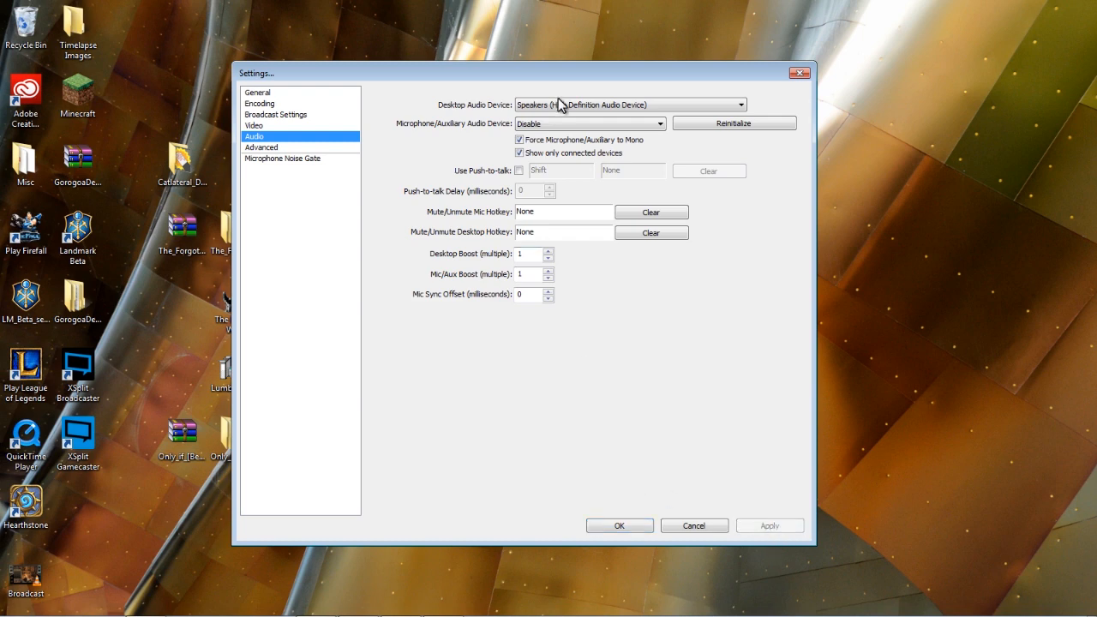
Step: Keep the High Definition Audio speakers as the desktop audio device
click(739, 104)
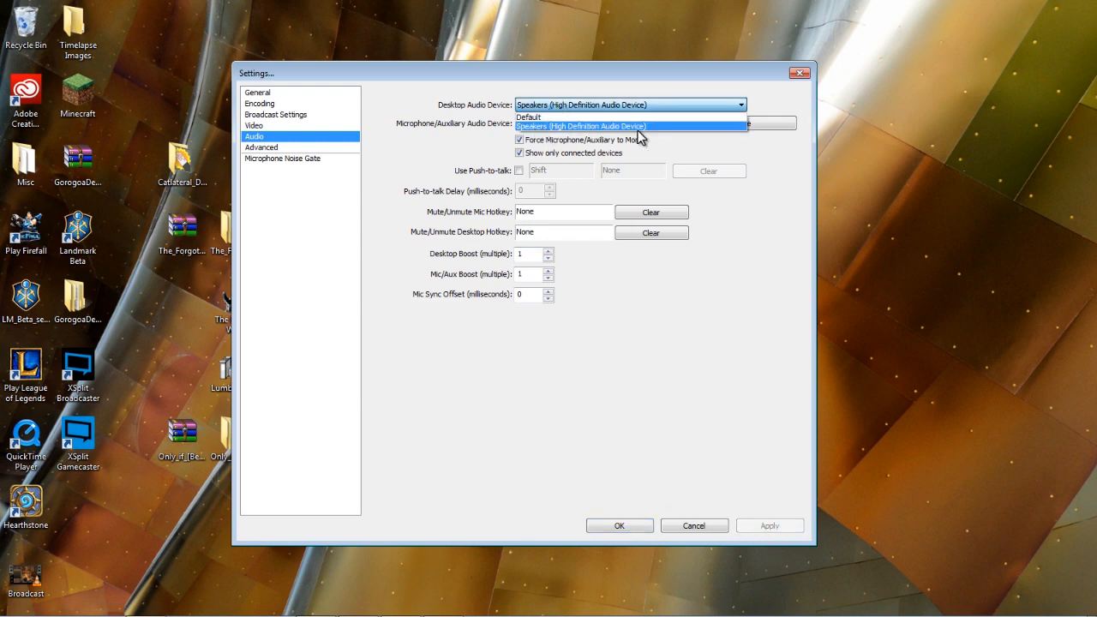
mouse_move(539, 136)
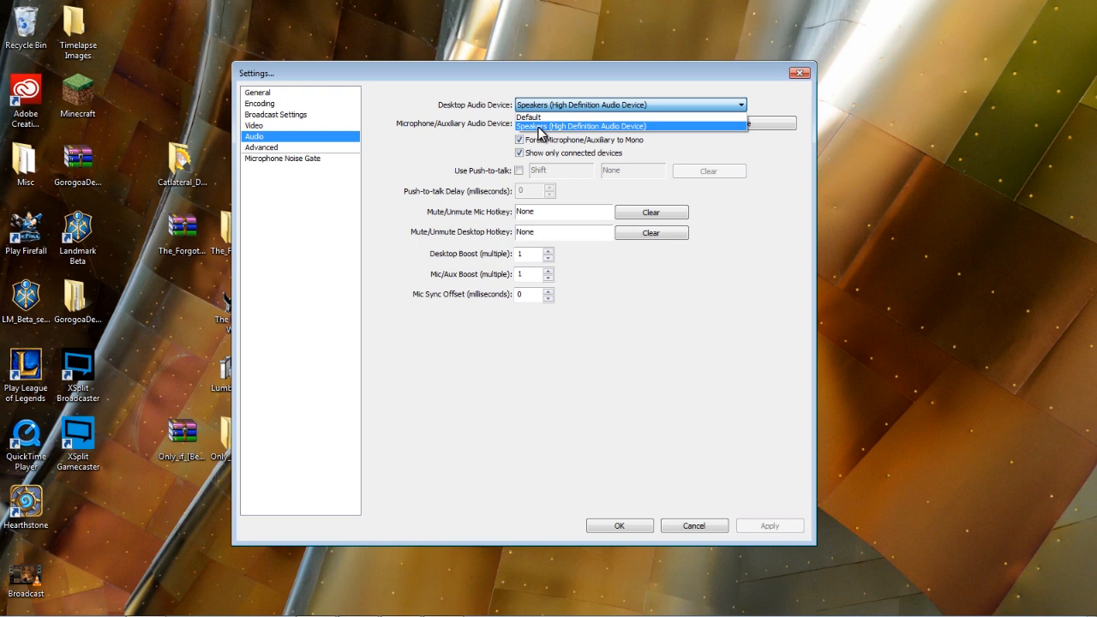
click(580, 125)
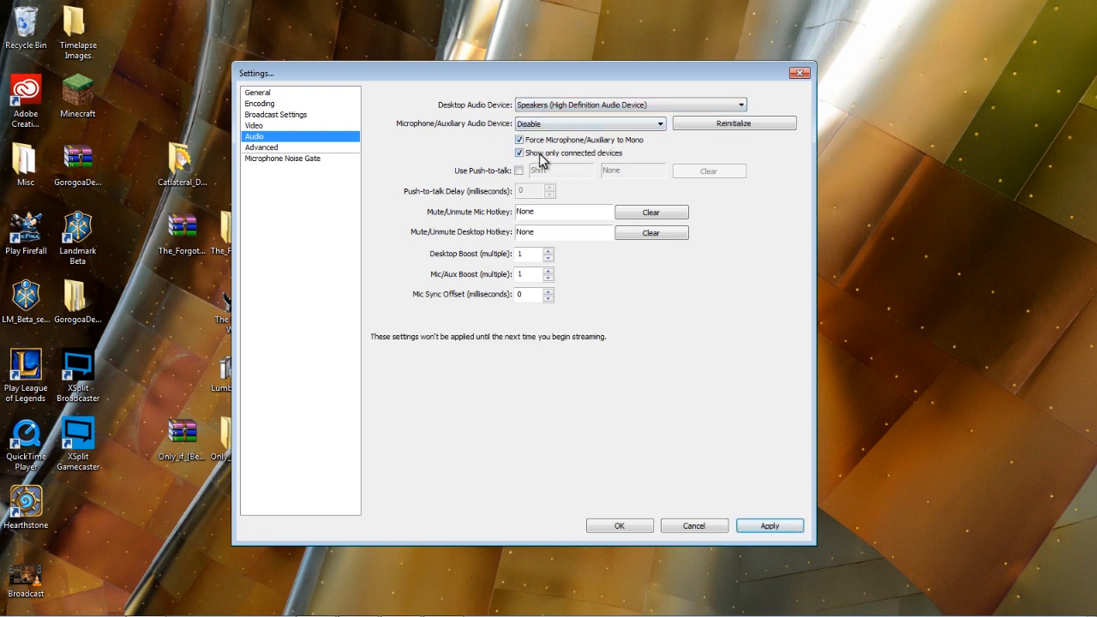
click(260, 147)
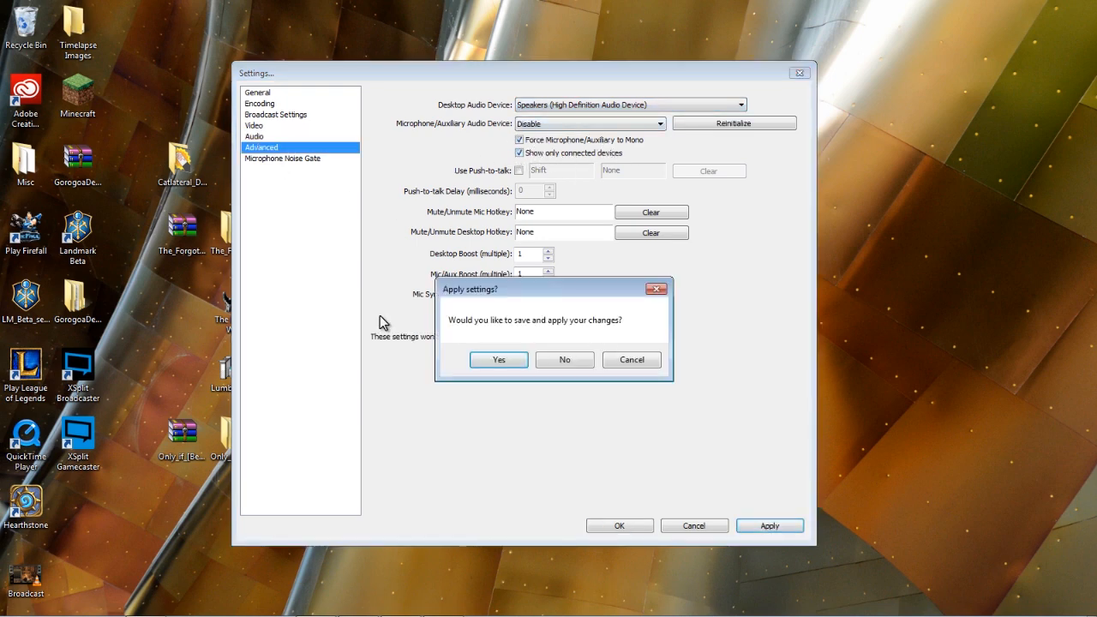
Step: Set the x264 CPU preset to faster, keeping encoding profile high and custom settings off
click(498, 359)
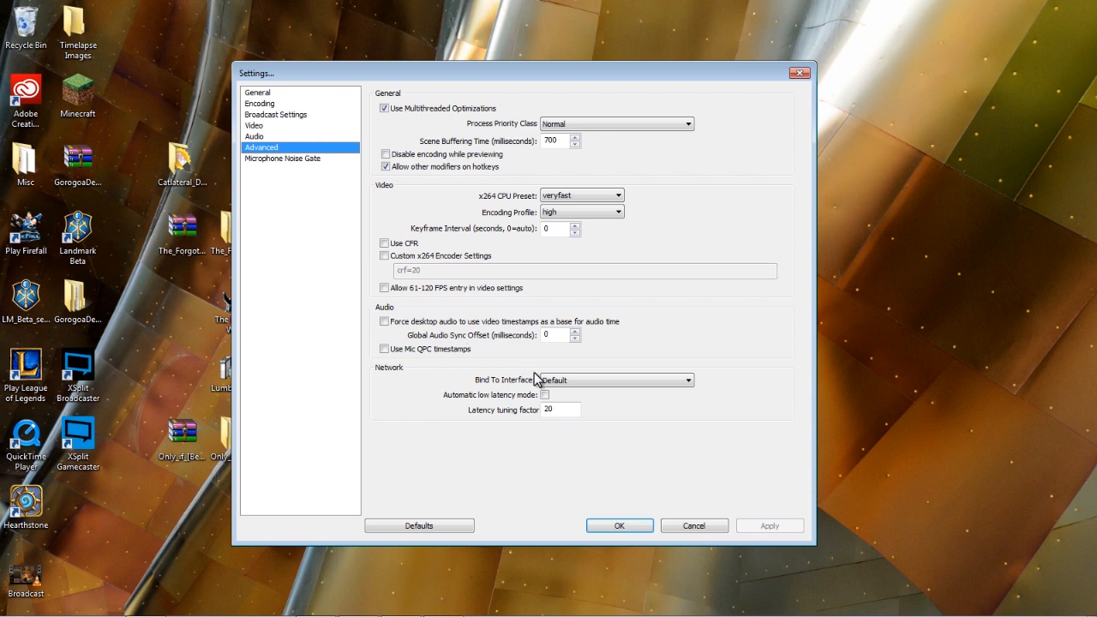
mouse_move(655, 90)
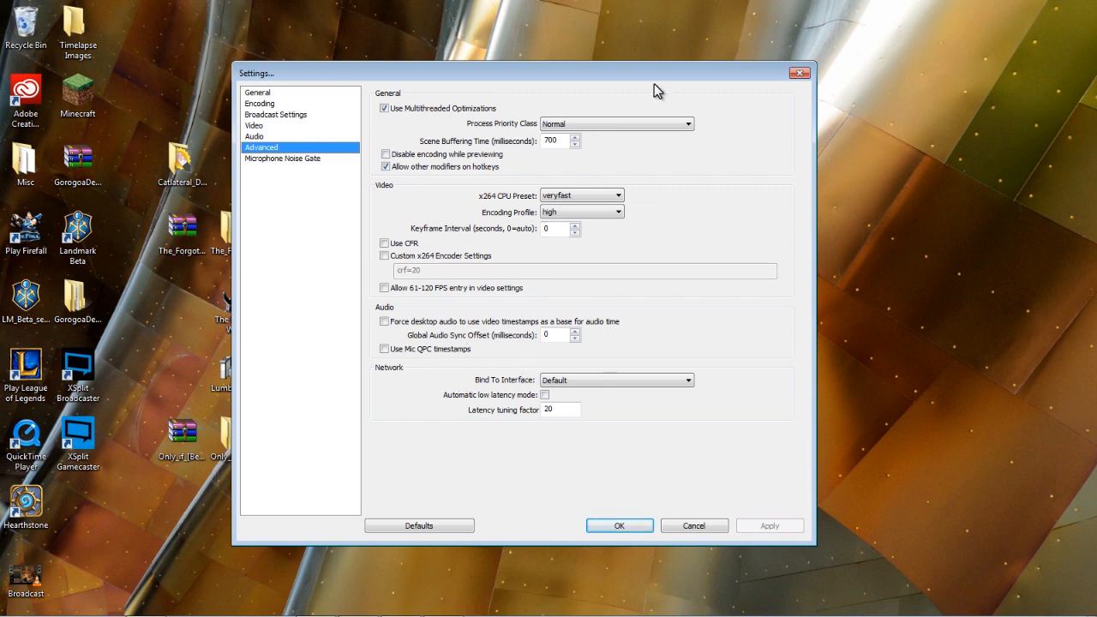
mouse_move(471, 137)
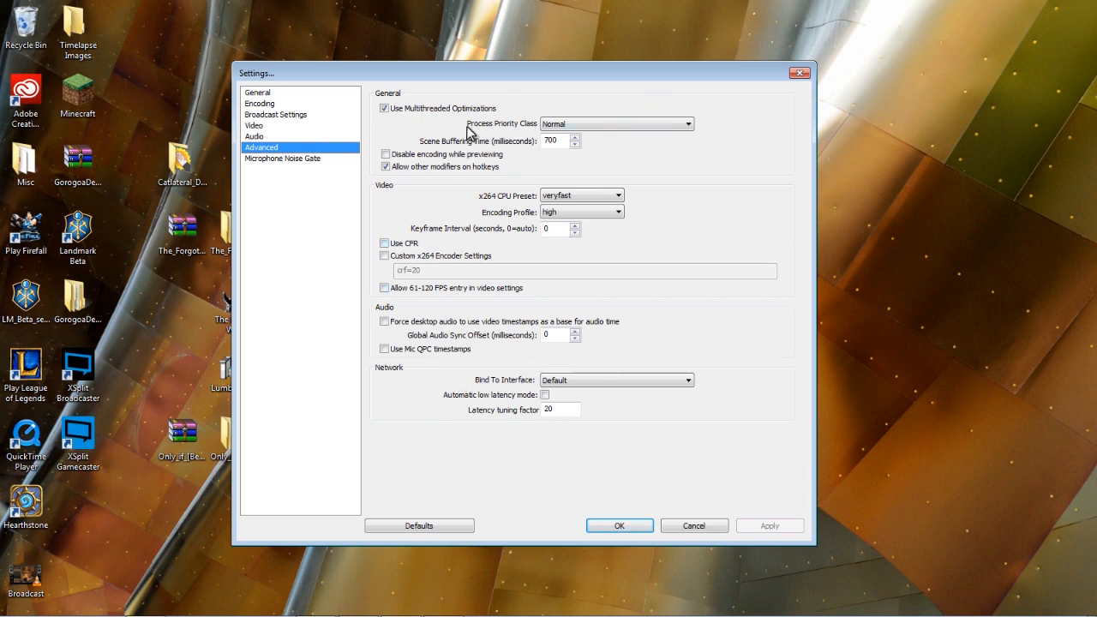
mouse_move(415, 120)
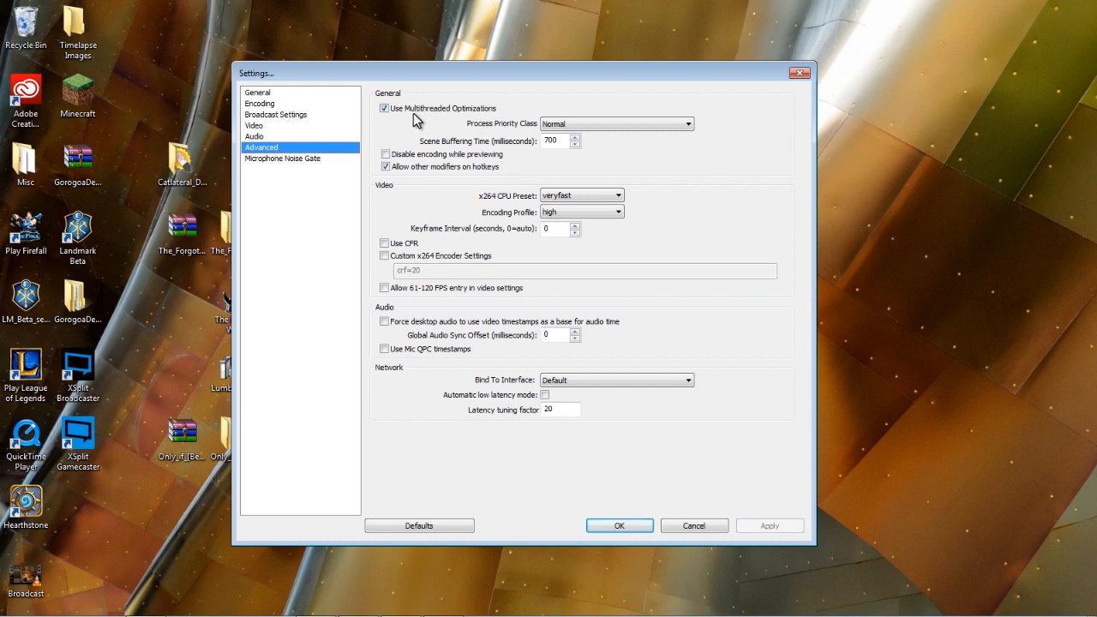
mouse_move(403, 176)
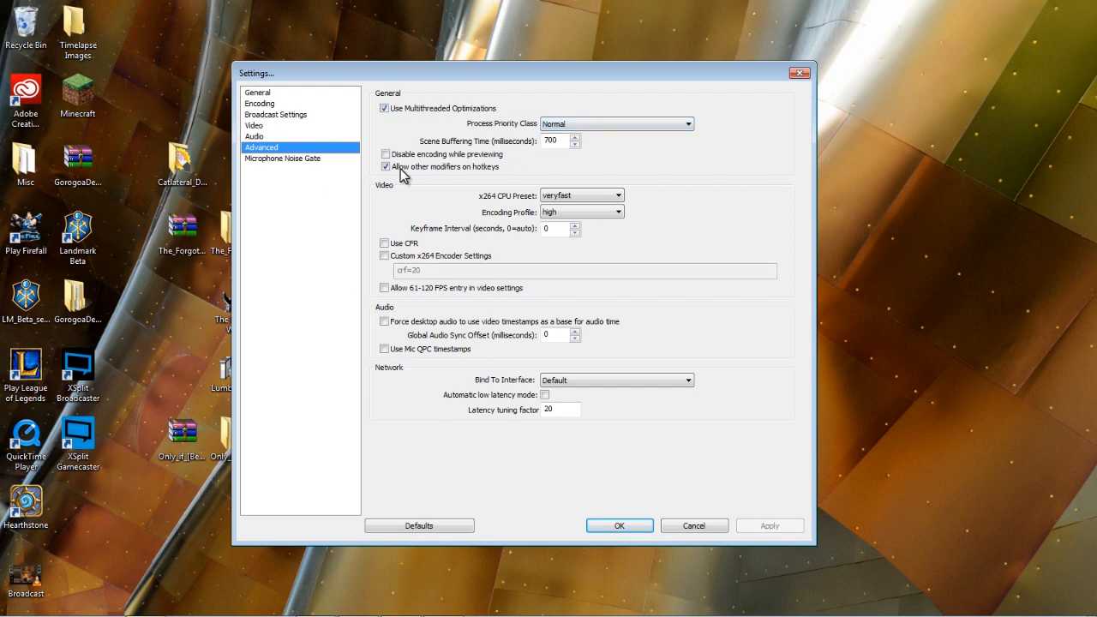
mouse_move(649, 201)
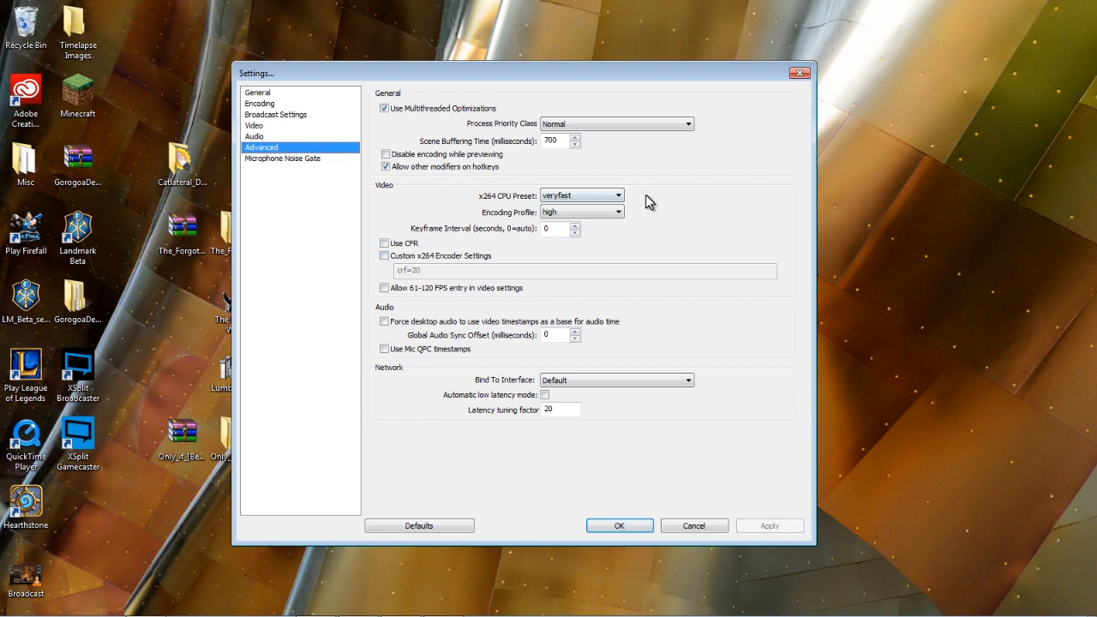
mouse_move(508, 205)
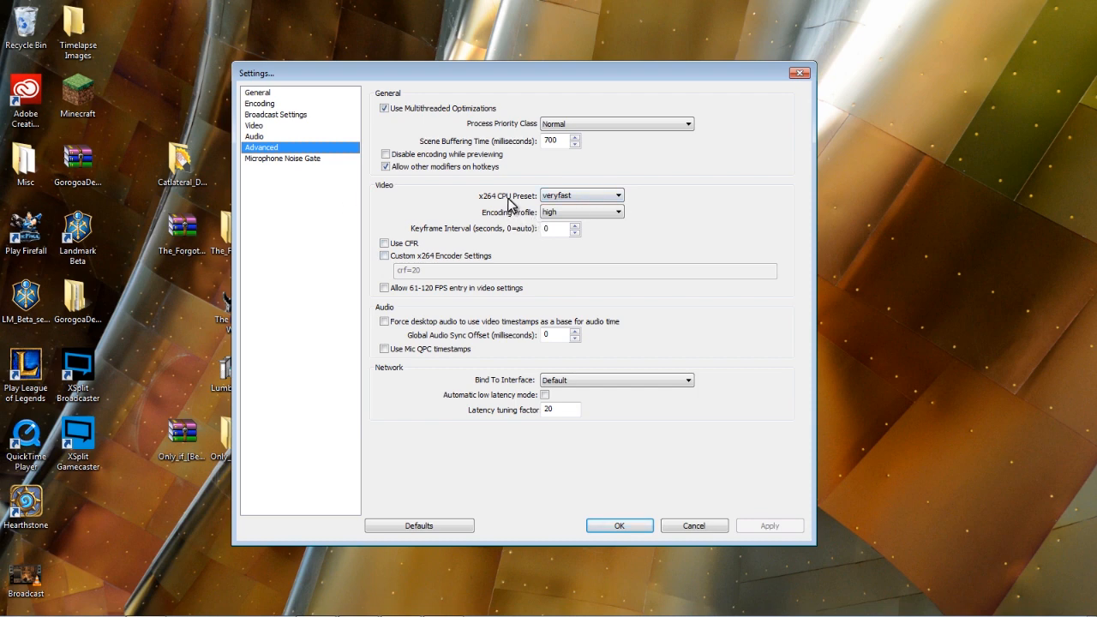
click(615, 196)
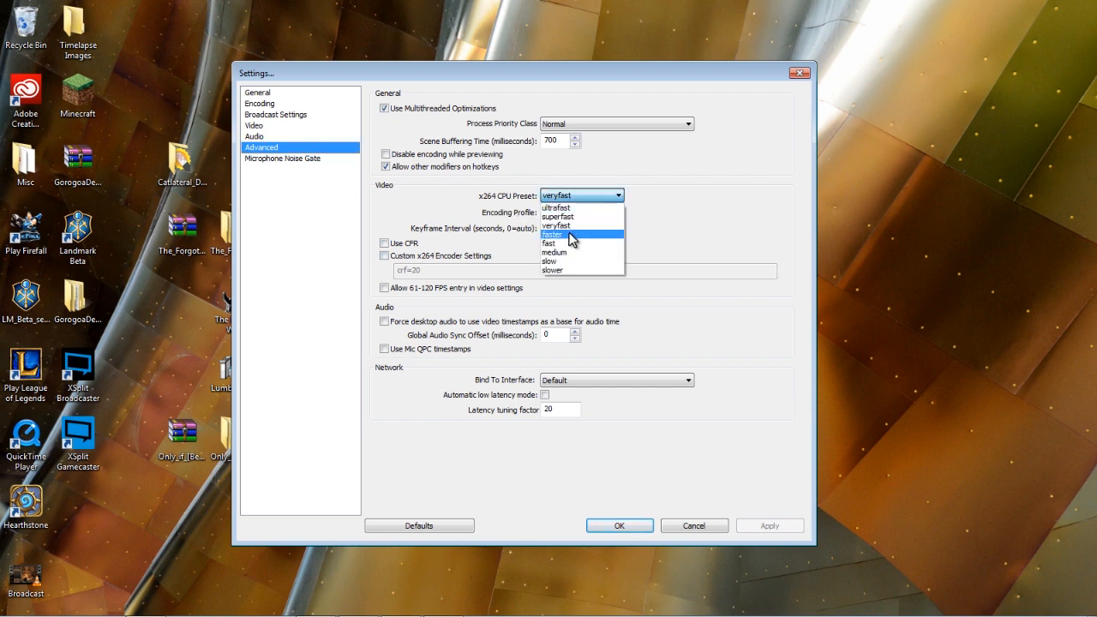
mouse_move(608, 229)
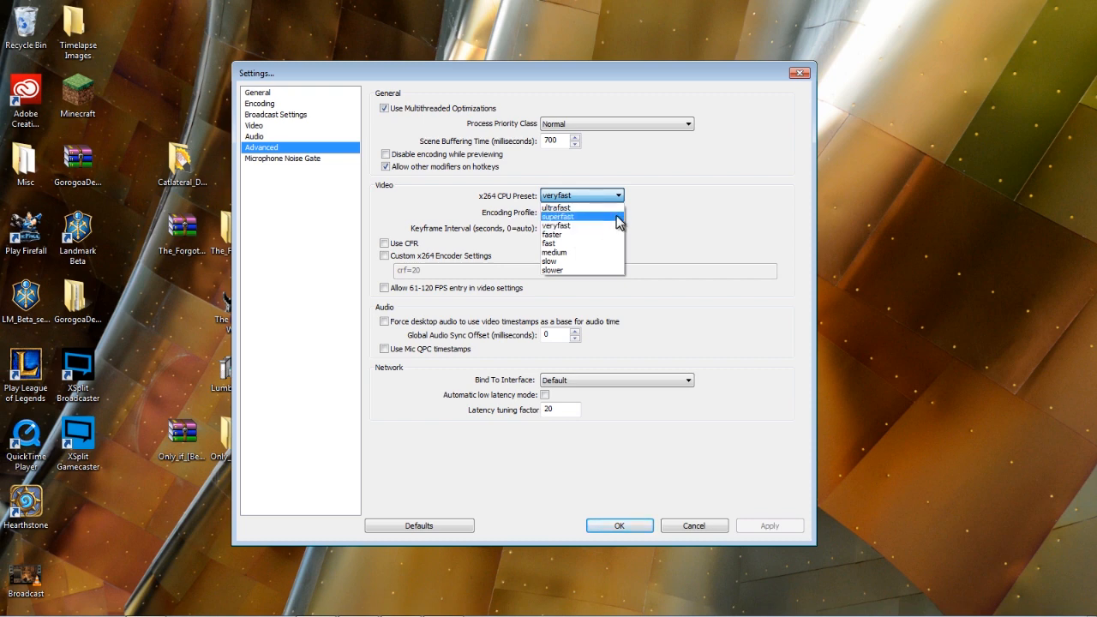
mouse_move(602, 221)
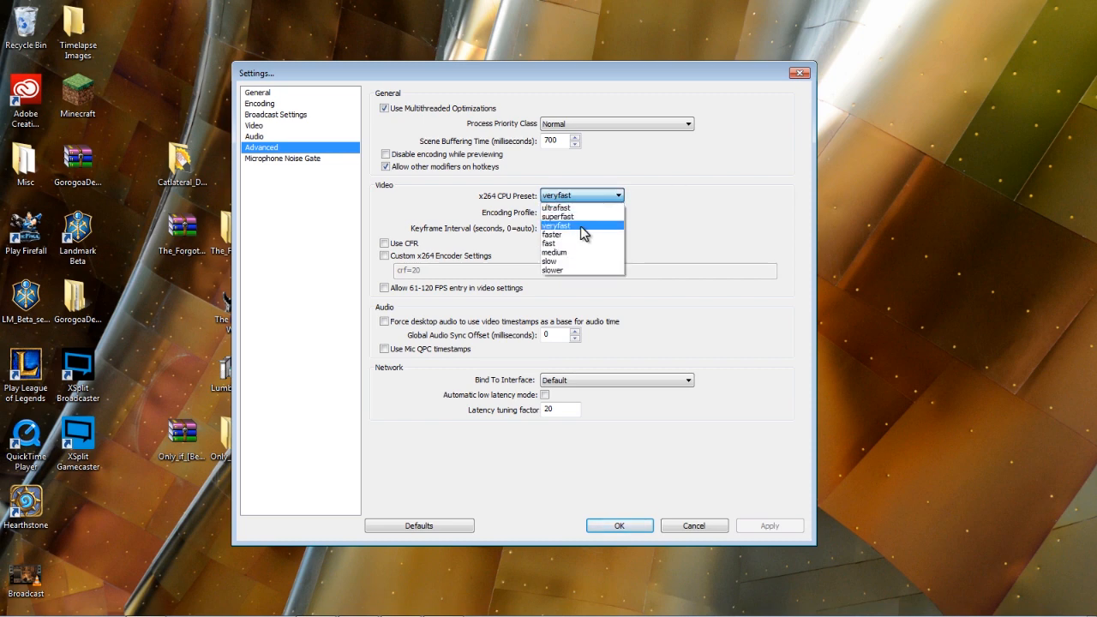
click(551, 234)
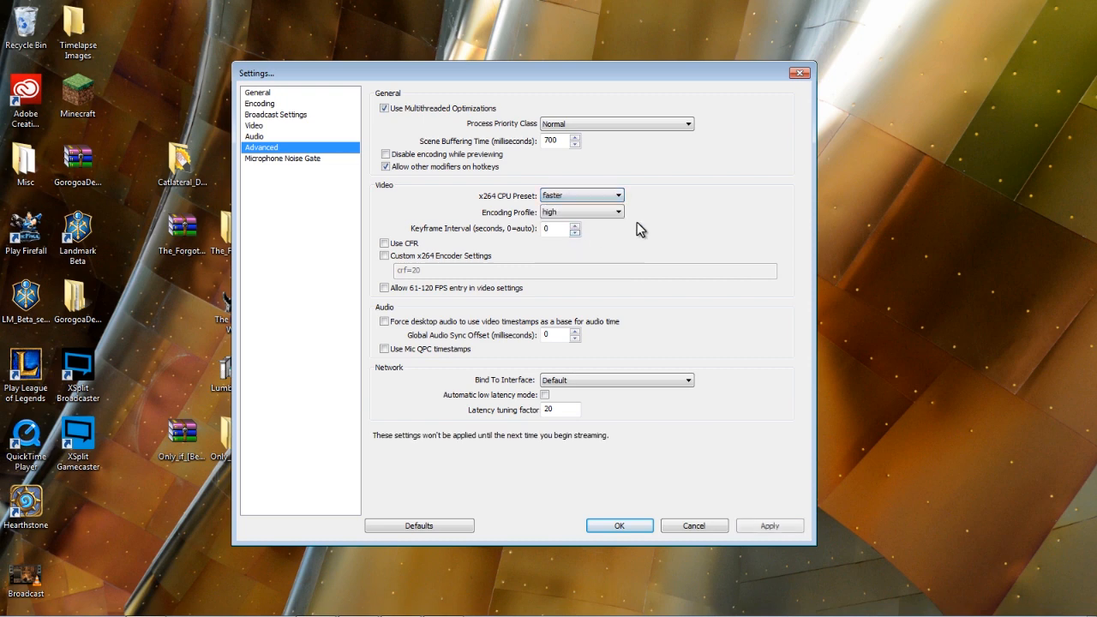
click(615, 196)
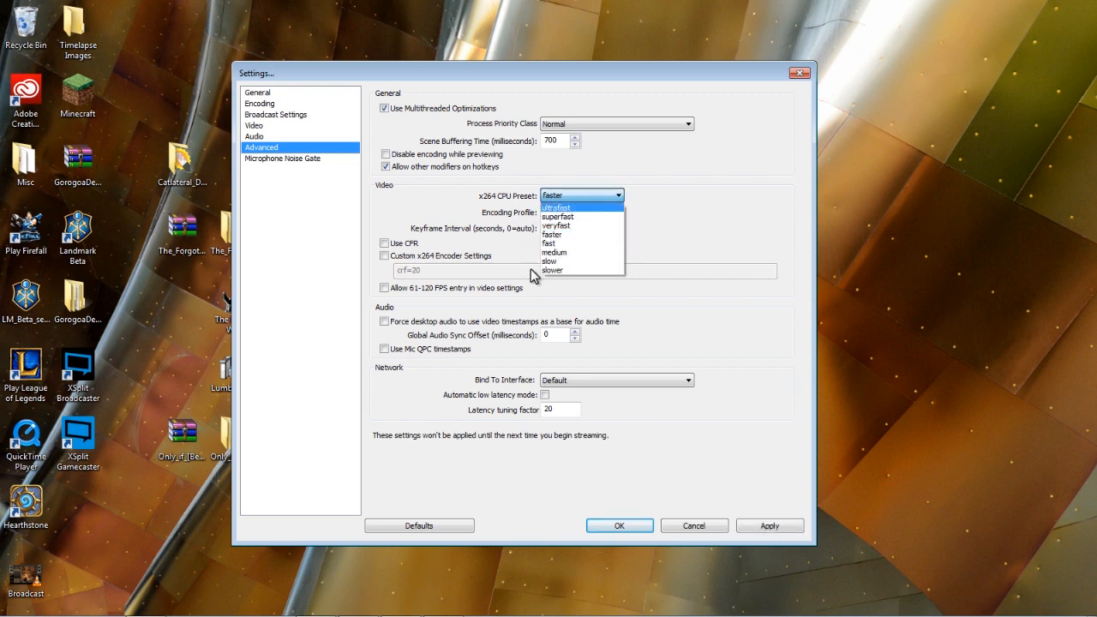
mouse_move(586, 261)
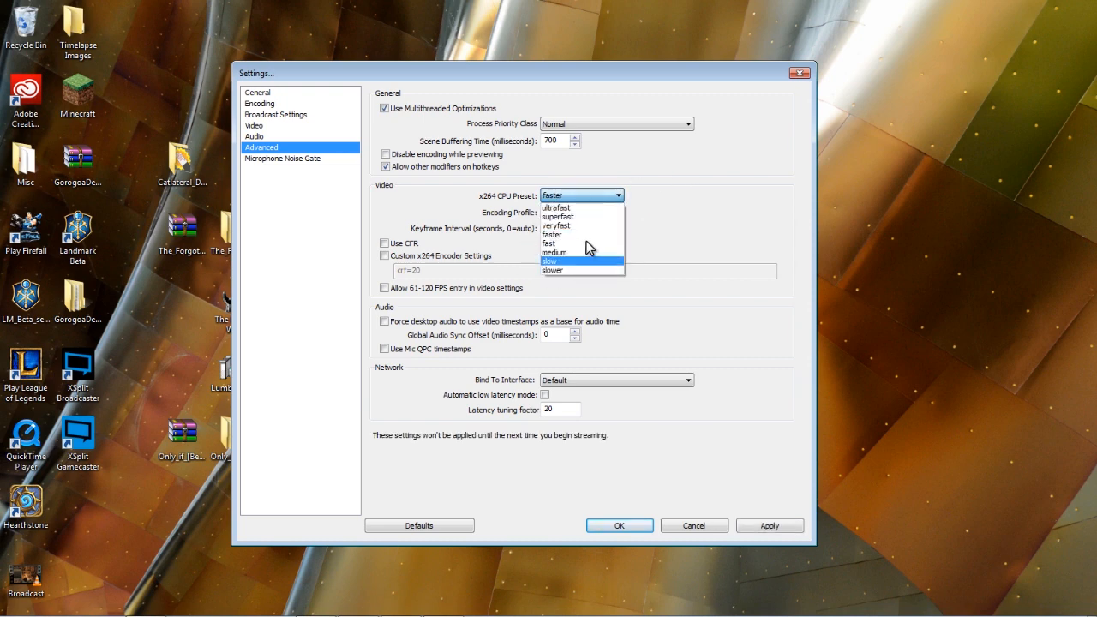
mouse_move(582, 229)
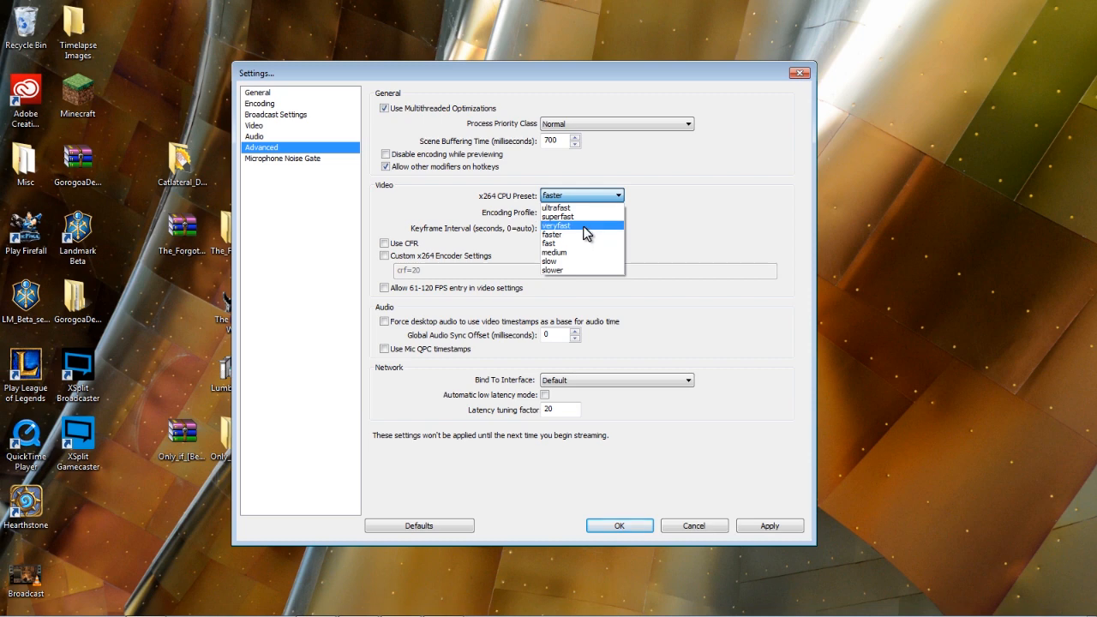
mouse_move(585, 239)
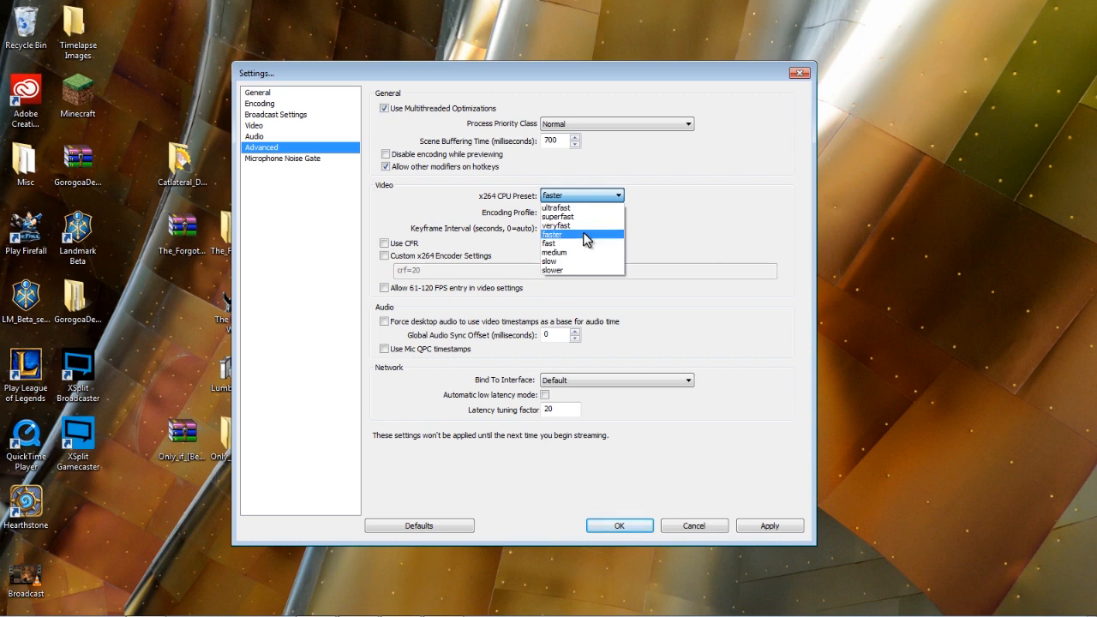
mouse_move(584, 242)
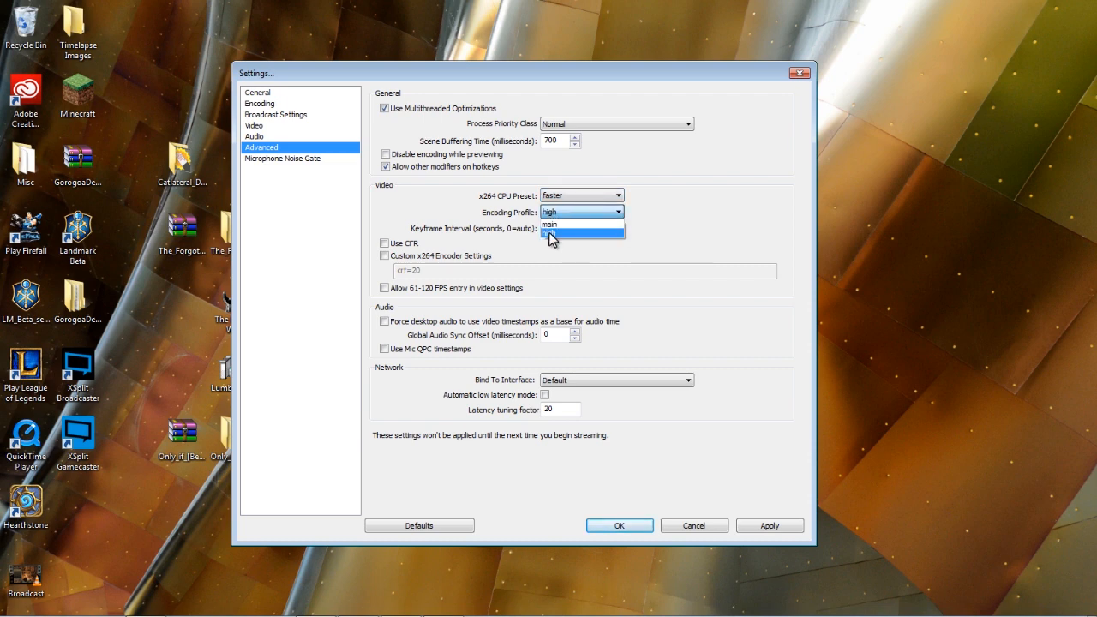
click(549, 236)
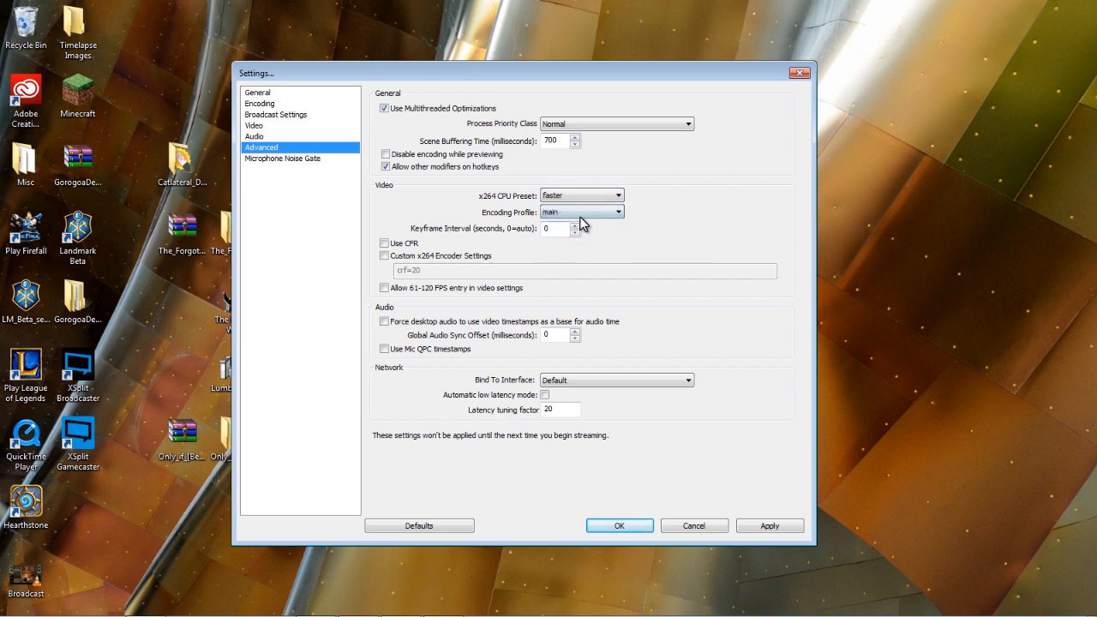
click(616, 212)
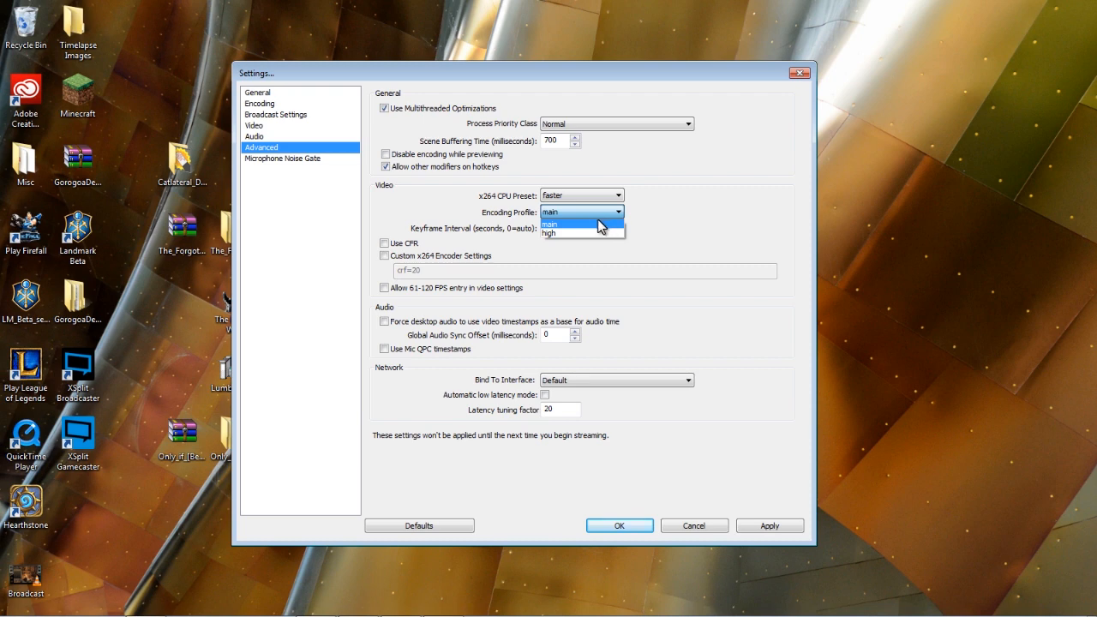
click(548, 233)
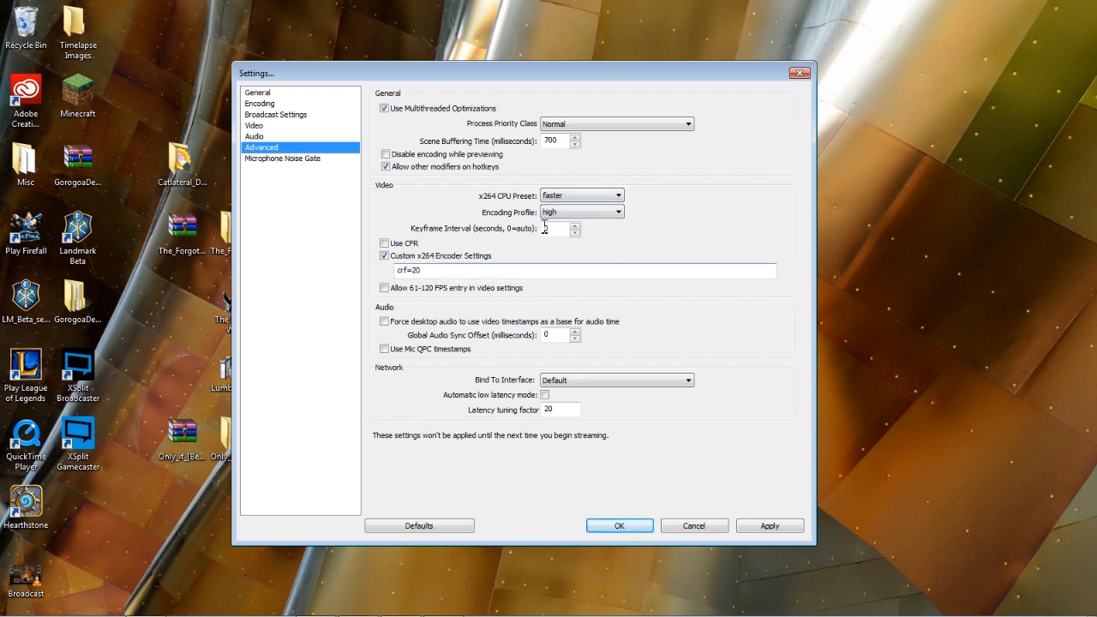
click(384, 256)
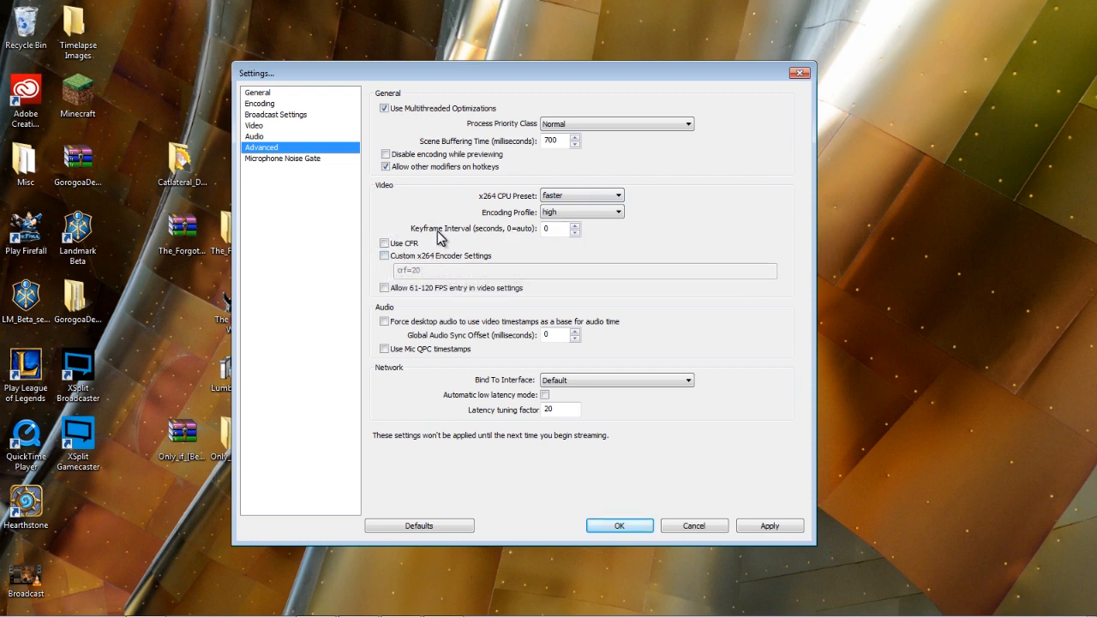
mouse_move(380, 242)
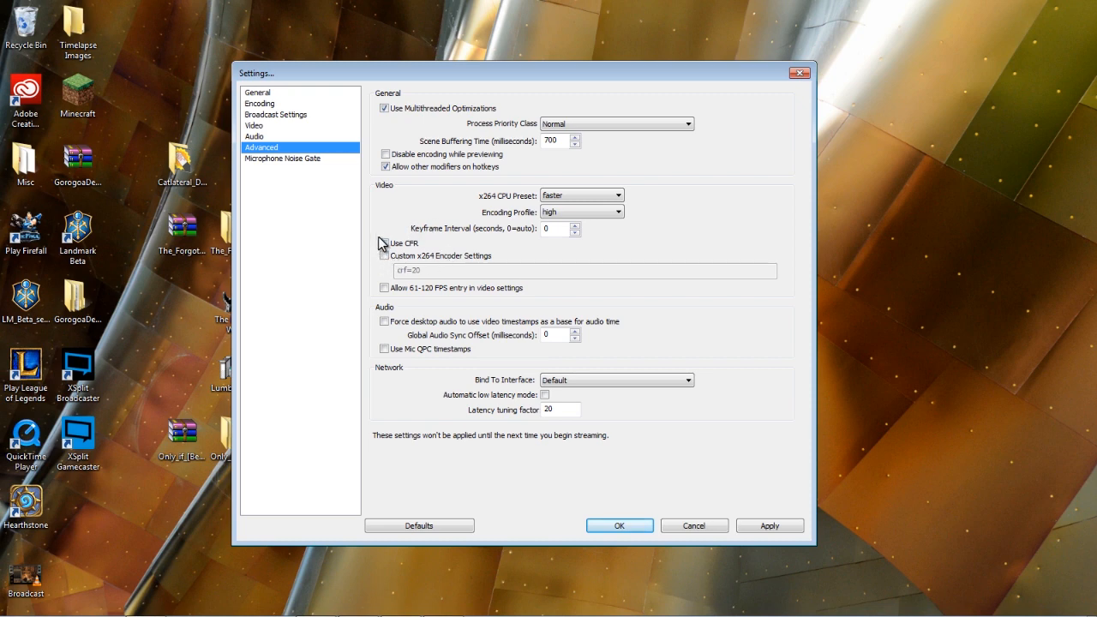
mouse_move(435, 248)
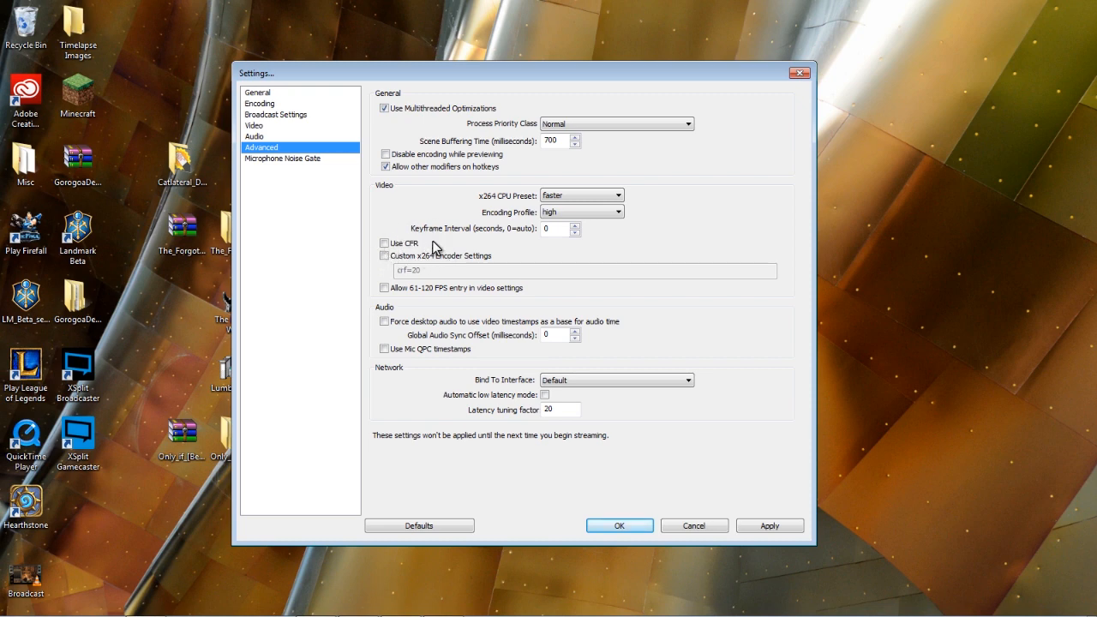
mouse_move(360, 304)
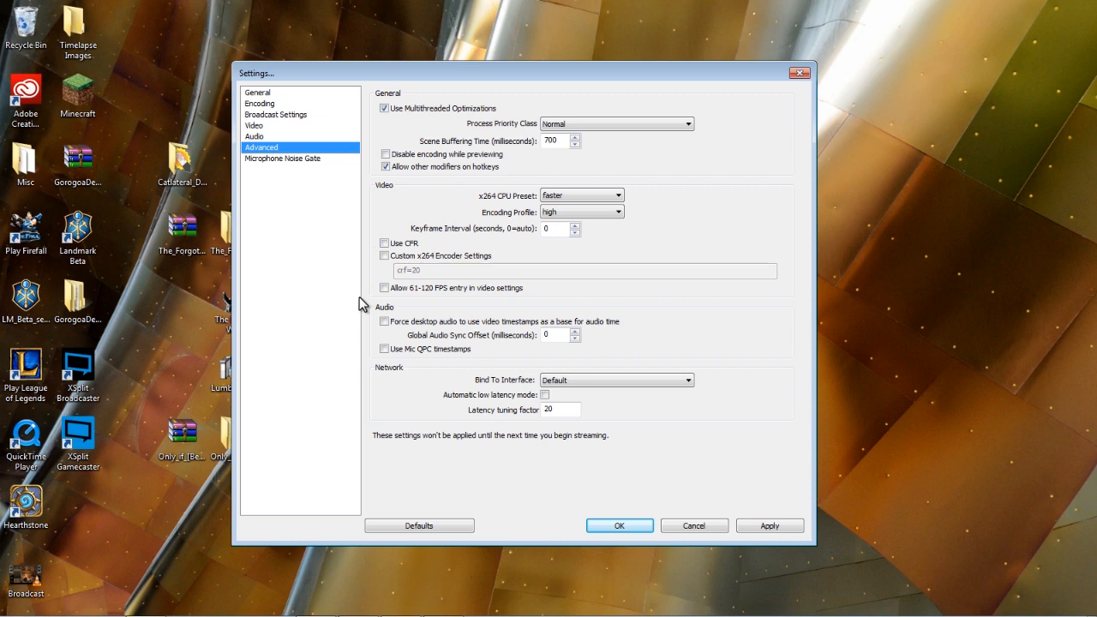
mouse_move(468, 459)
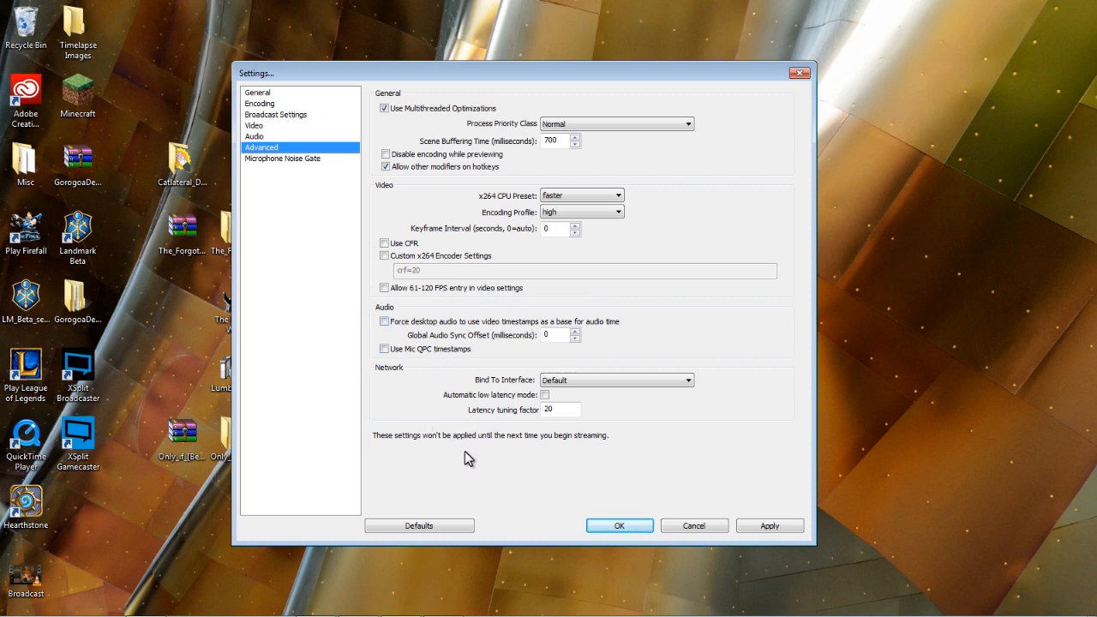
mouse_move(411, 266)
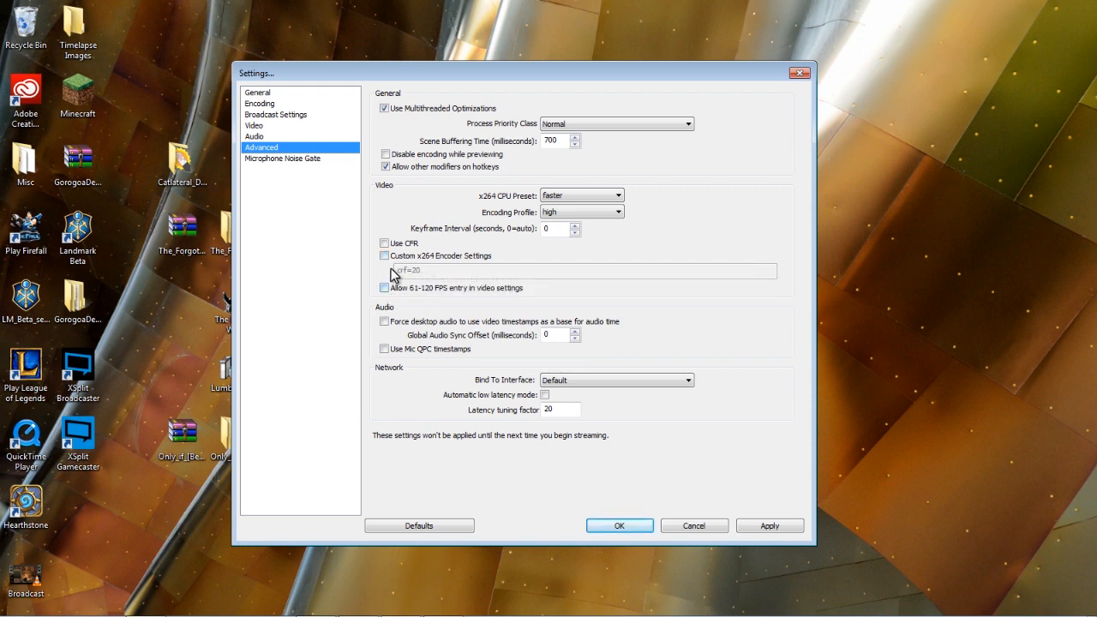
Step: Enter crf=20 in the custom x264 field but leave Custom x264 Encoder Settings unchecked
click(384, 256)
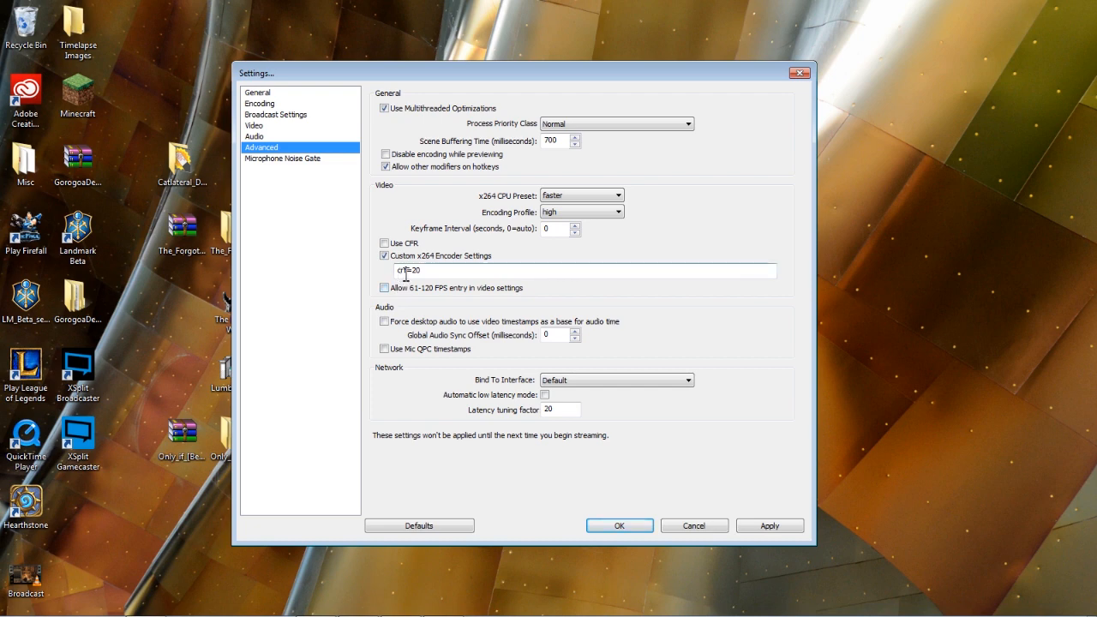
mouse_move(407, 274)
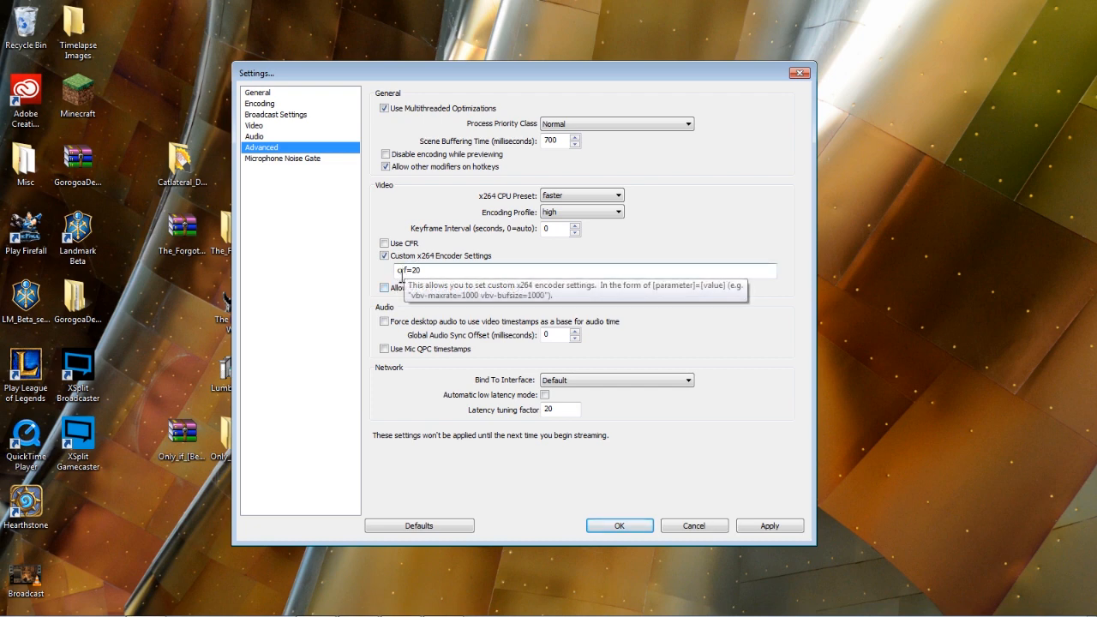
mouse_move(428, 270)
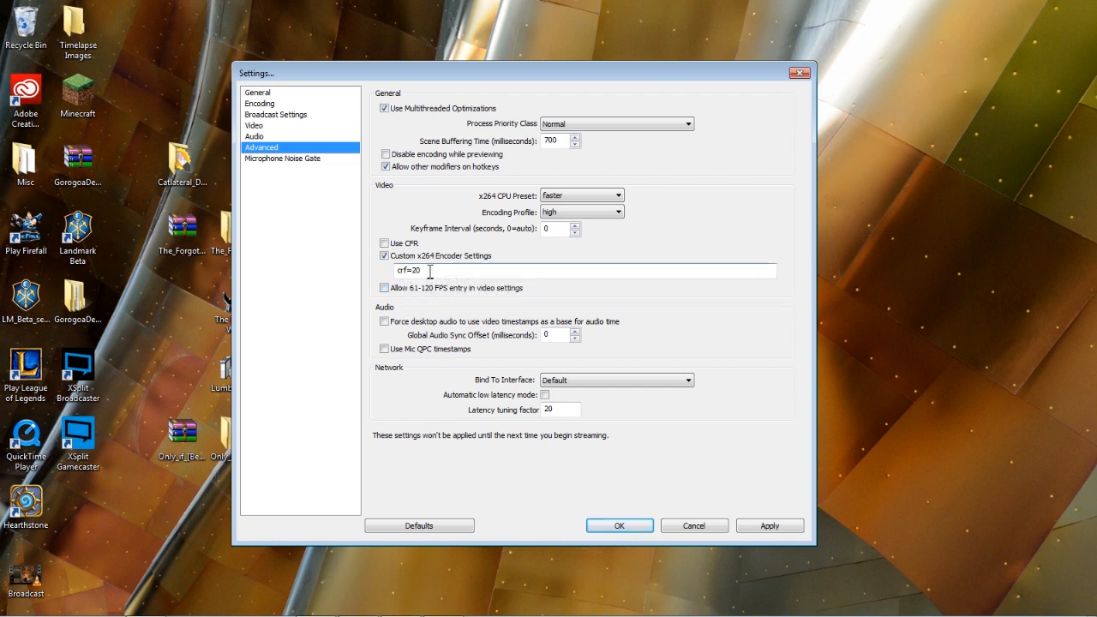
mouse_move(389, 318)
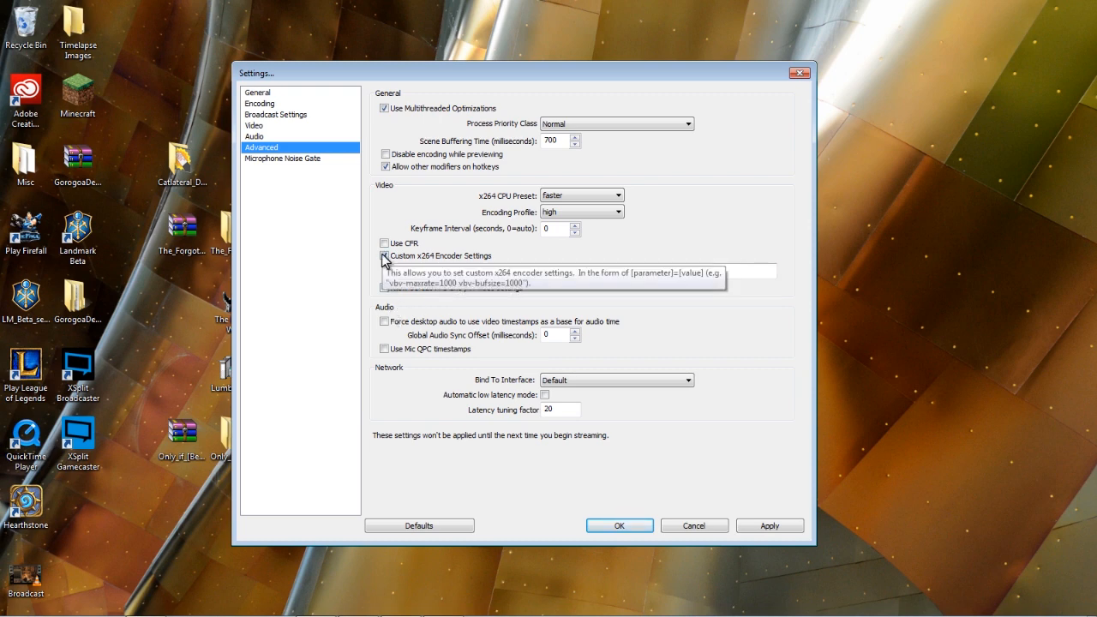
click(384, 255)
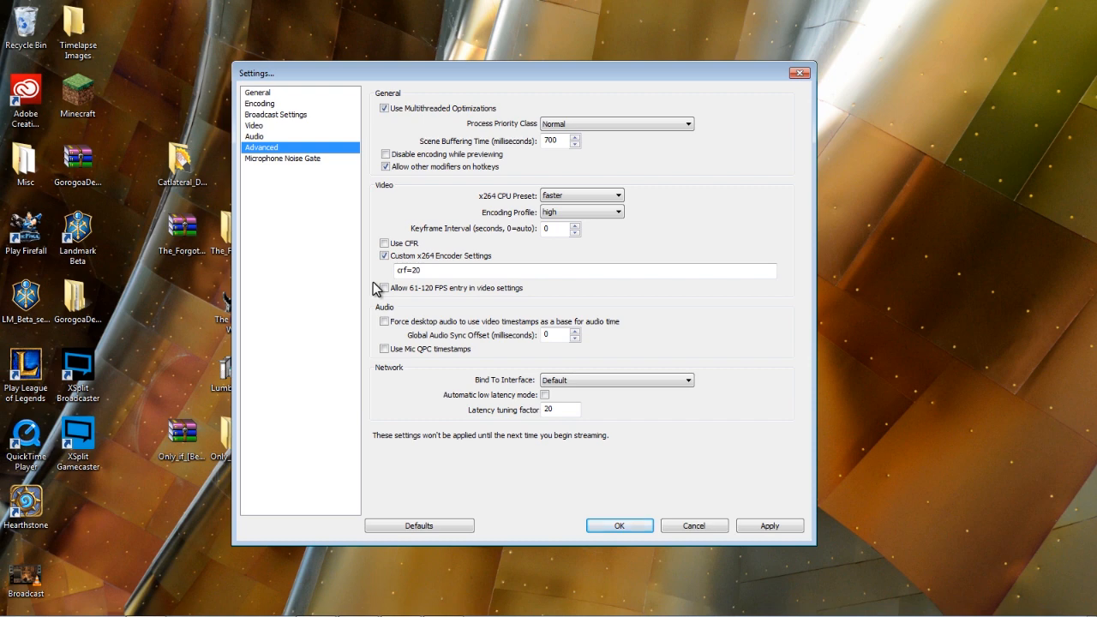
mouse_move(430, 285)
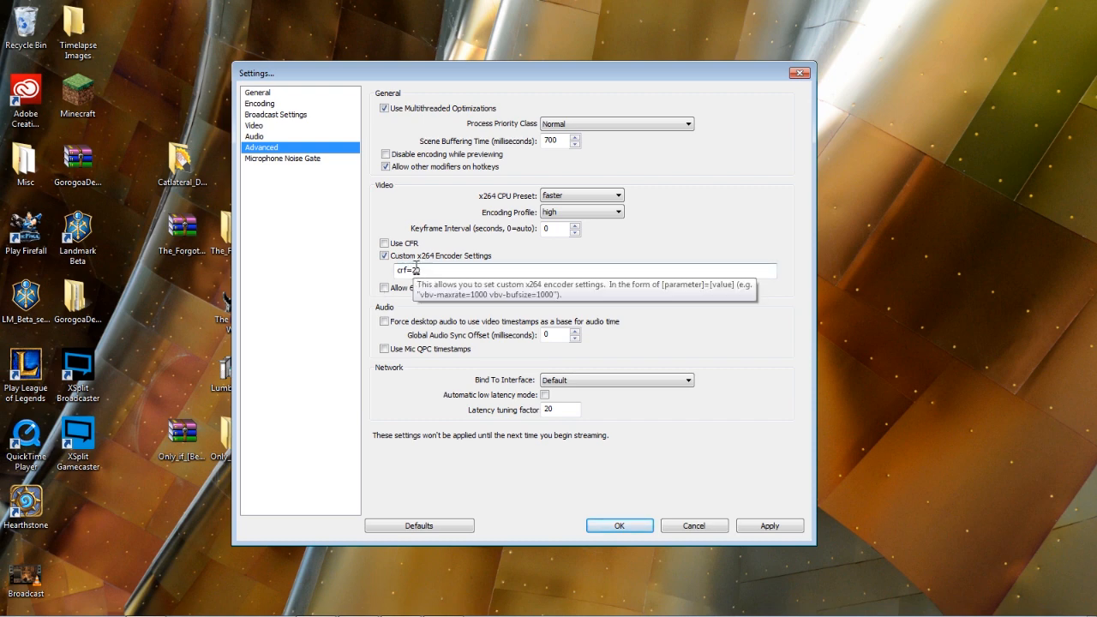
text(0)
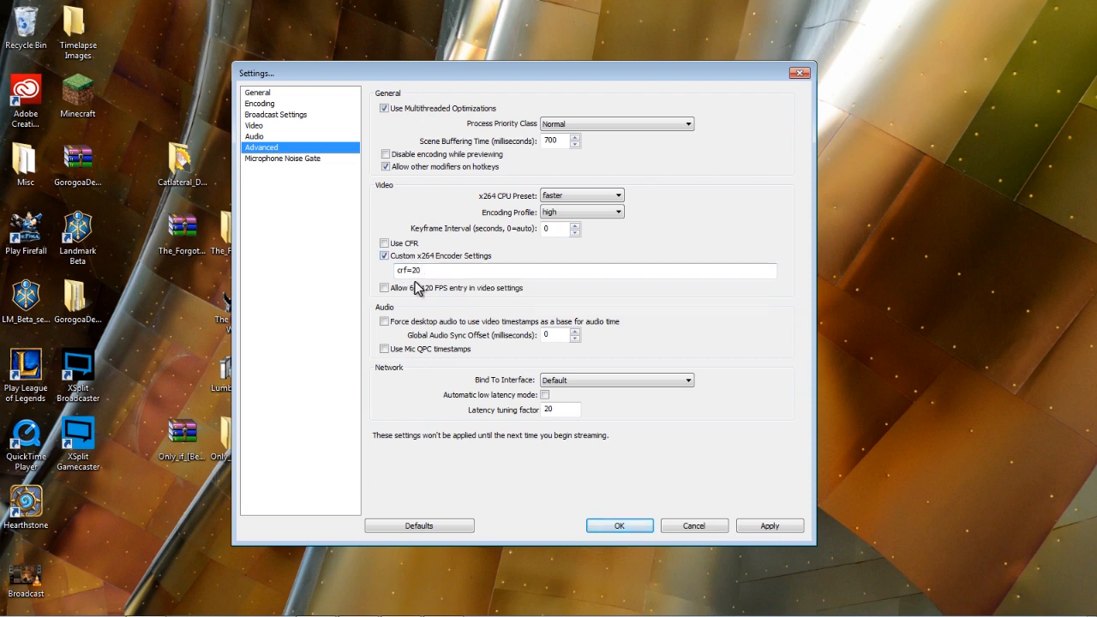
mouse_move(420, 274)
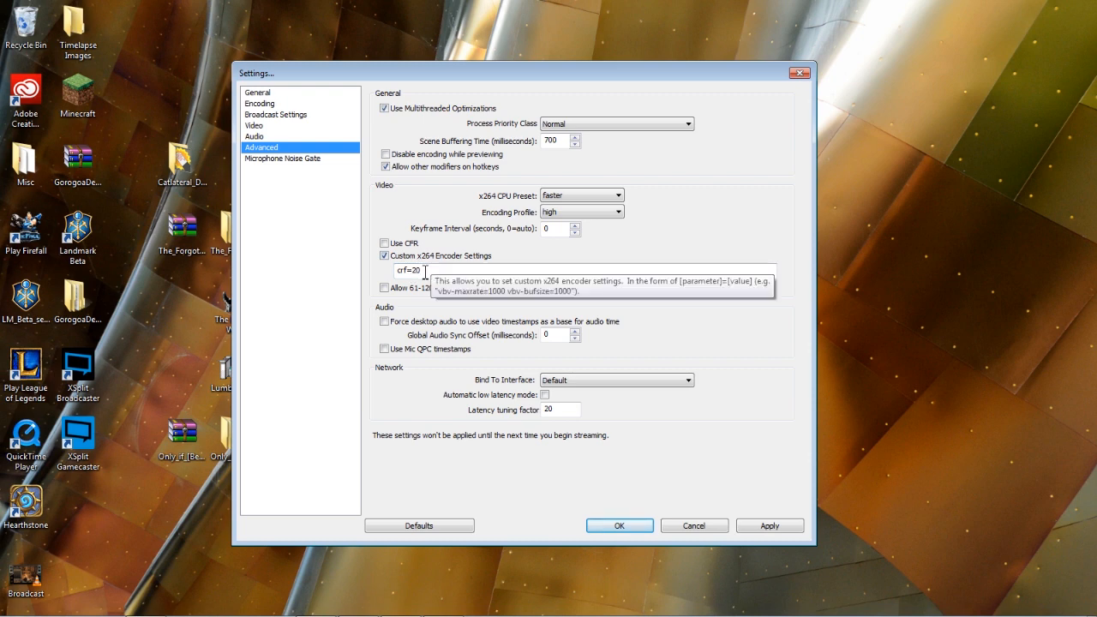
mouse_move(414, 288)
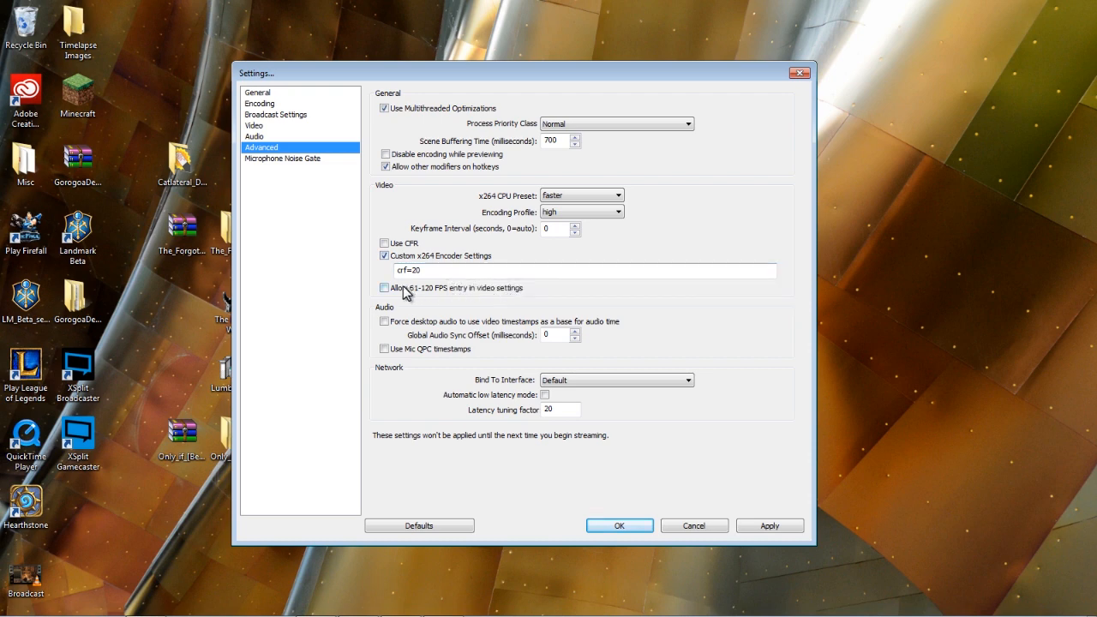
mouse_move(414, 294)
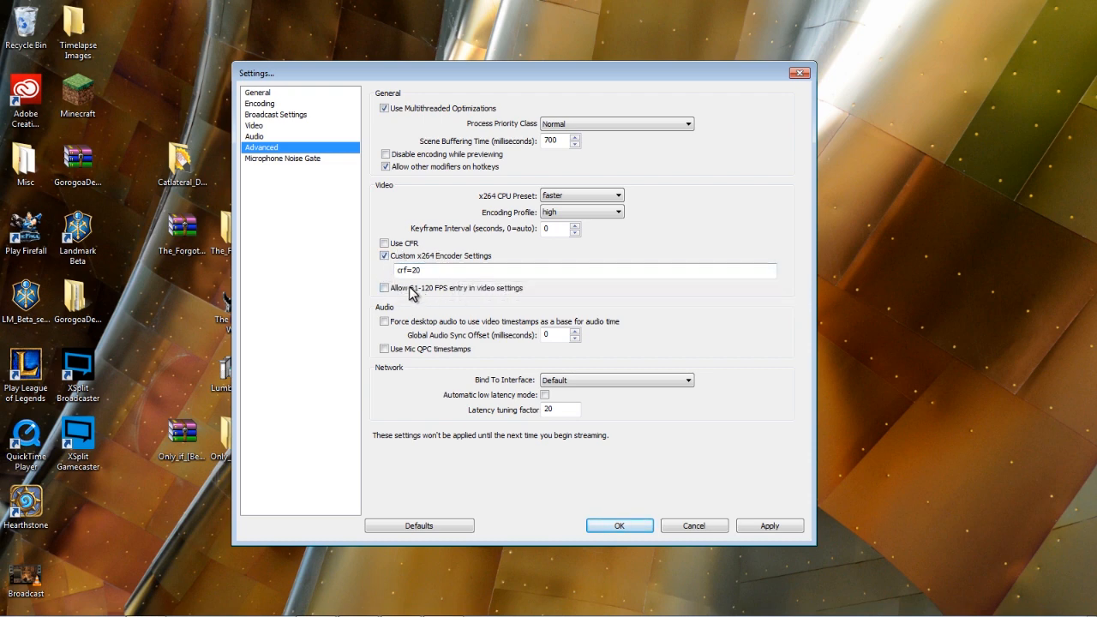
click(384, 255)
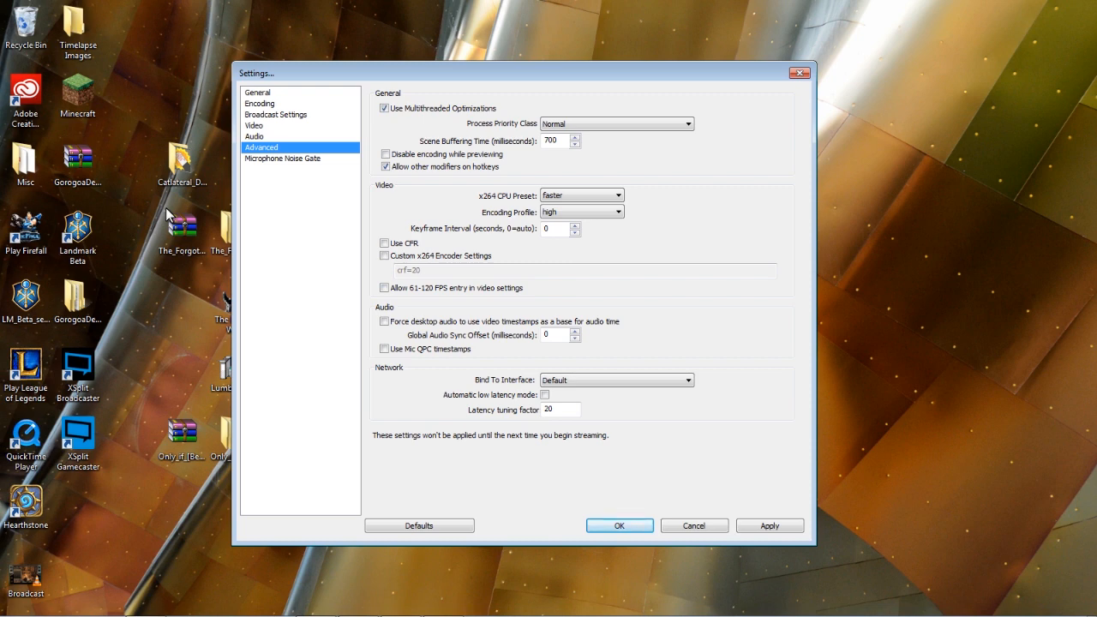
mouse_move(621, 203)
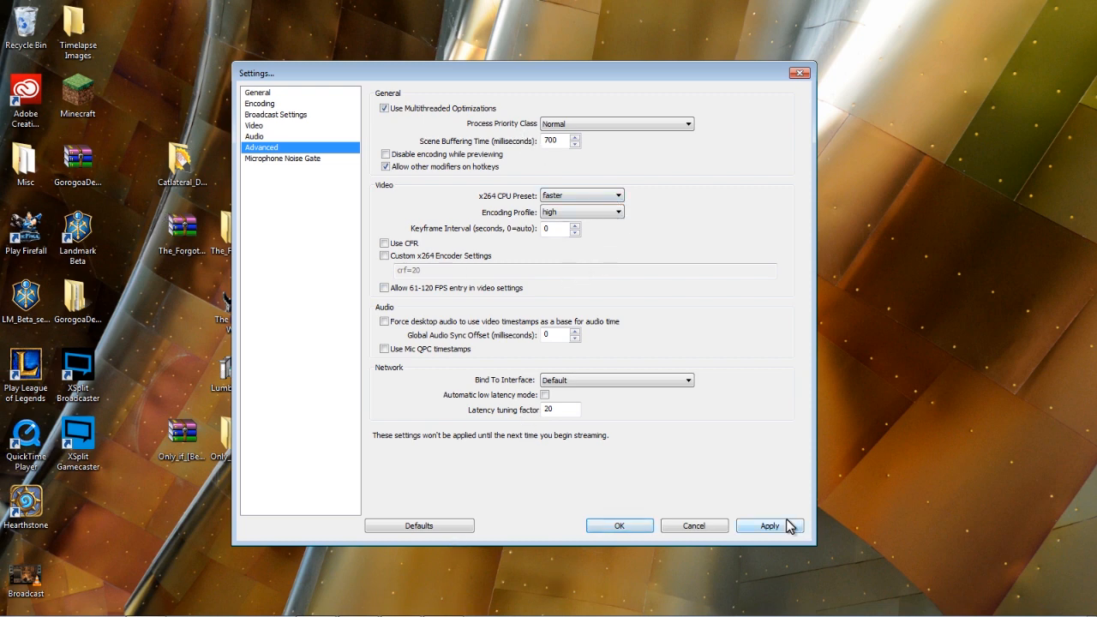
Step: Apply the advanced settings and close the Settings window with OK
click(768, 525)
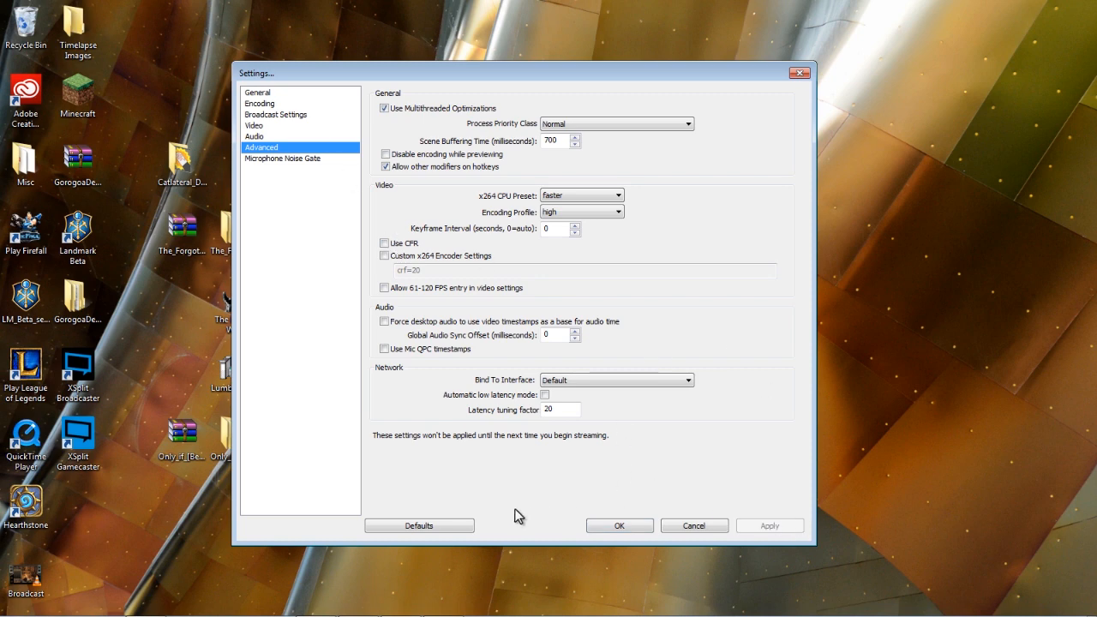
click(618, 525)
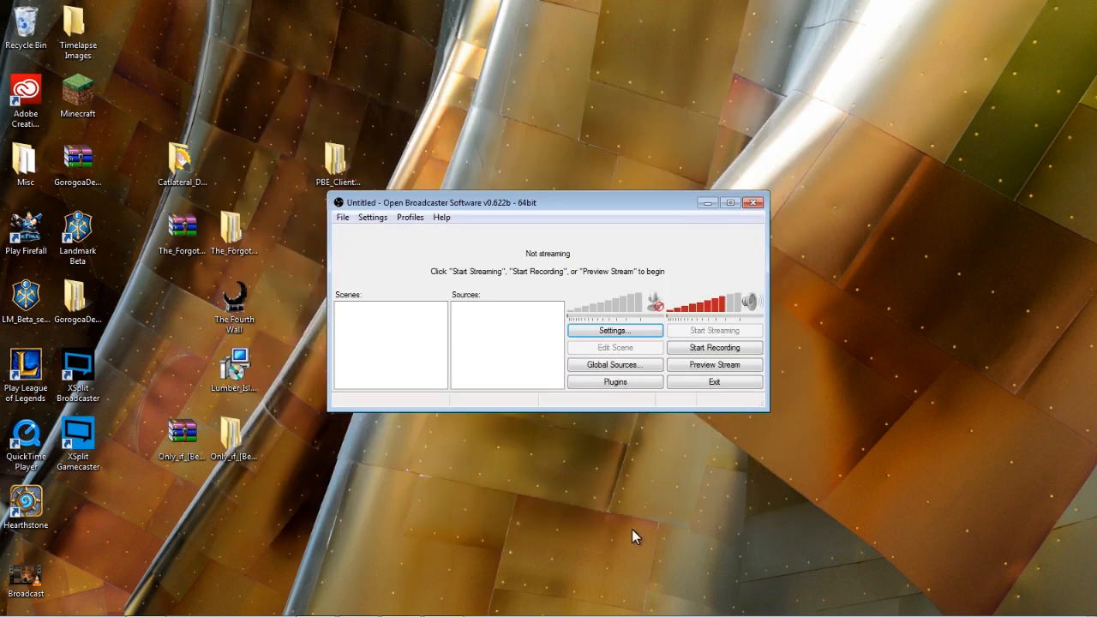
mouse_move(426, 237)
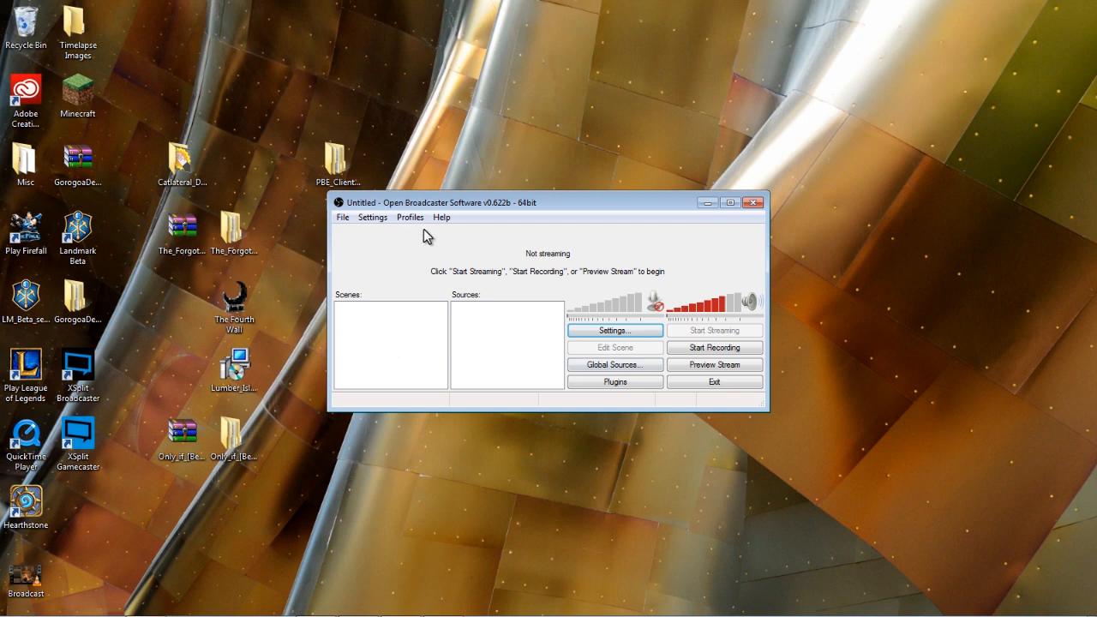
mouse_move(403, 362)
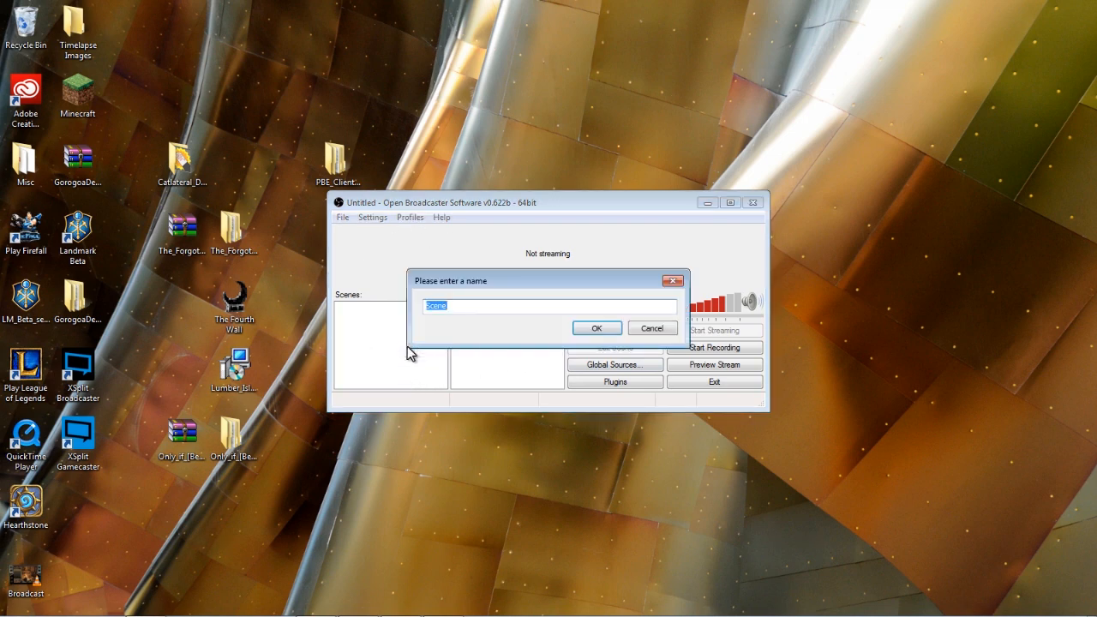
Step: Enter 'Recording' as the new scene's name, fixing a typo, and confirm
text(RE=)
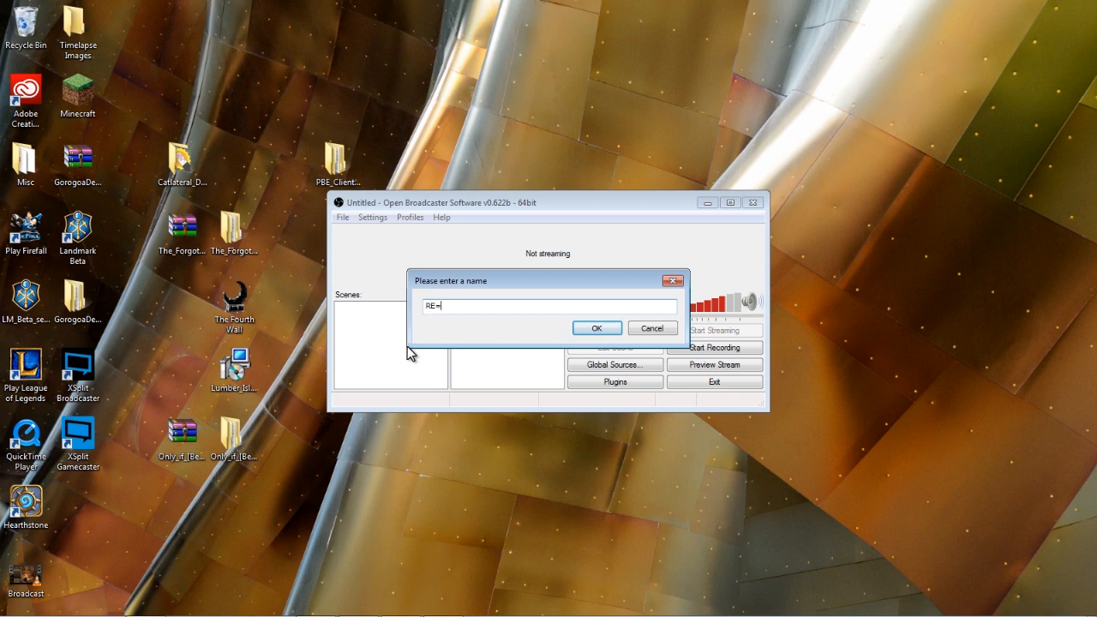
key(BackSpace)
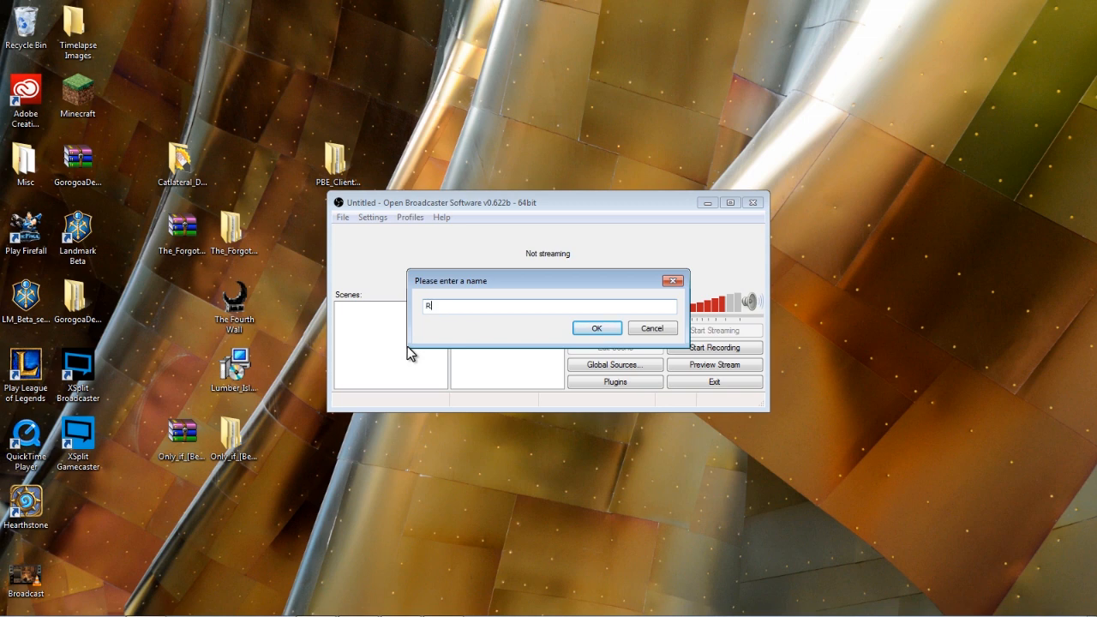
text(ec)
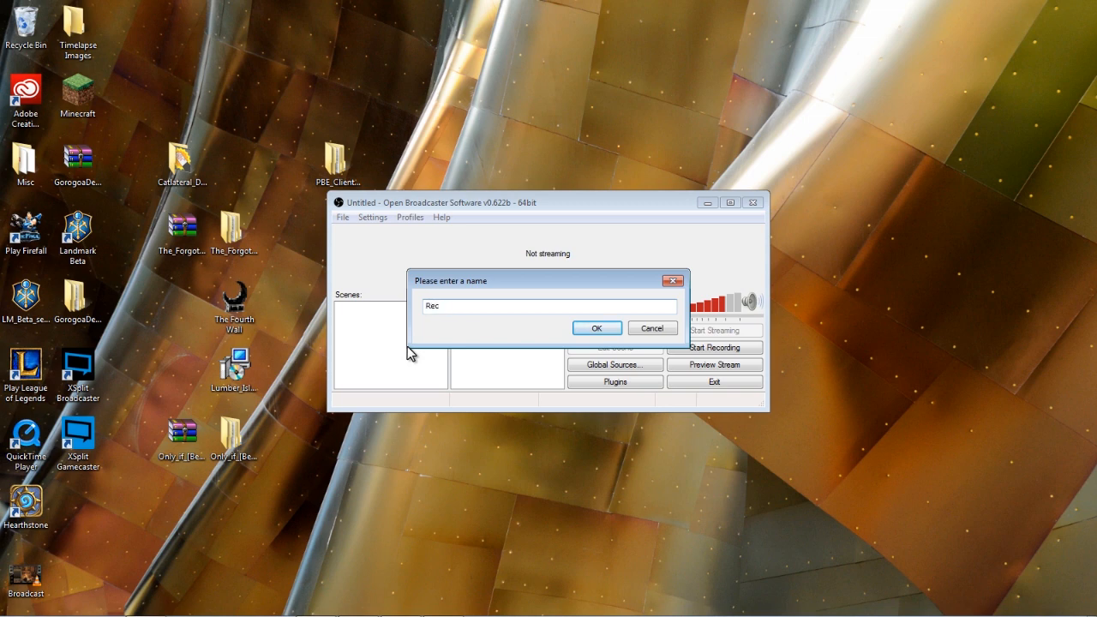
text(or)
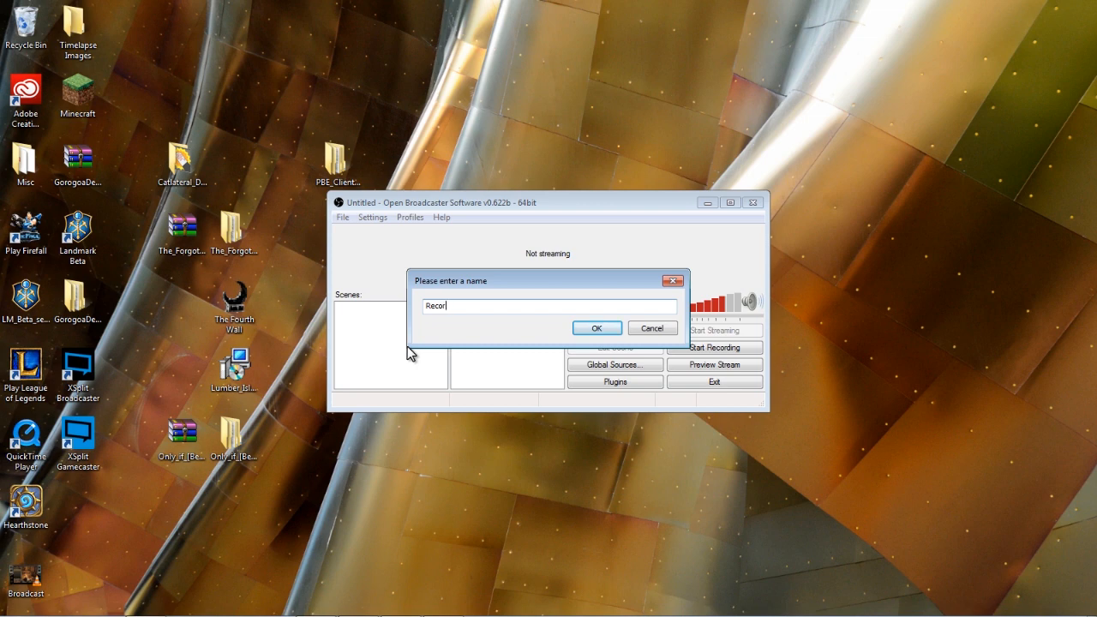
text(du)
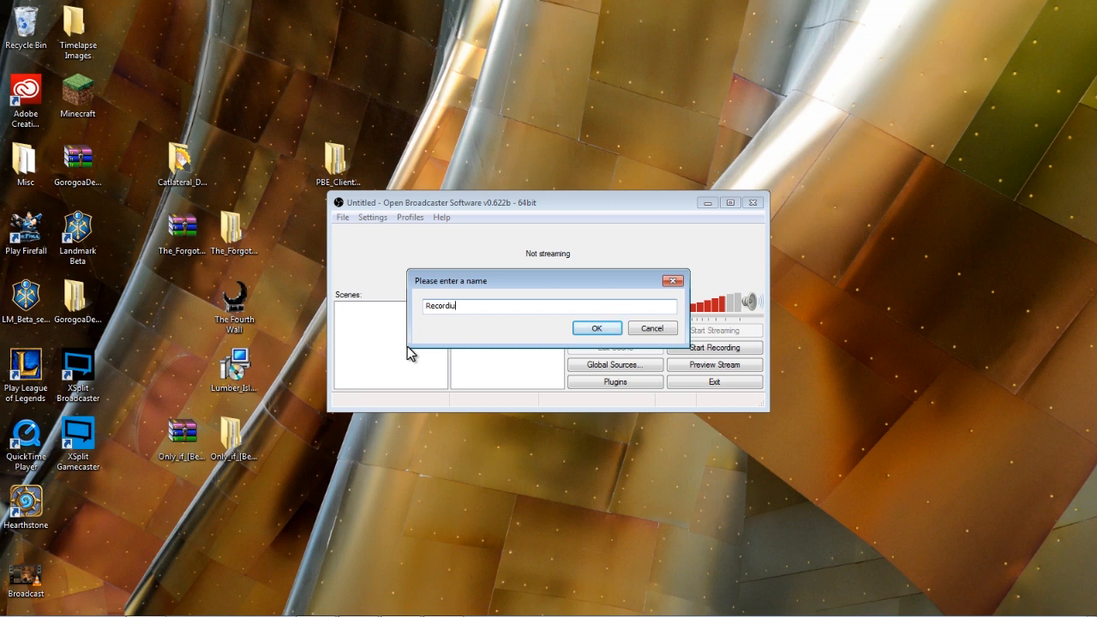
click(596, 328)
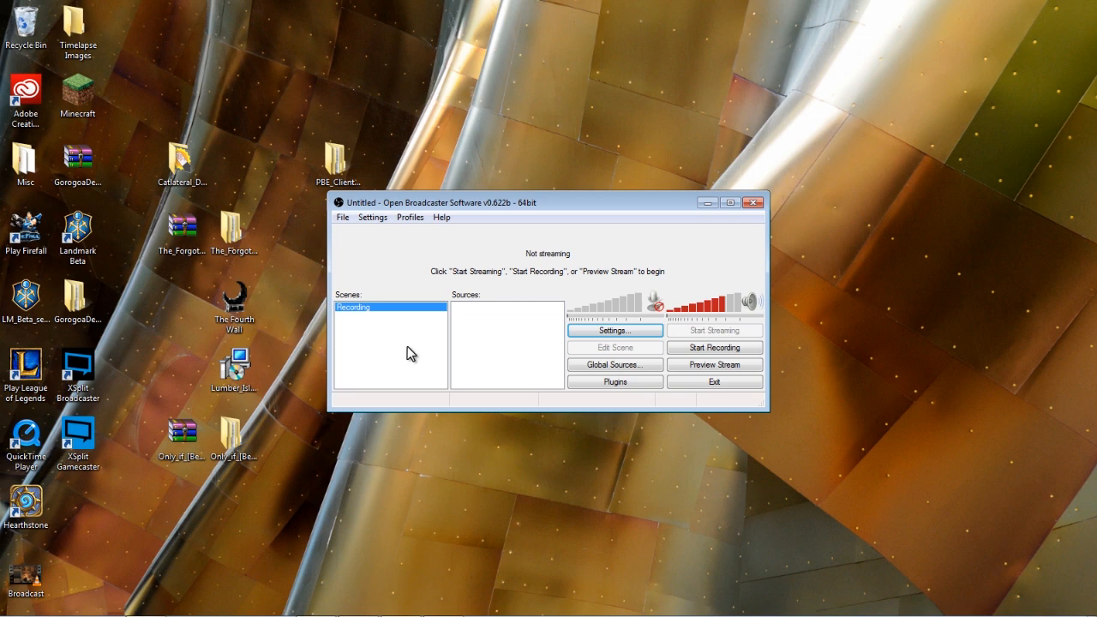
Step: Show the Add submenu of source types from the Sources list's context menu
right_click(507, 343)
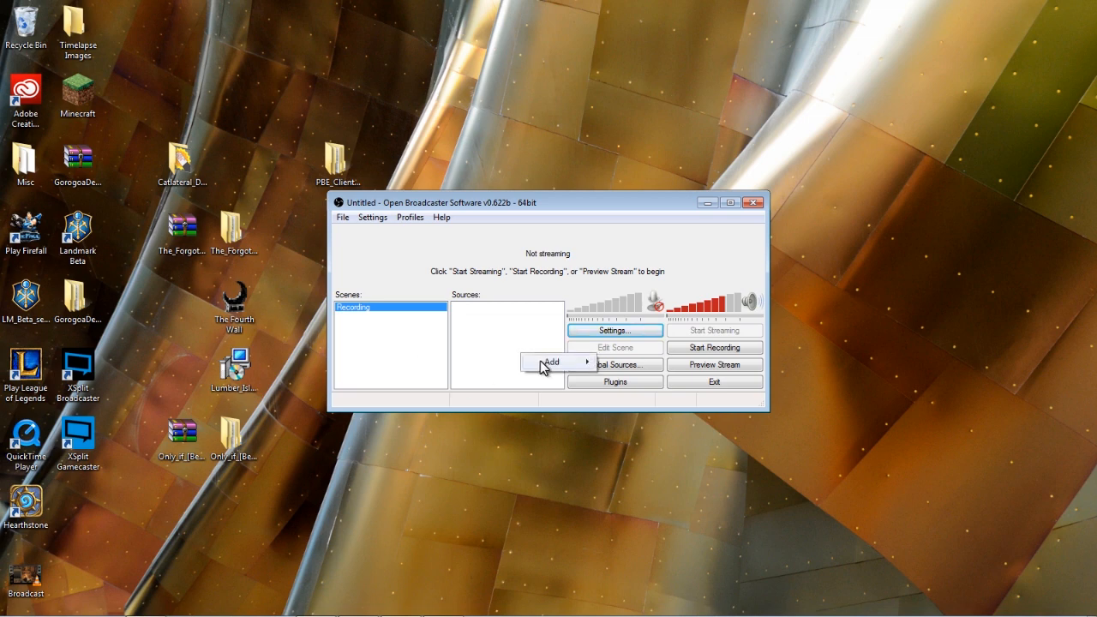
click(551, 361)
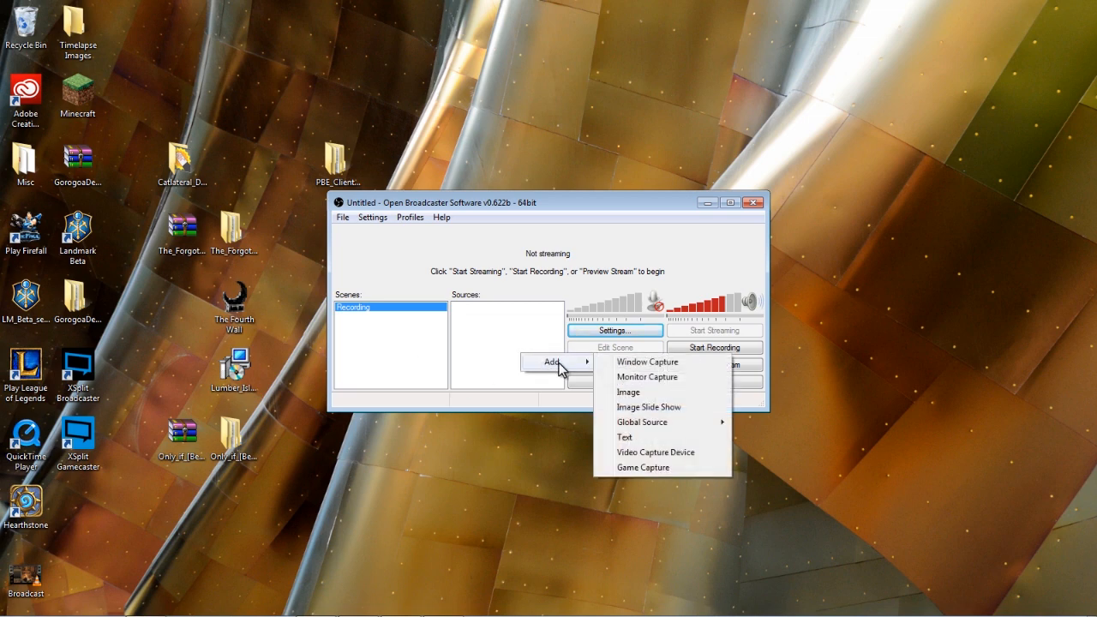
mouse_move(692, 364)
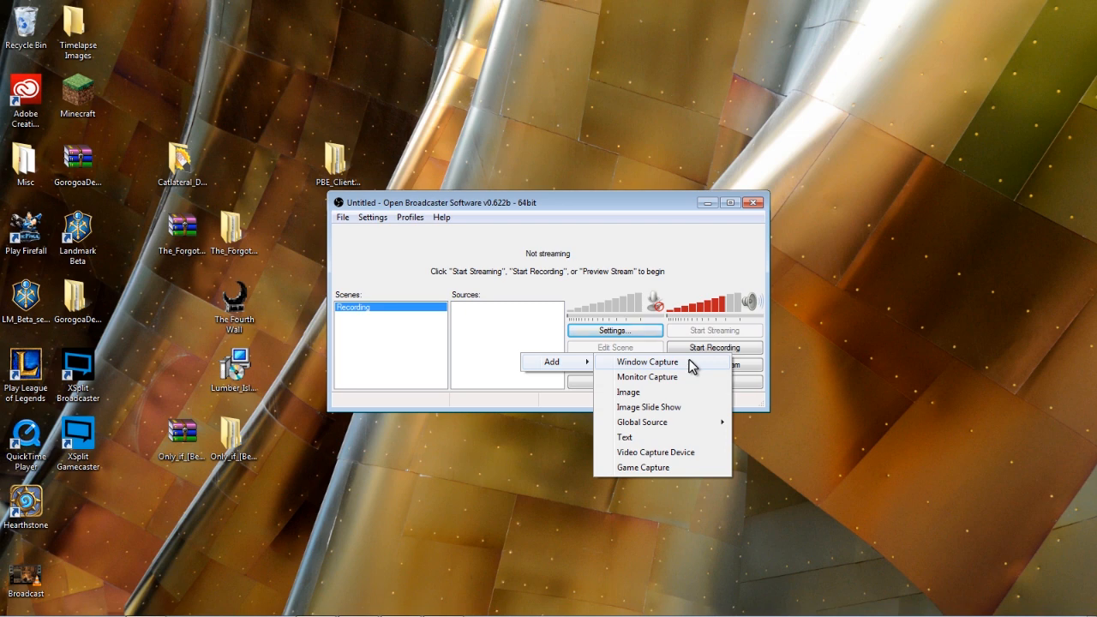
mouse_move(646, 377)
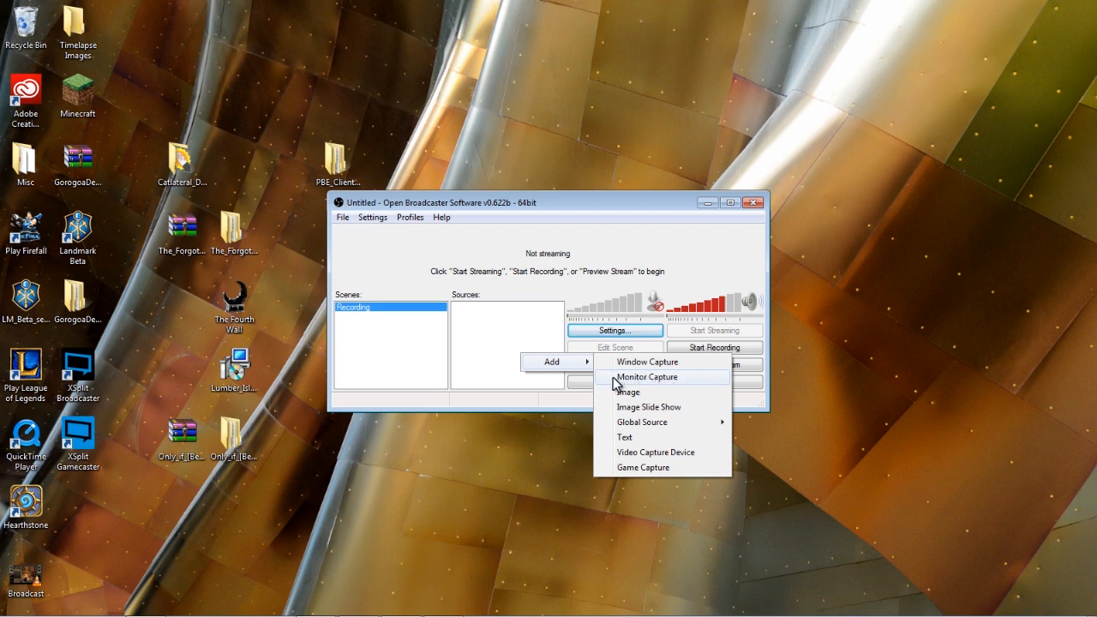
mouse_move(709, 382)
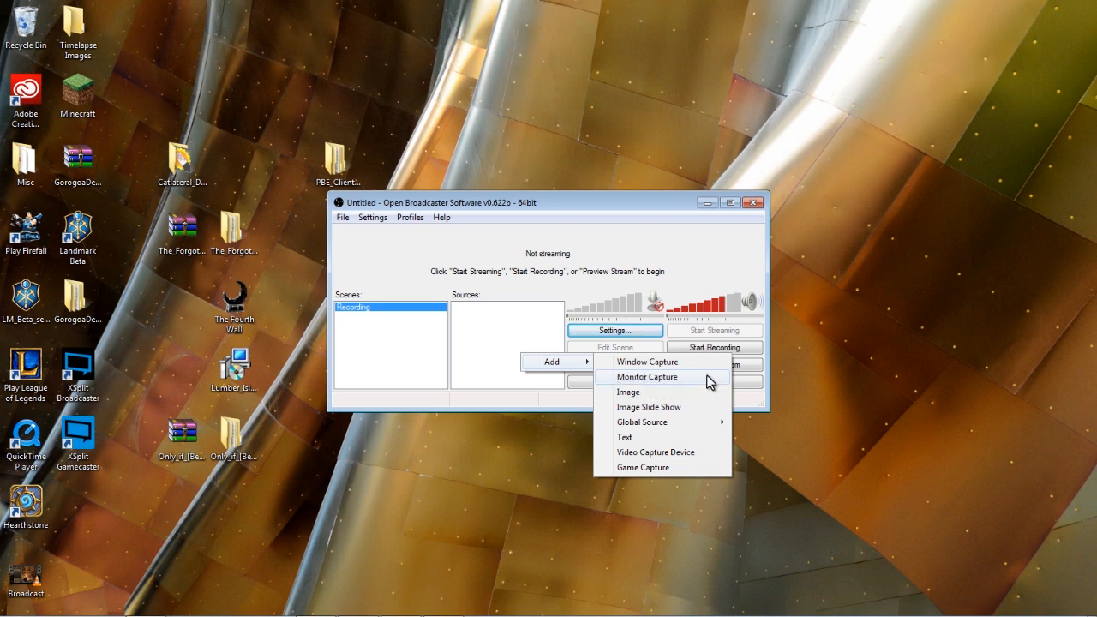
mouse_move(660, 392)
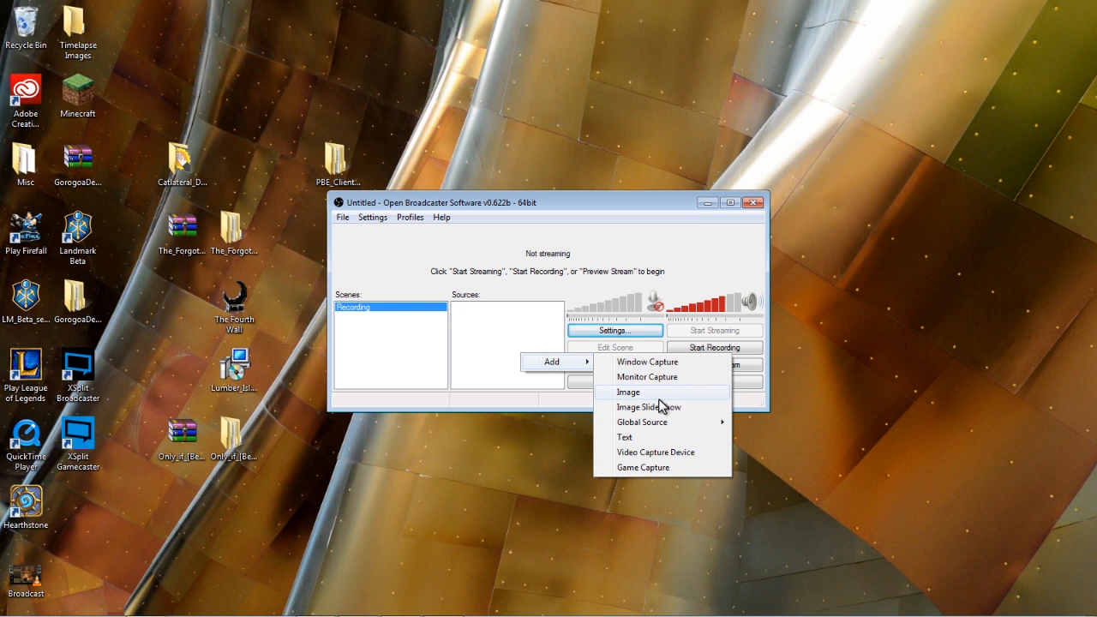
mouse_move(641, 421)
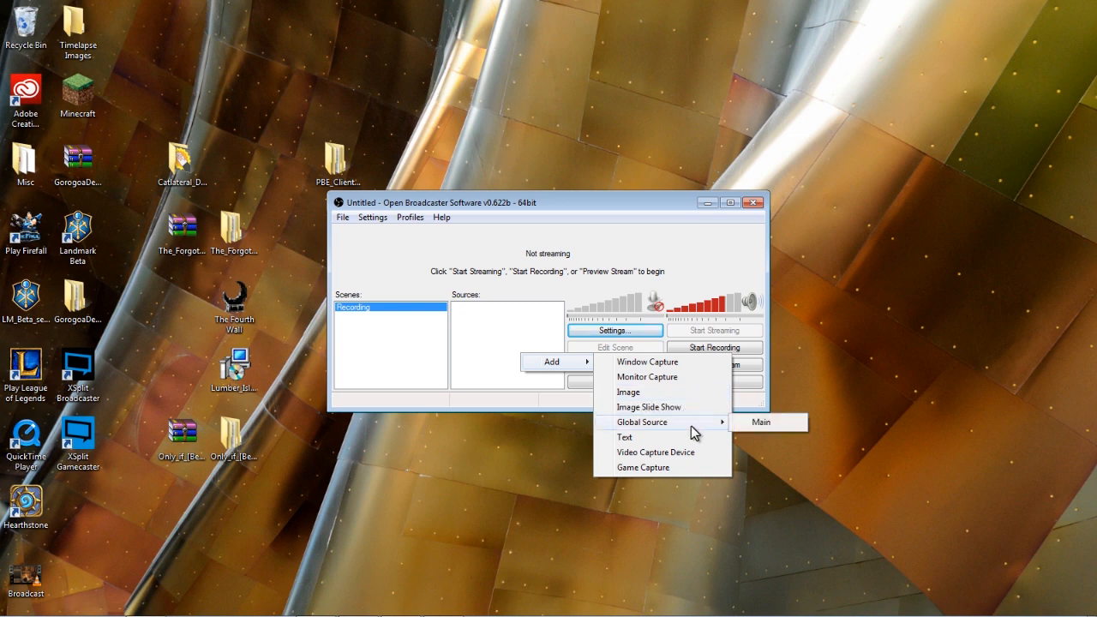
mouse_move(642, 466)
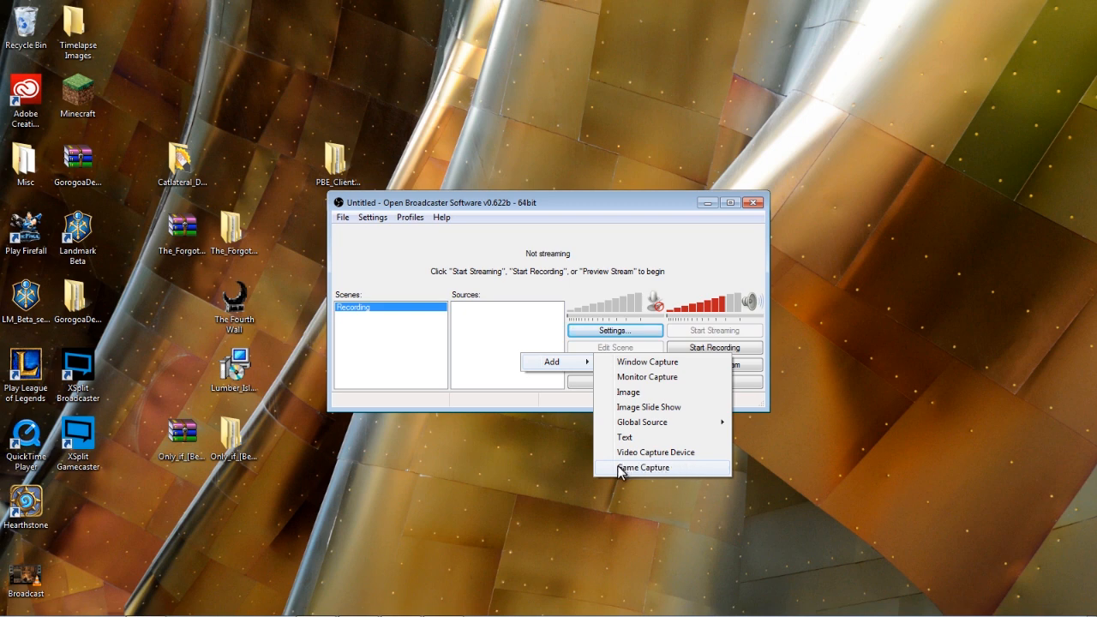
Step: Add a Game Capture source and start naming it 'Dark D'
click(643, 466)
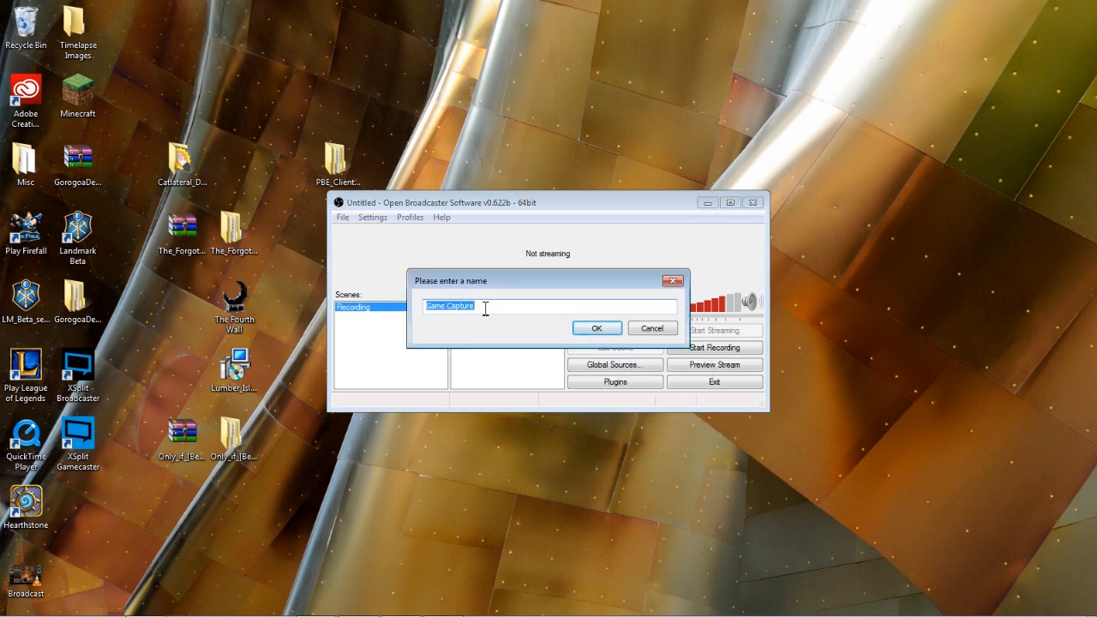
text(Dark)
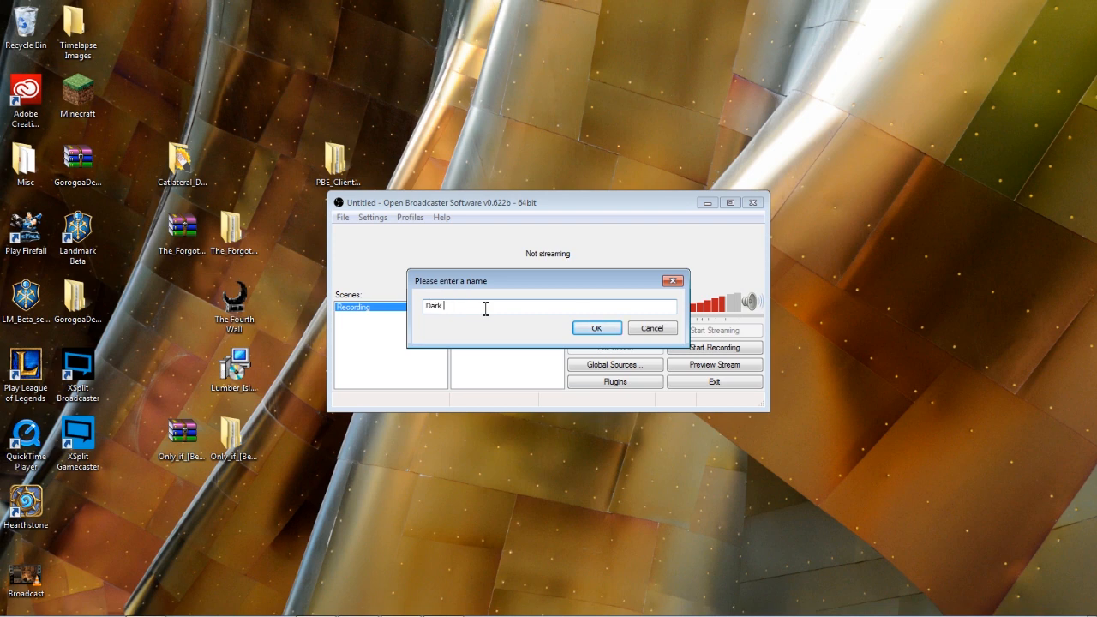
text(D)
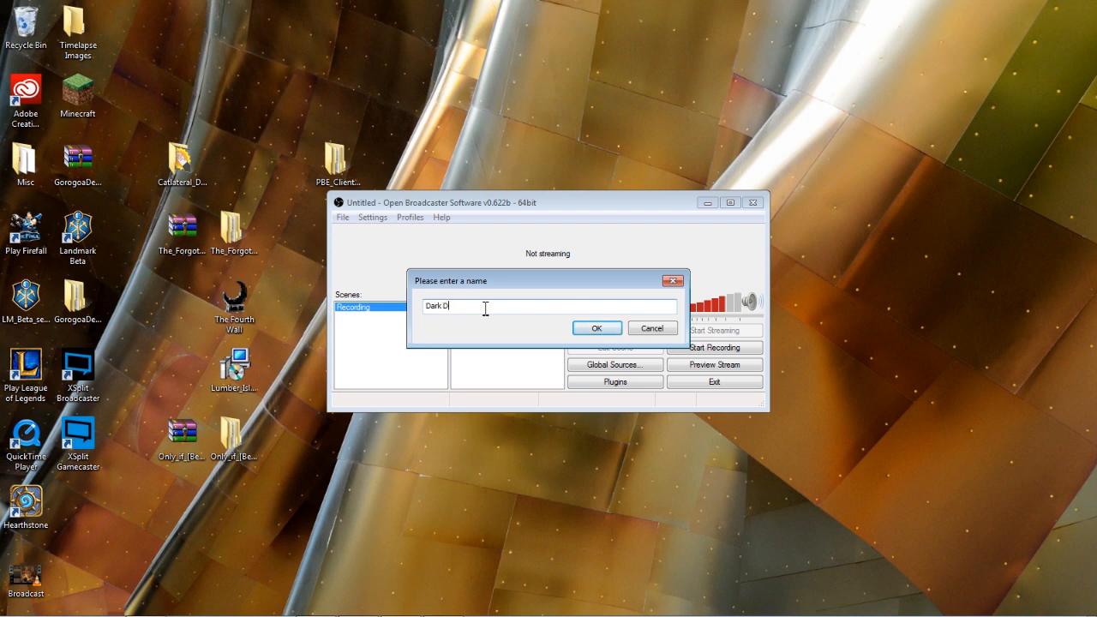
Step: Confirm the source name and set the capture application to DARK SOULS II
click(596, 328)
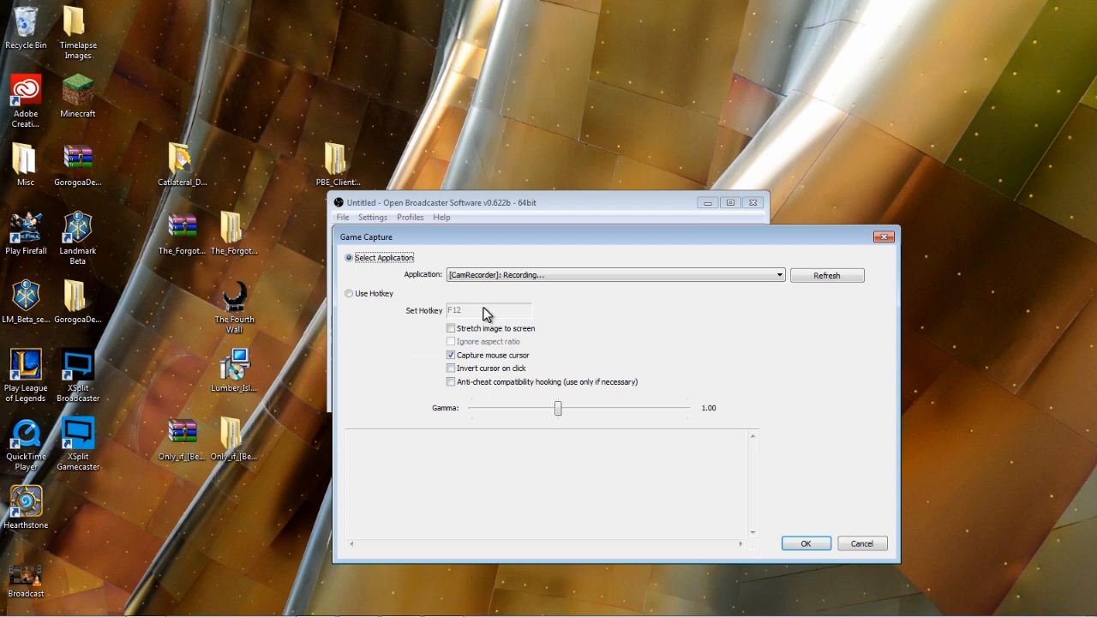
mouse_move(649, 261)
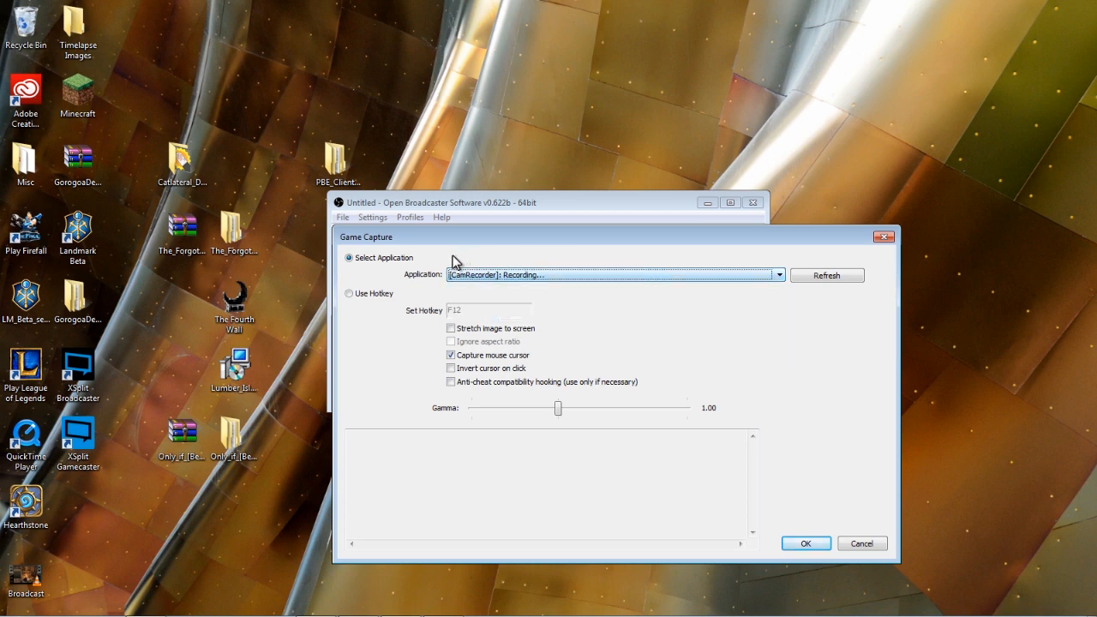
mouse_move(360, 295)
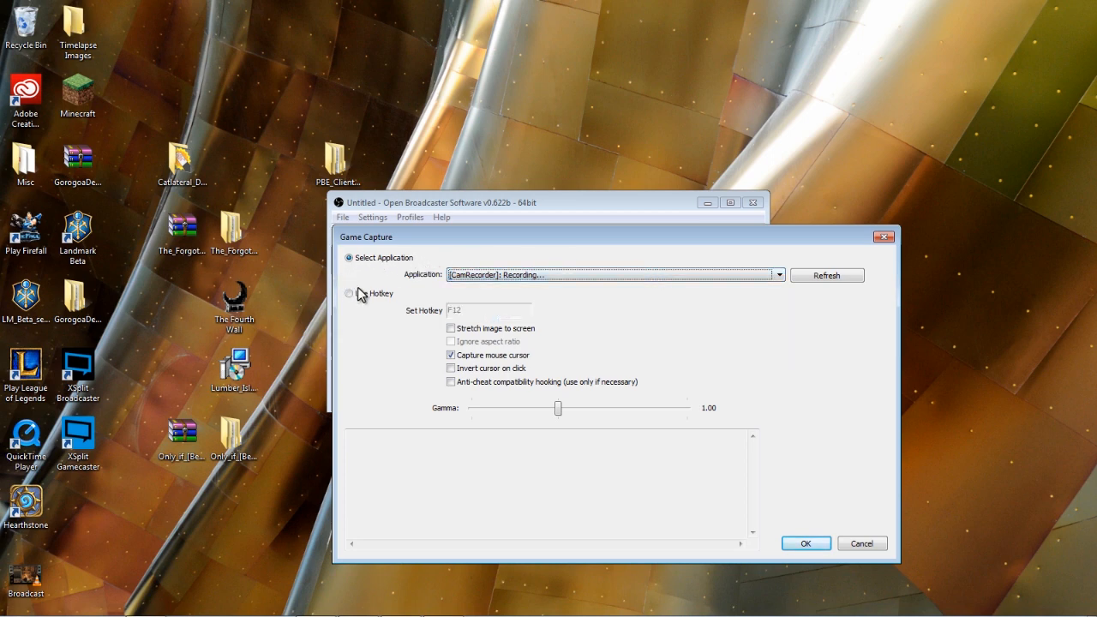
click(777, 274)
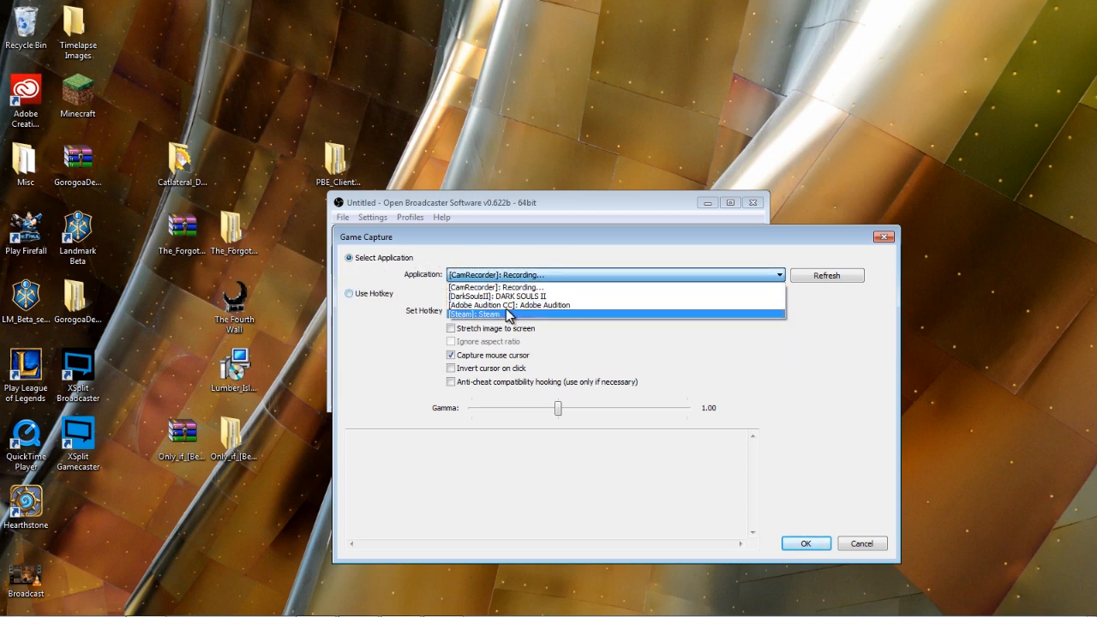
mouse_move(556, 295)
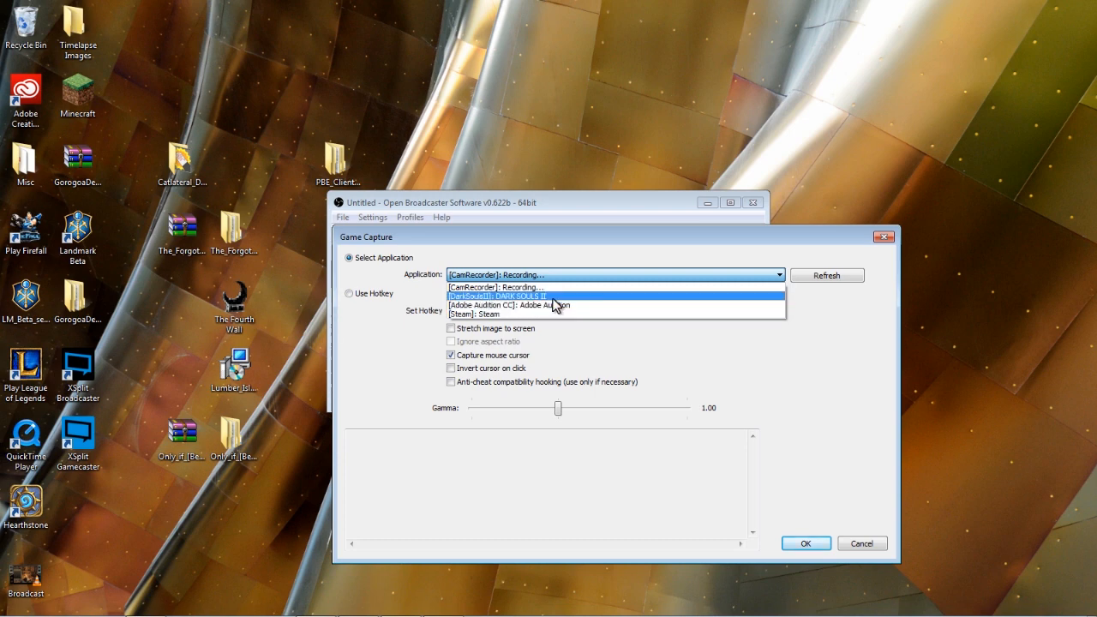
click(495, 296)
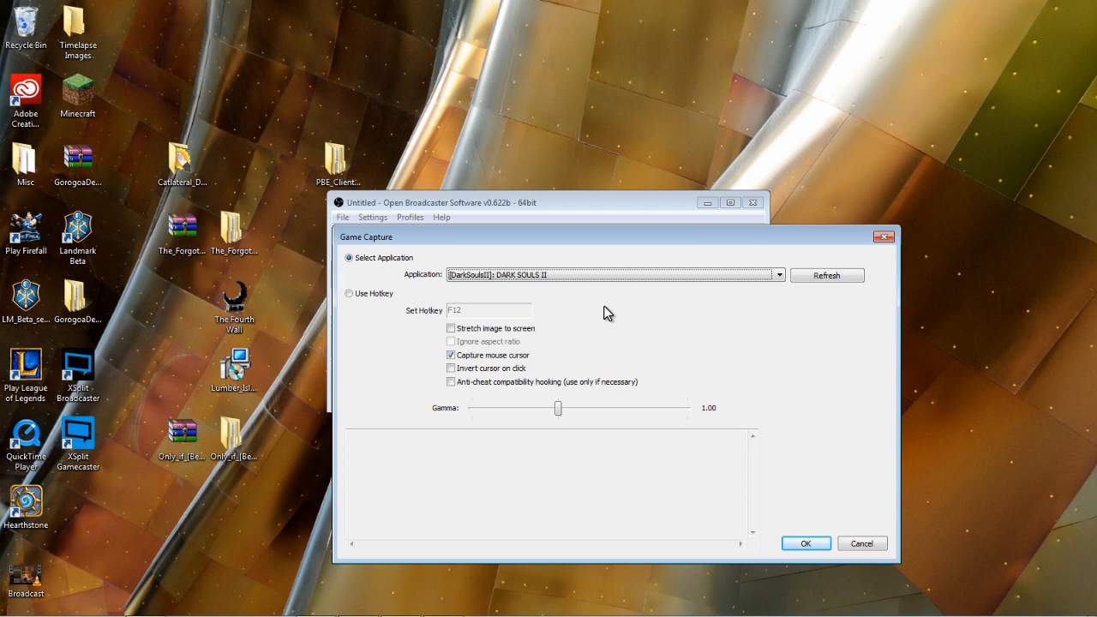
mouse_move(775, 310)
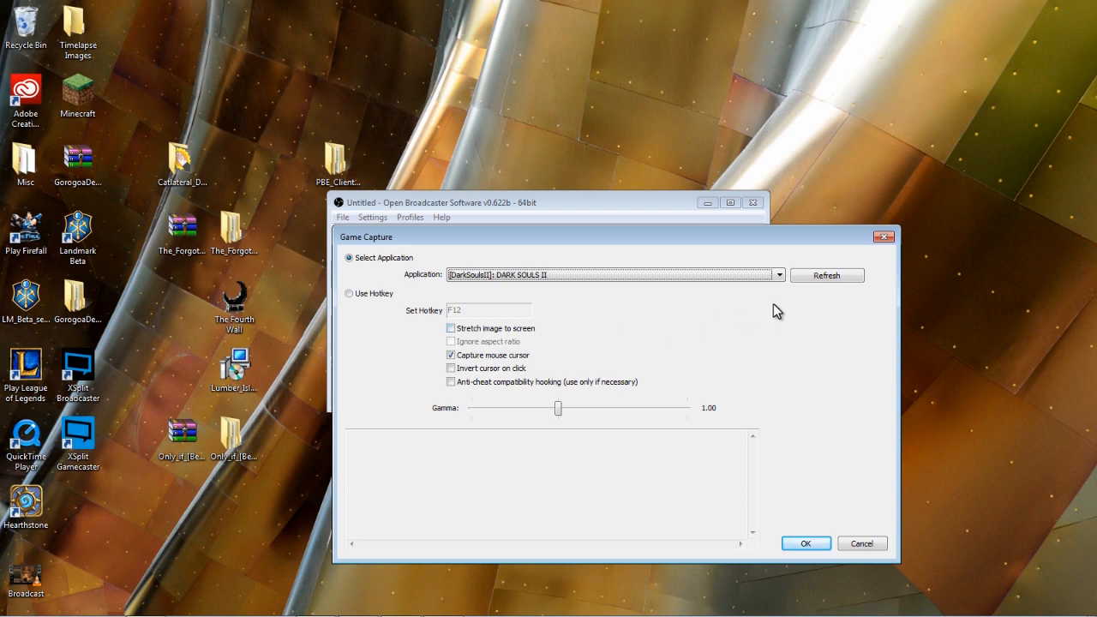
click(776, 274)
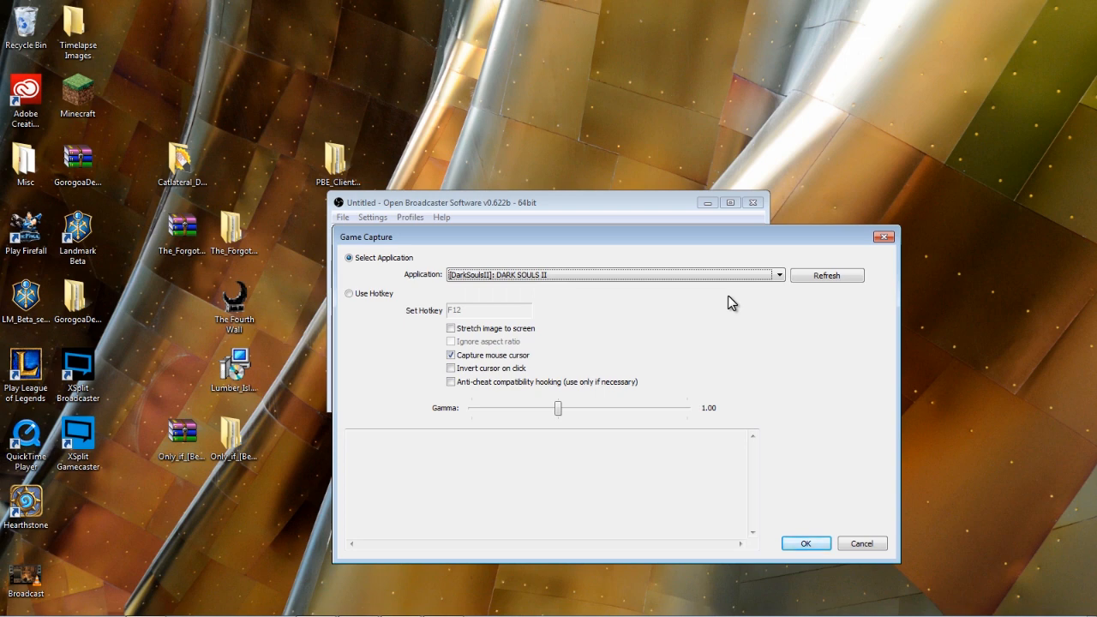
mouse_move(808, 248)
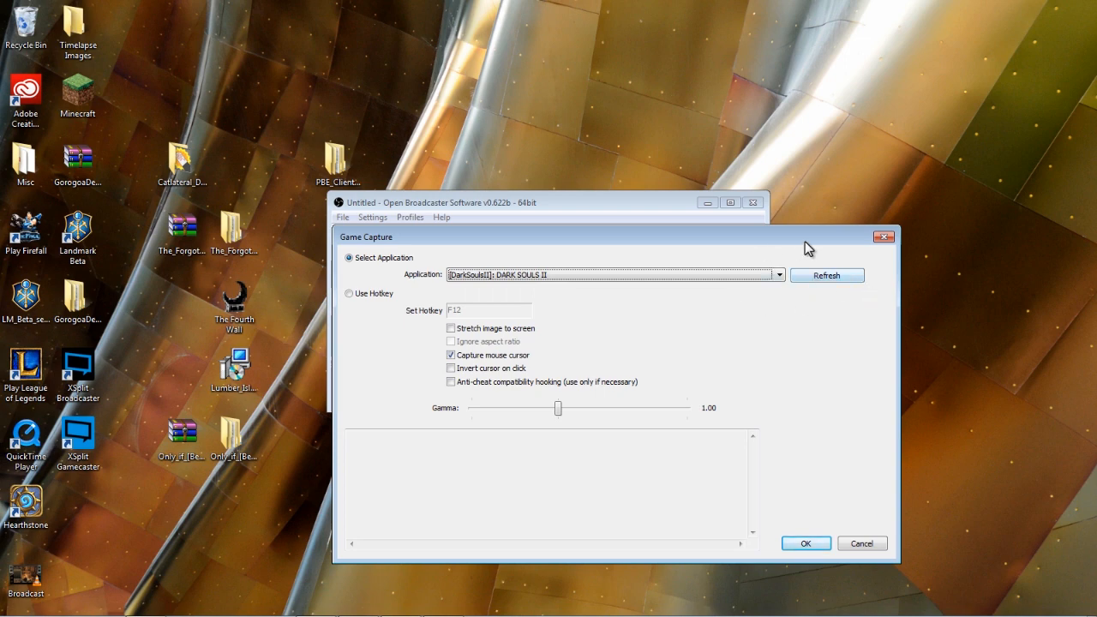
mouse_move(838, 248)
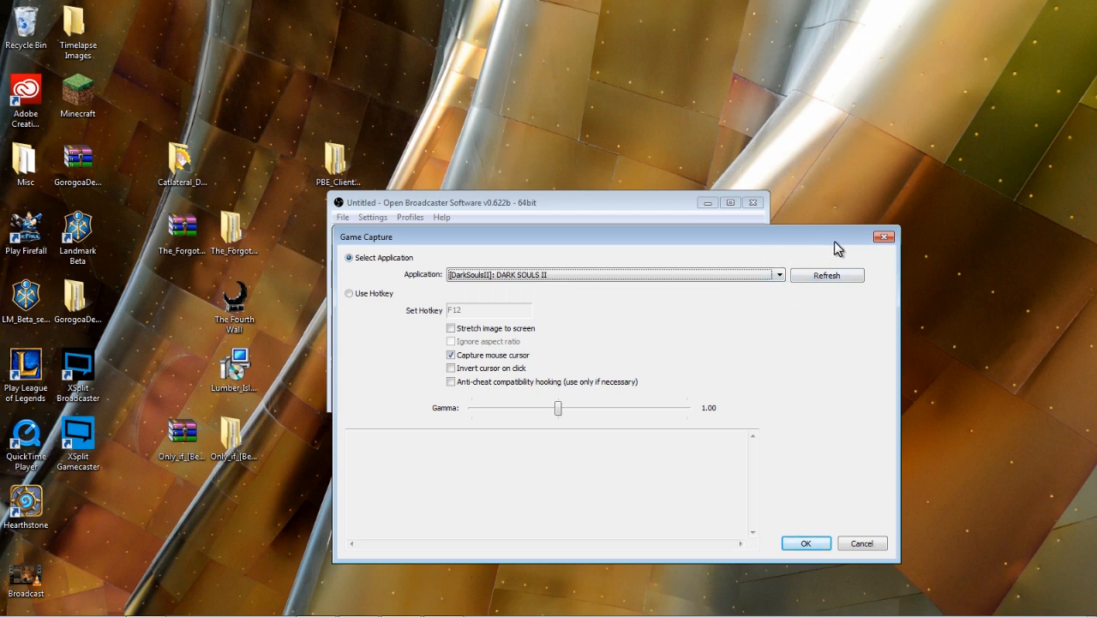
mouse_move(368, 311)
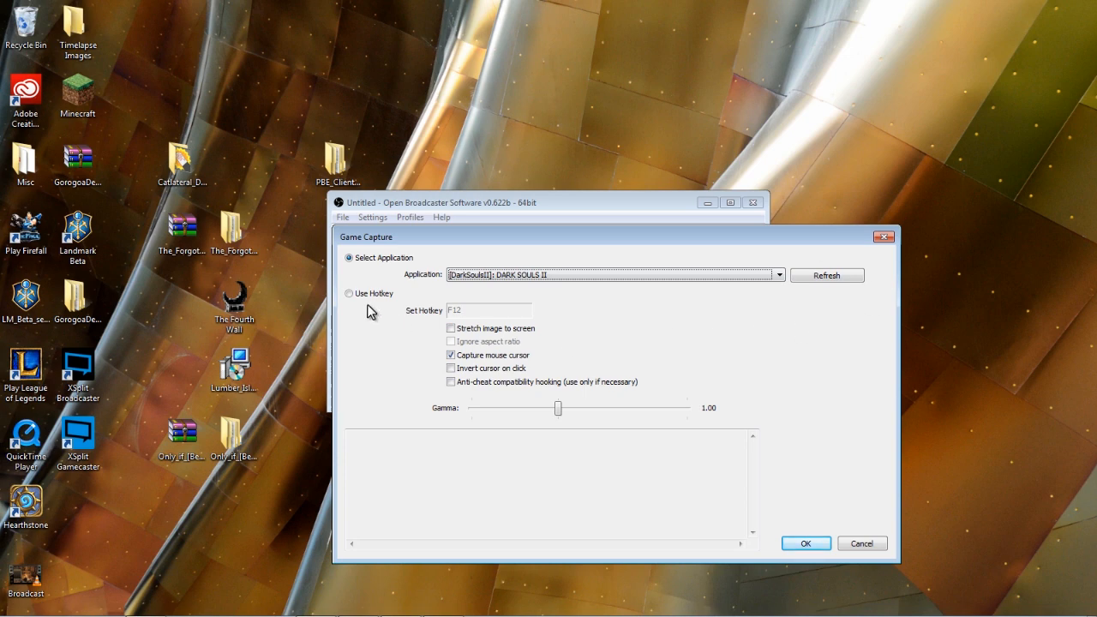
mouse_move(390, 370)
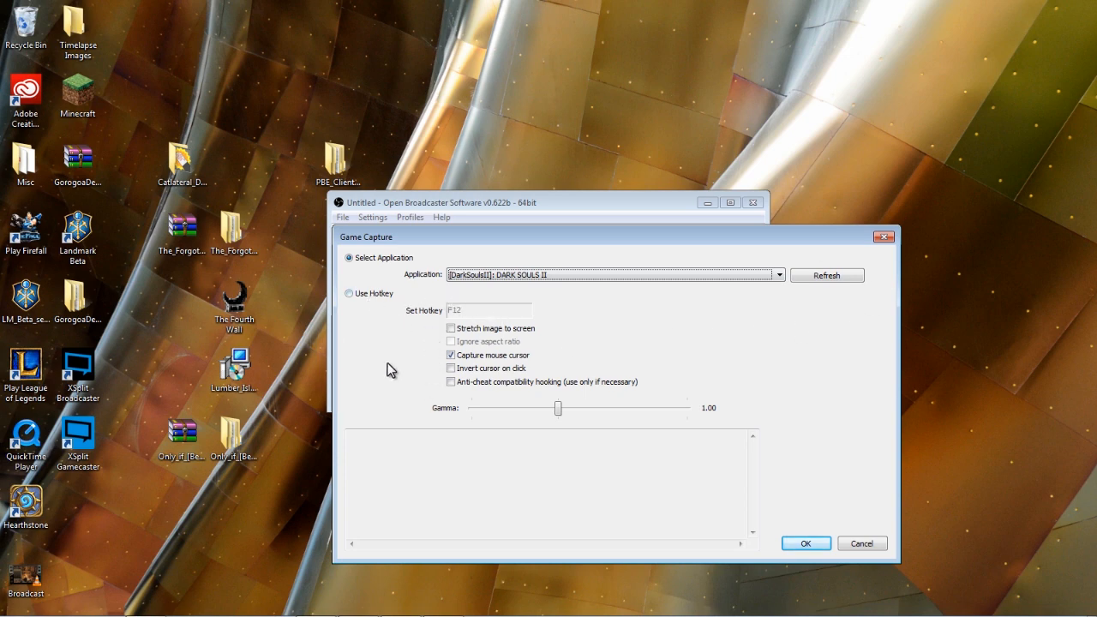
mouse_move(380, 283)
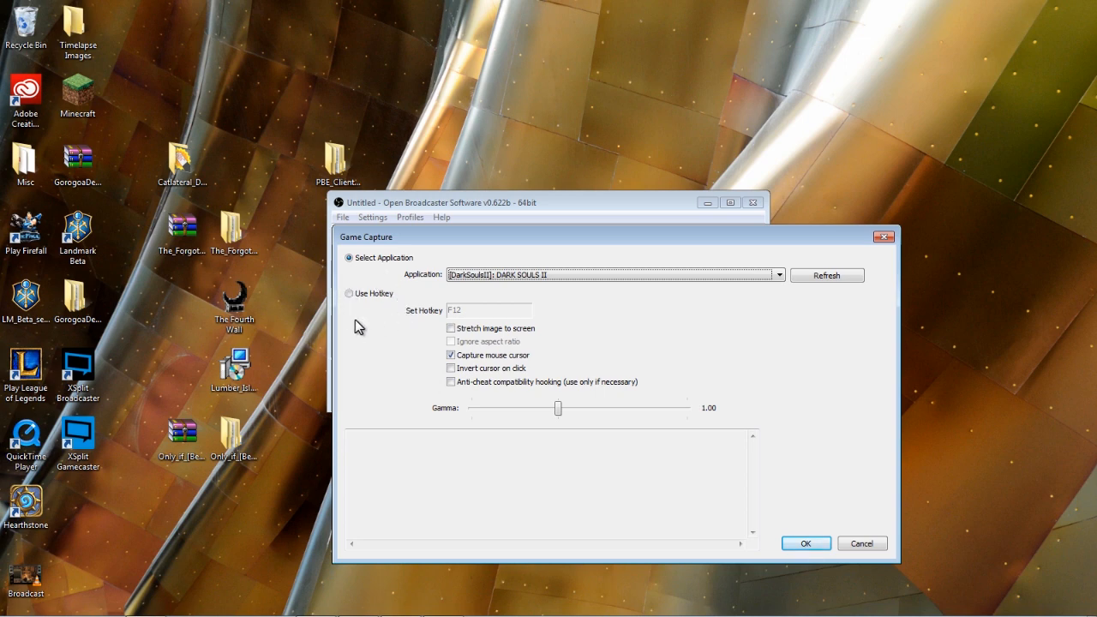
mouse_move(390, 282)
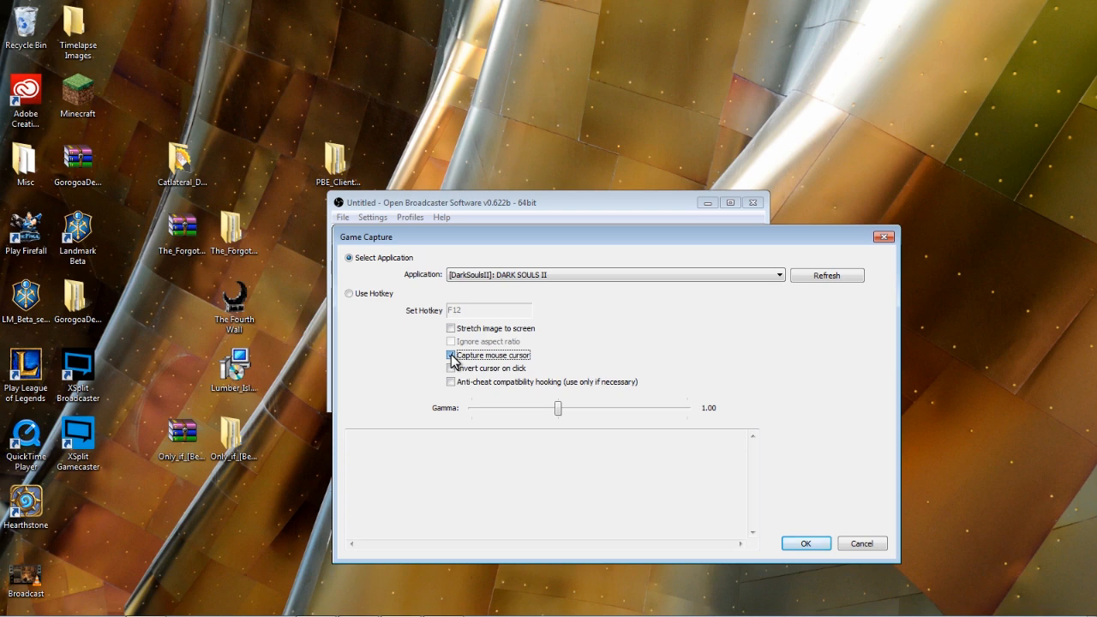
Step: Turn off 'Capture mouse cursor' and apply the Dark Souls 2 capture settings
click(451, 354)
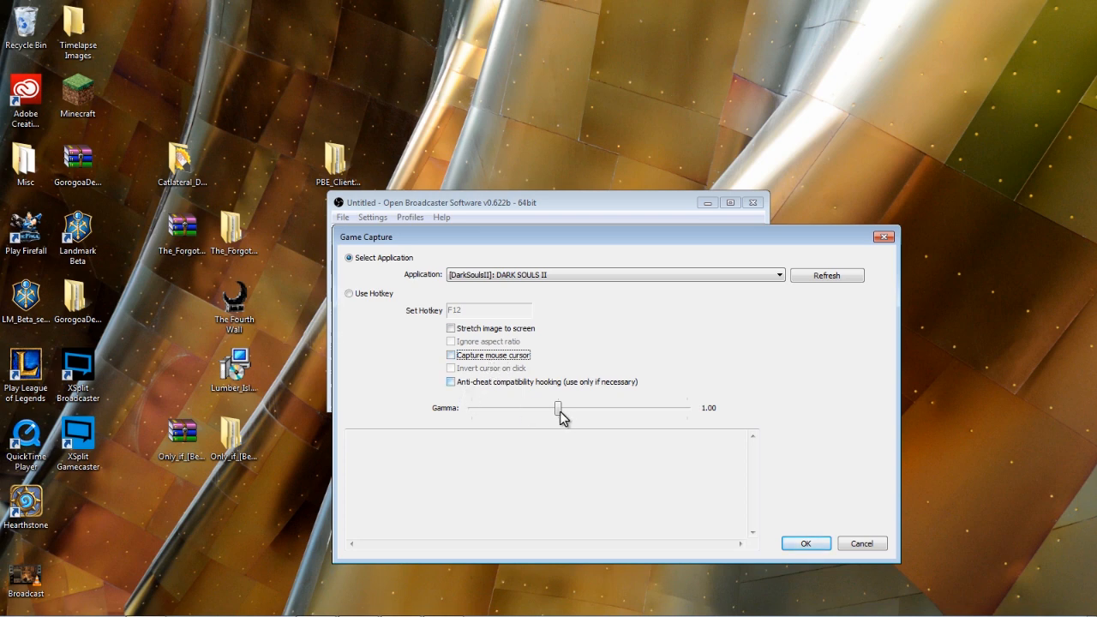
mouse_move(452, 417)
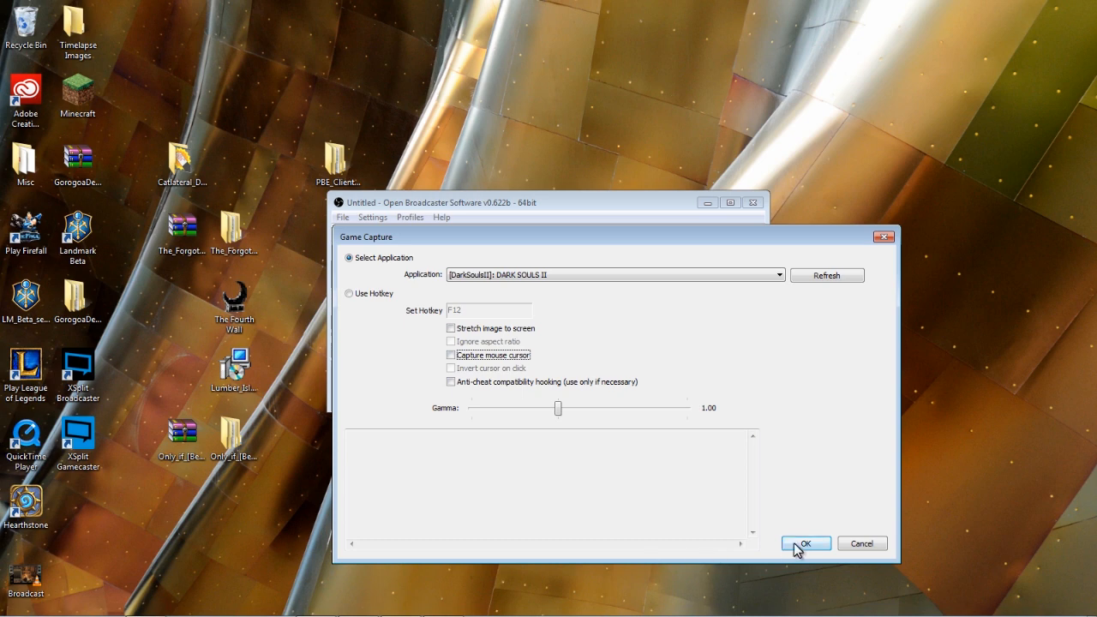
click(804, 543)
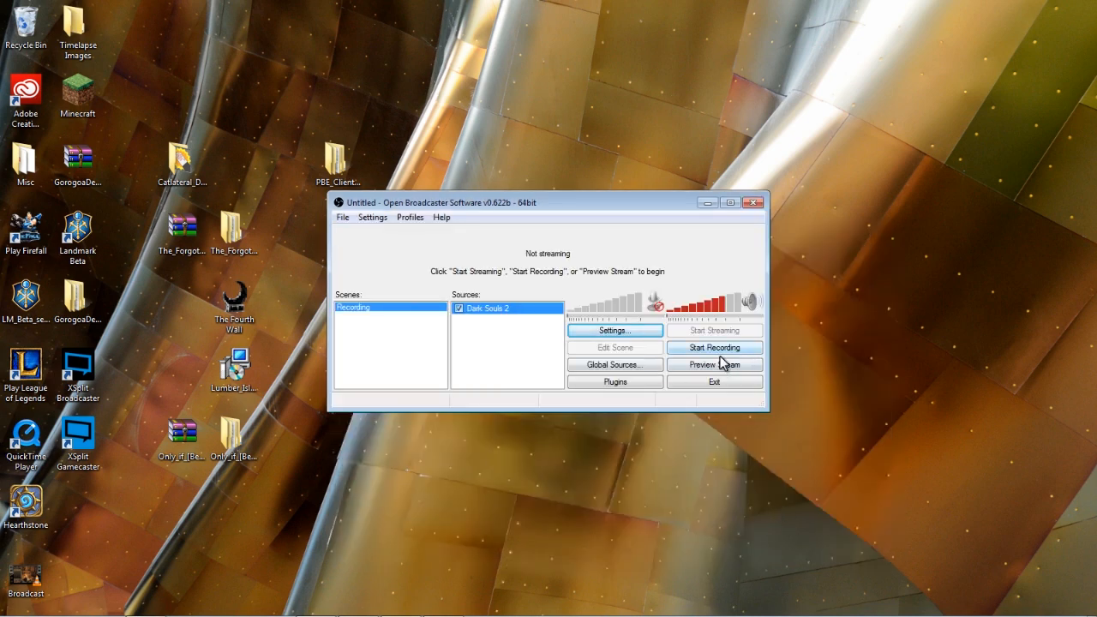
mouse_move(644, 558)
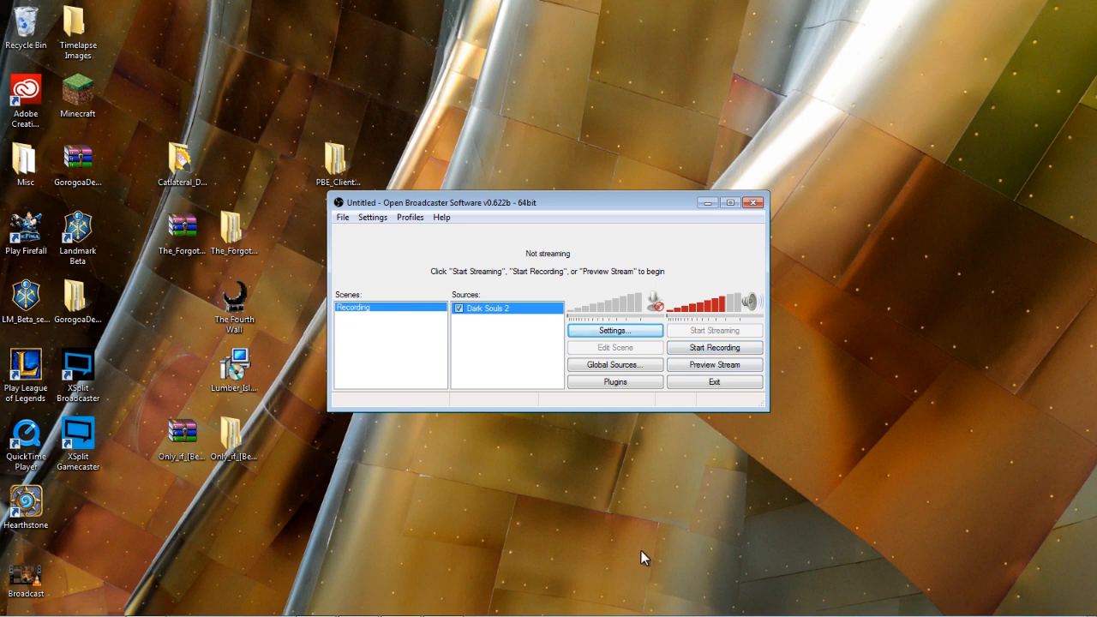
Step: Record a brief test clip, stop it, and open Broadcast (01) in VLC
click(713, 347)
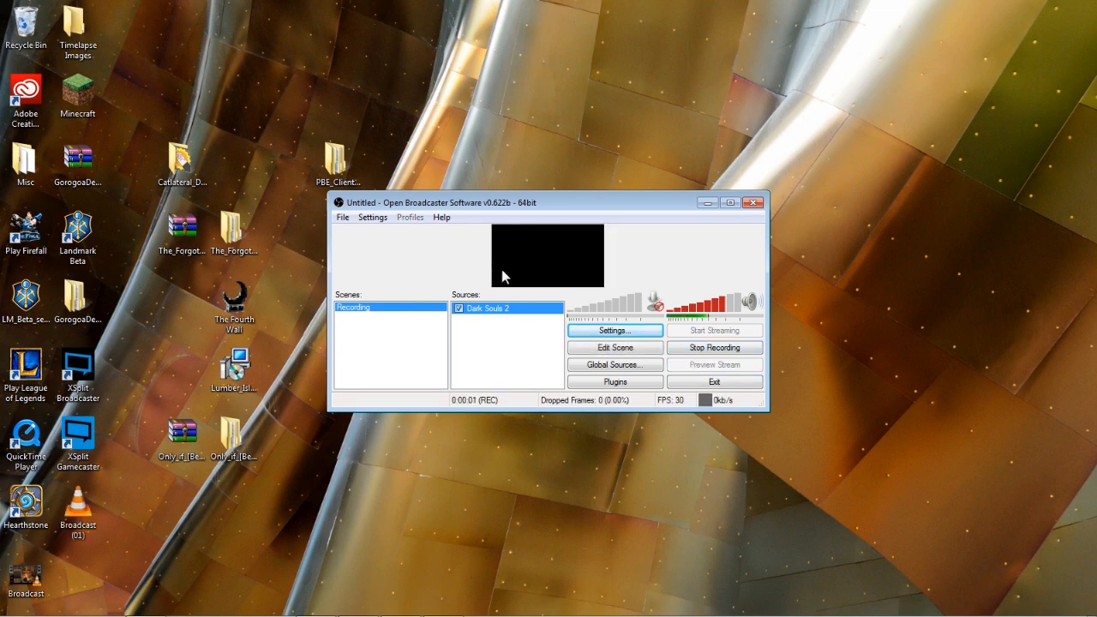
mouse_move(443, 604)
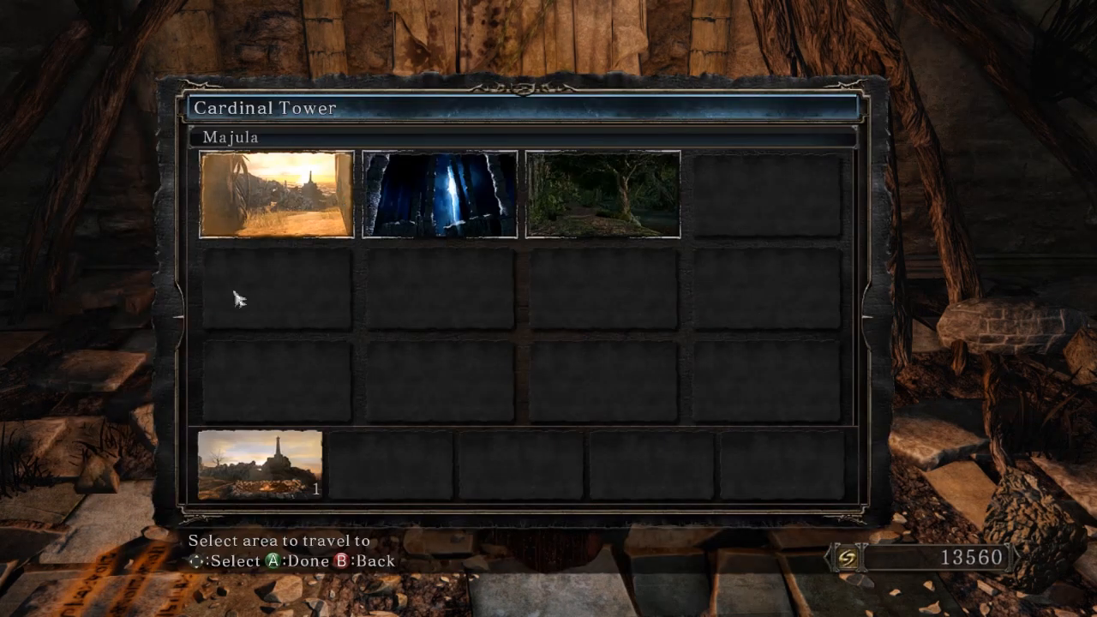
mouse_move(316, 293)
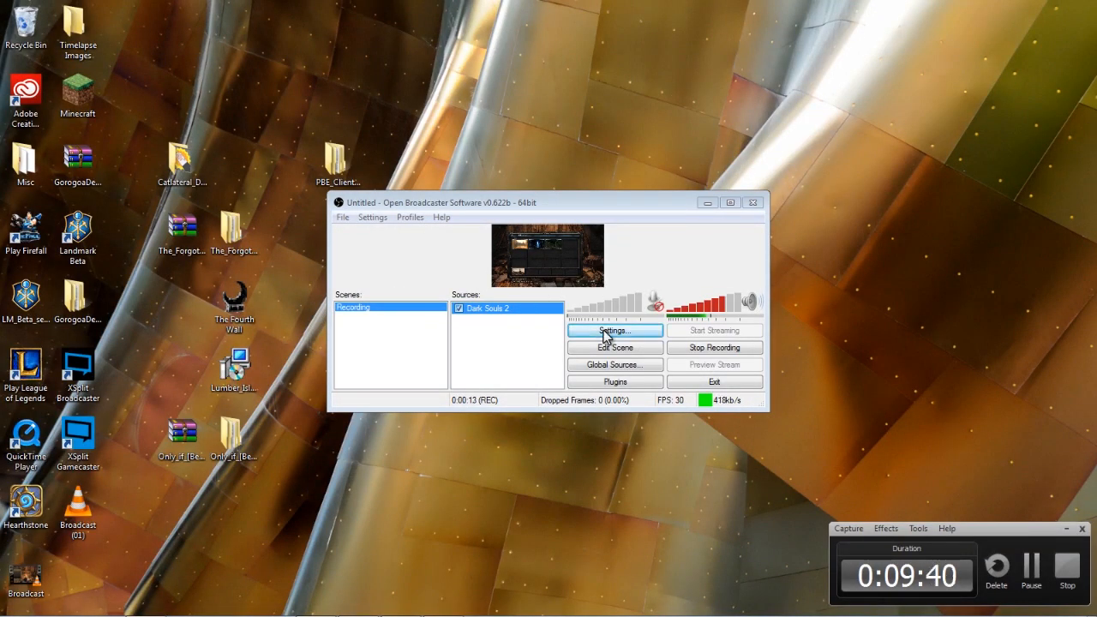
mouse_move(711, 352)
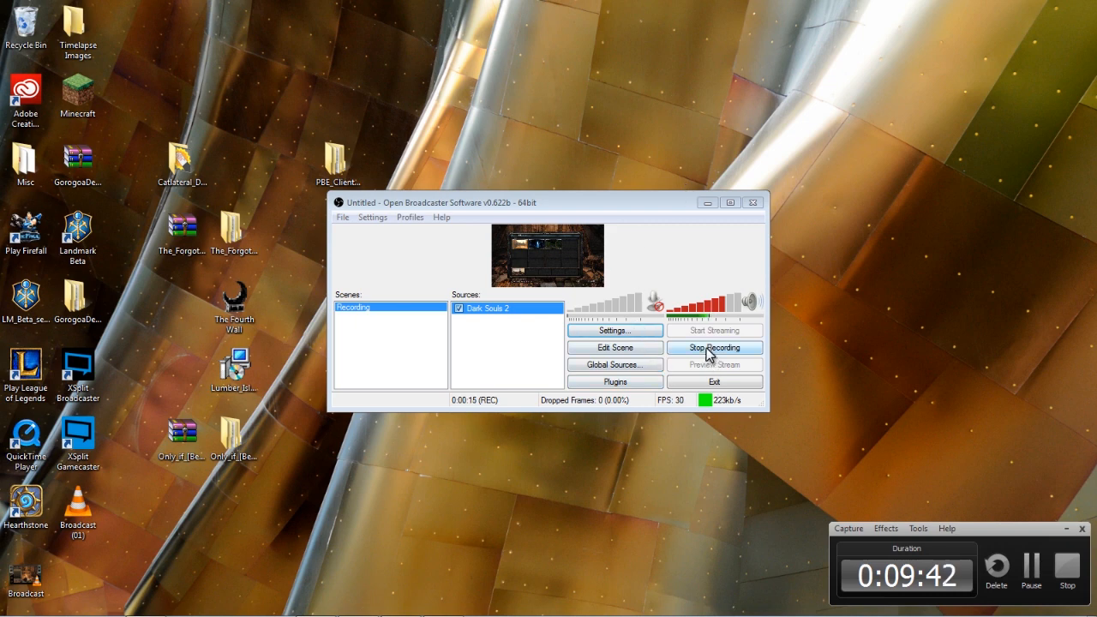
click(715, 347)
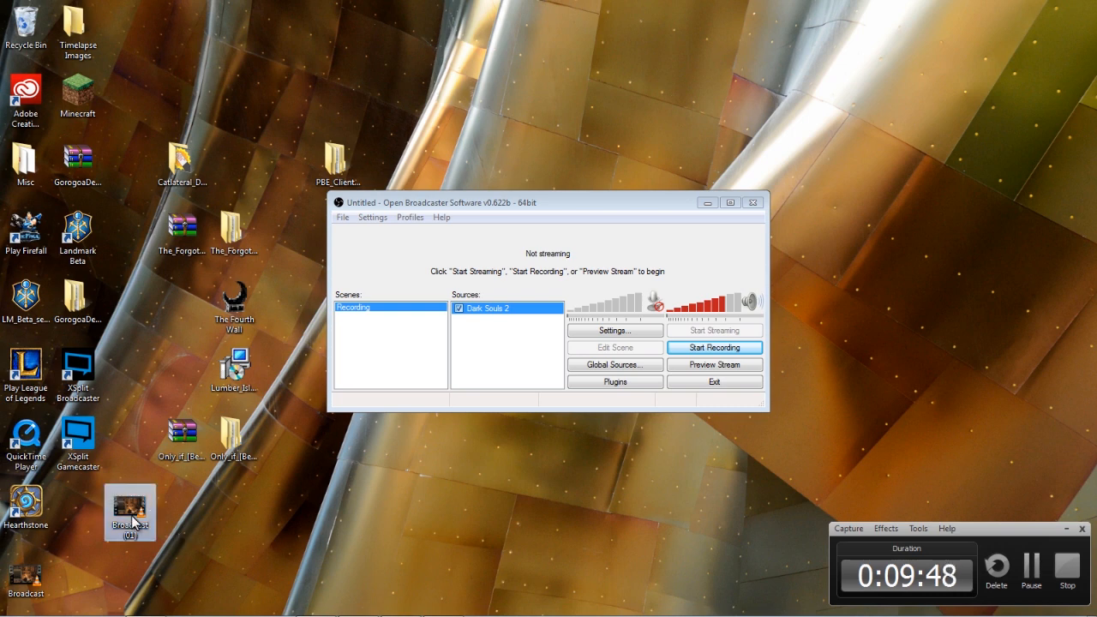
double_click(129, 512)
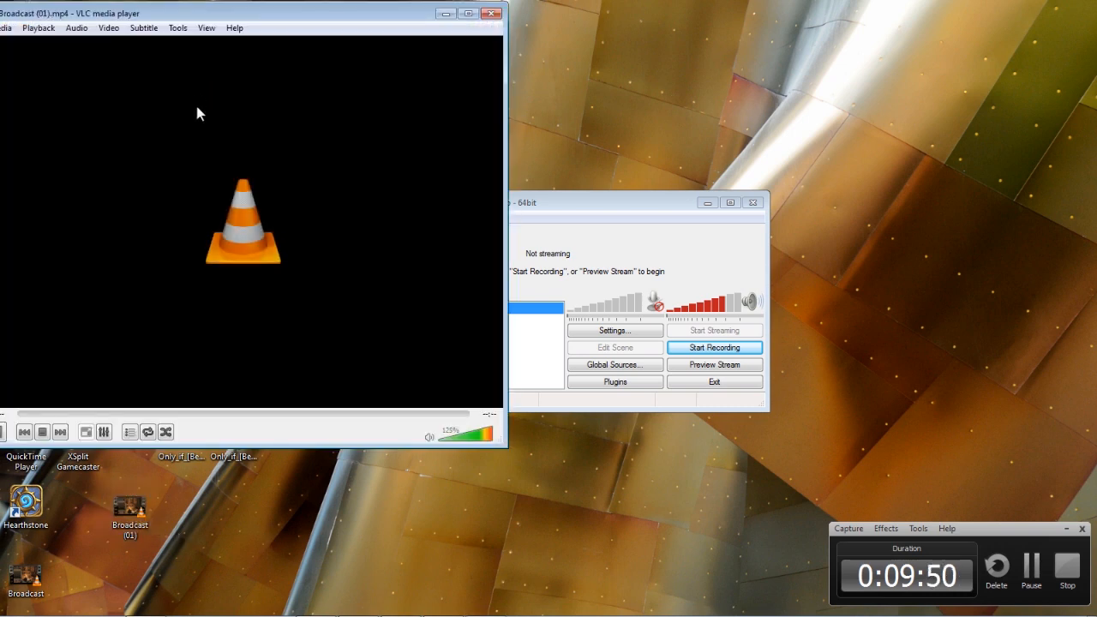